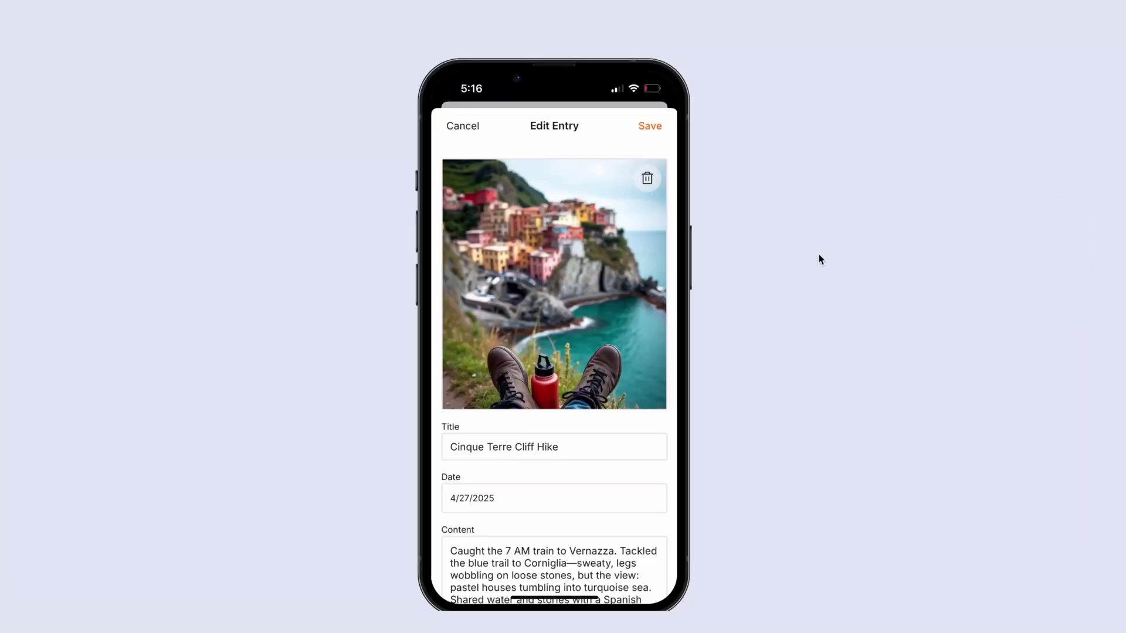
{"action": "mouse_move", "coordinate": [644, 209]}
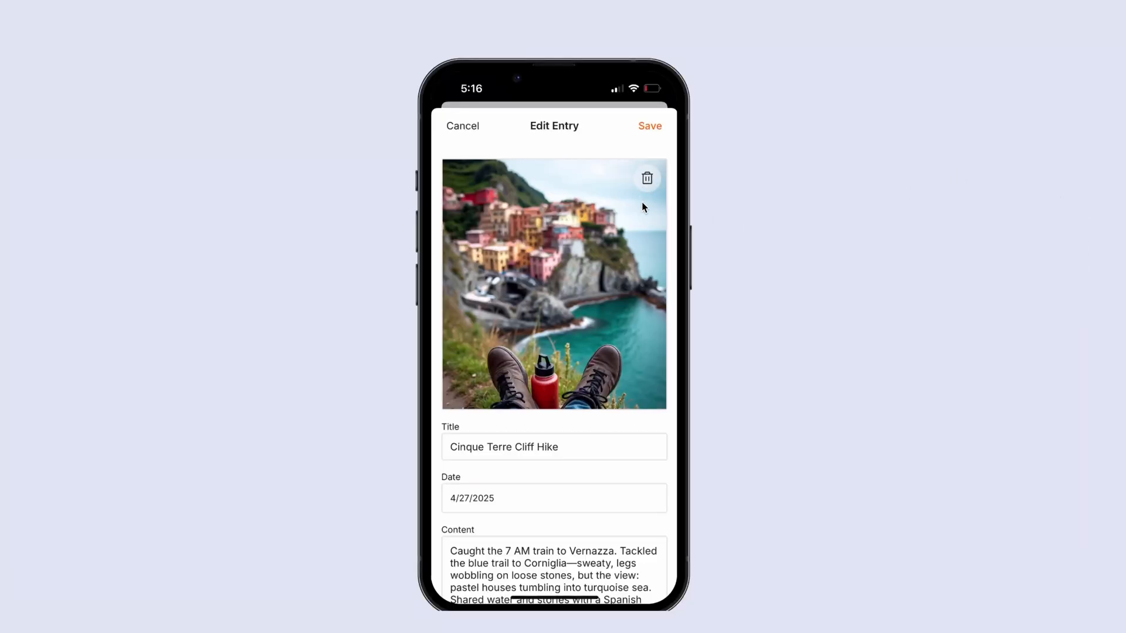
{"action": "mouse_move", "coordinate": [650, 190]}
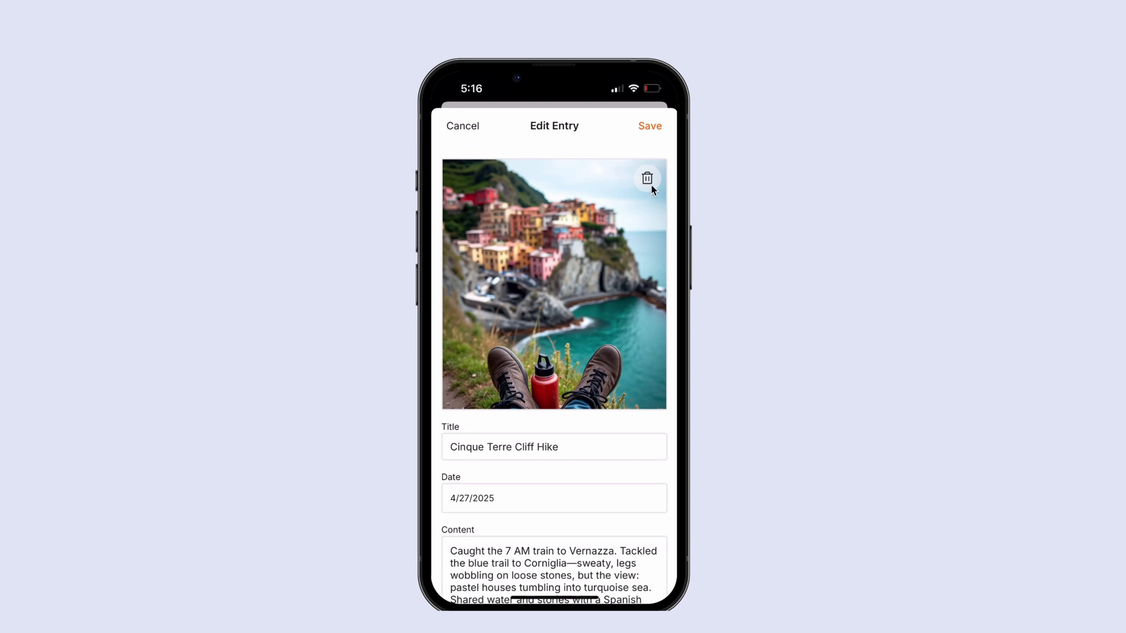
{"action": "mouse_move", "coordinate": [686, 245]}
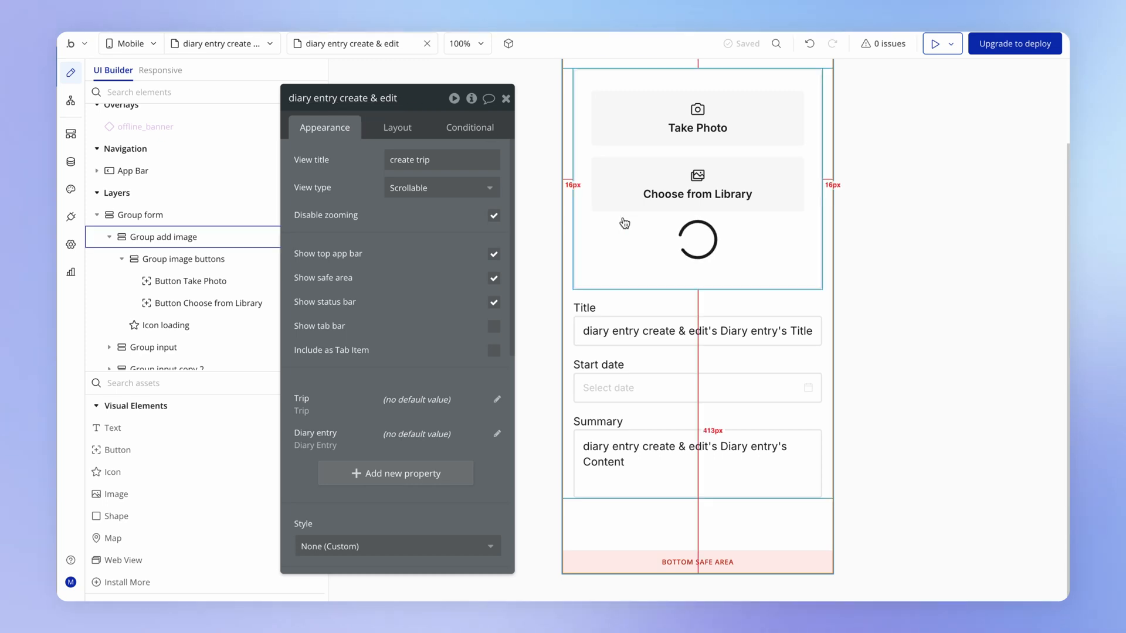
Hide Group image buttons and Icon loading in the editor, leaving Group add image empty.
{"action": "left_click", "coordinate": [164, 237]}
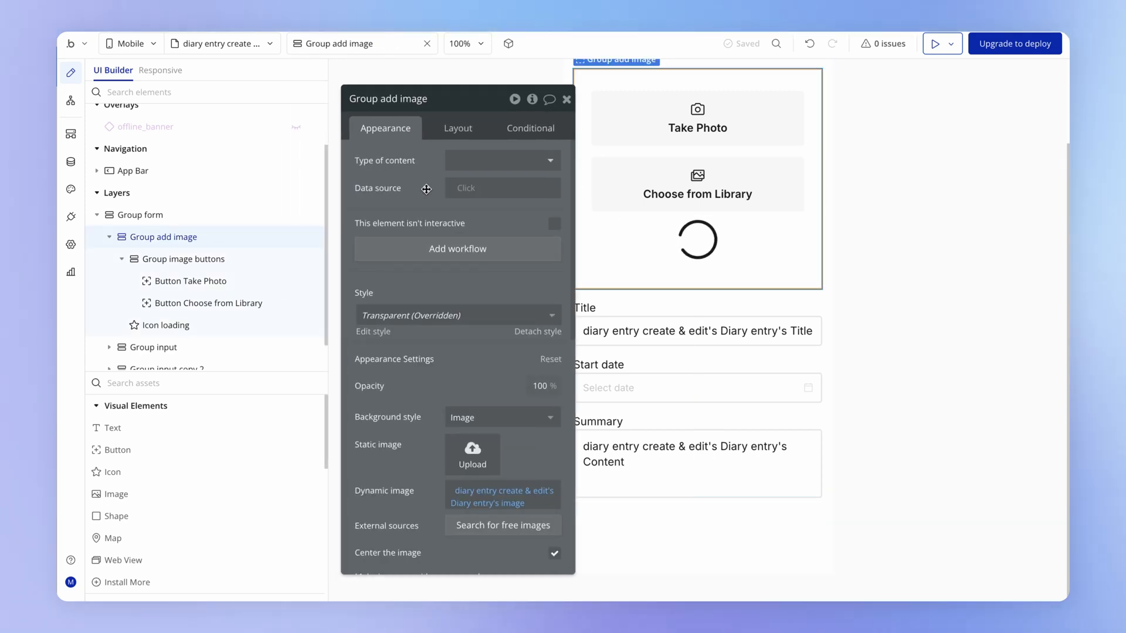
{"action": "left_click", "coordinate": [165, 325]}
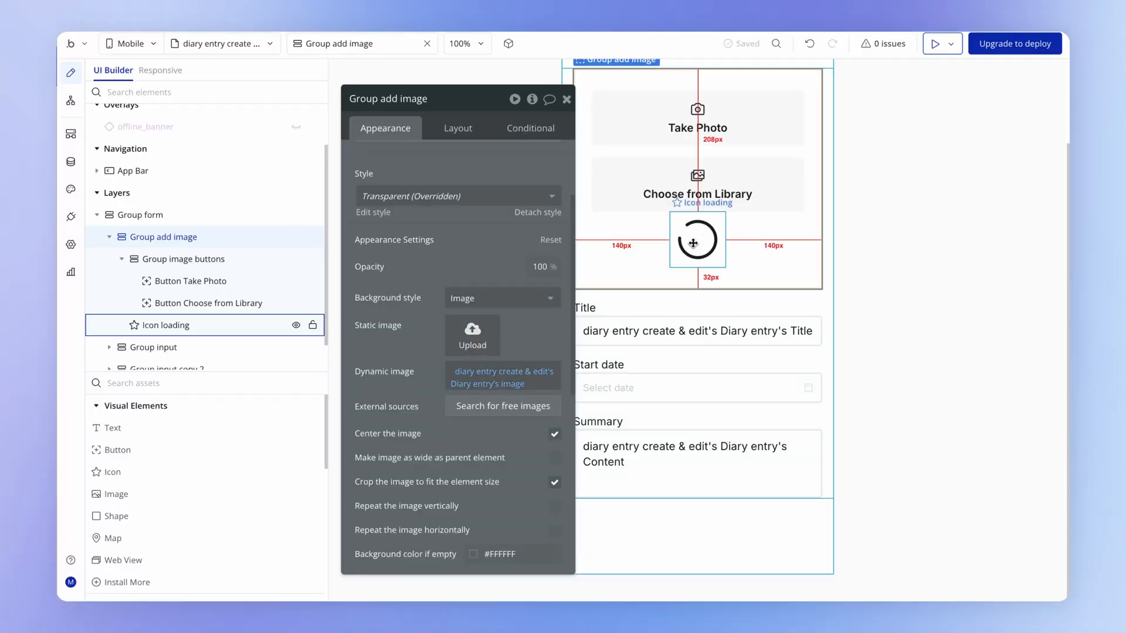
{"action": "left_click", "coordinate": [184, 235]}
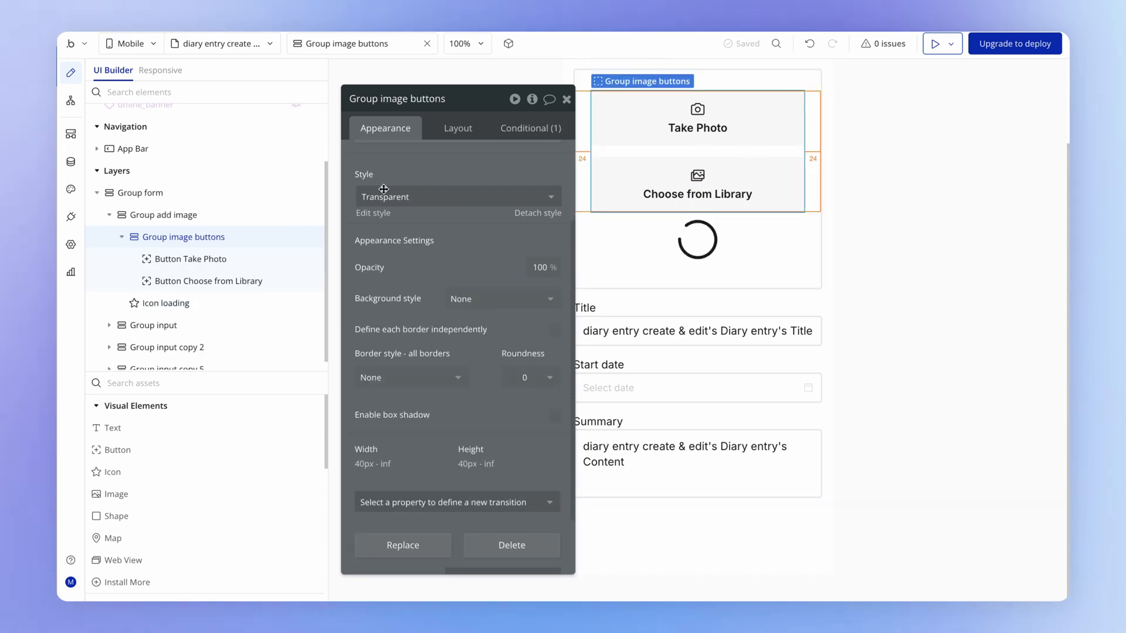
{"action": "left_click", "coordinate": [168, 302]}
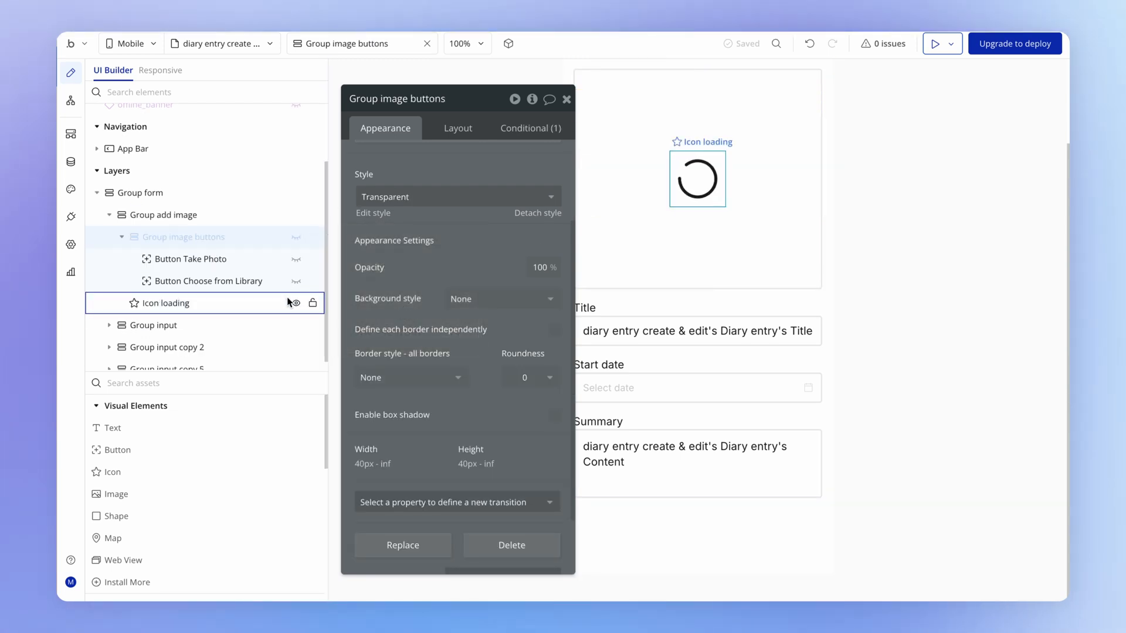
{"action": "left_click", "coordinate": [293, 302]}
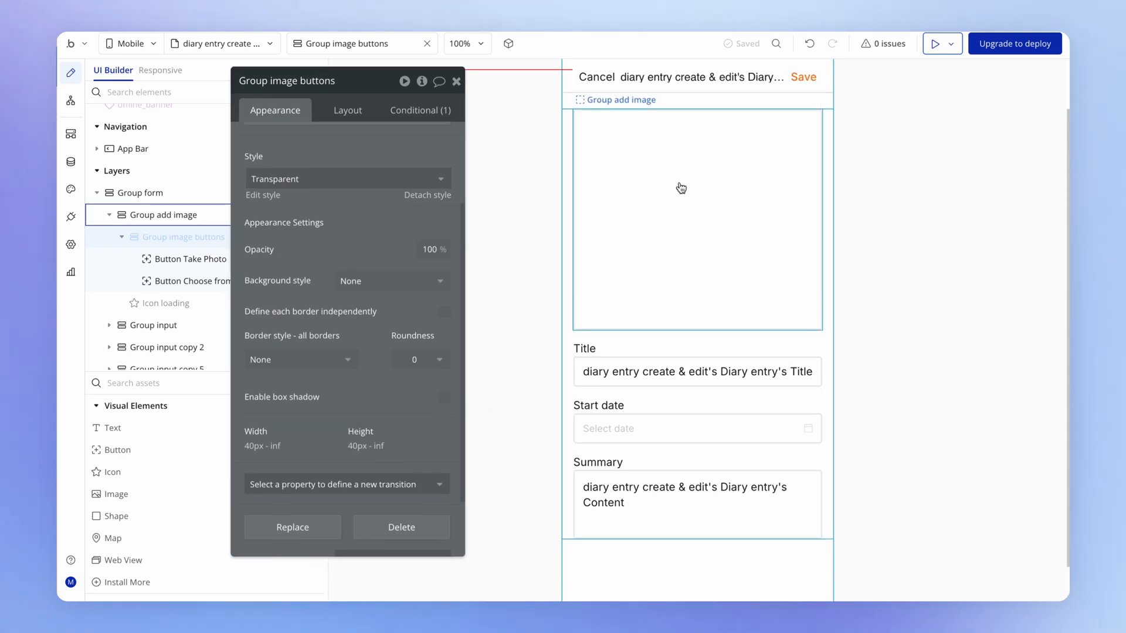
{"action": "left_click", "coordinate": [621, 99]}
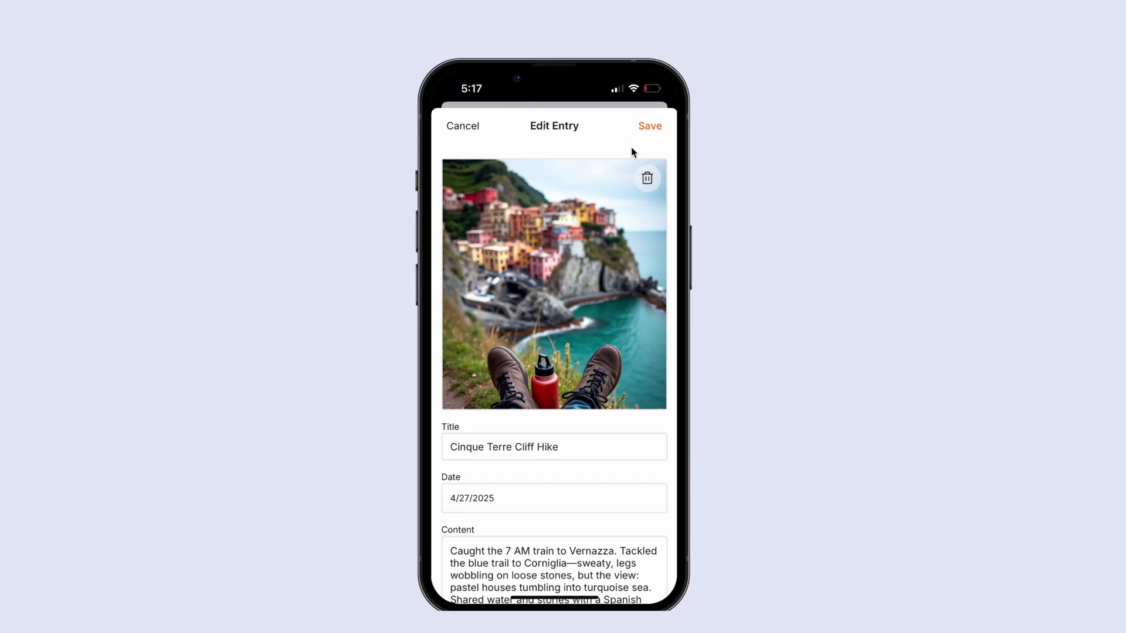
{"action": "mouse_move", "coordinate": [652, 183]}
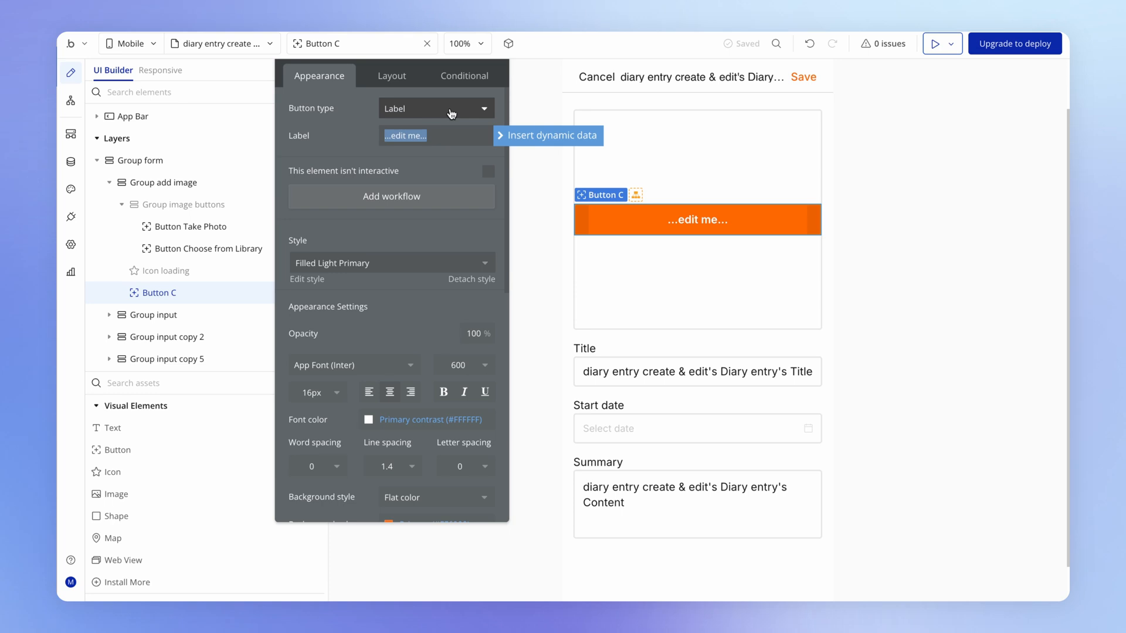
Make the new button icon-only with the Filled Light Secondary style.
{"action": "left_click", "coordinate": [437, 108]}
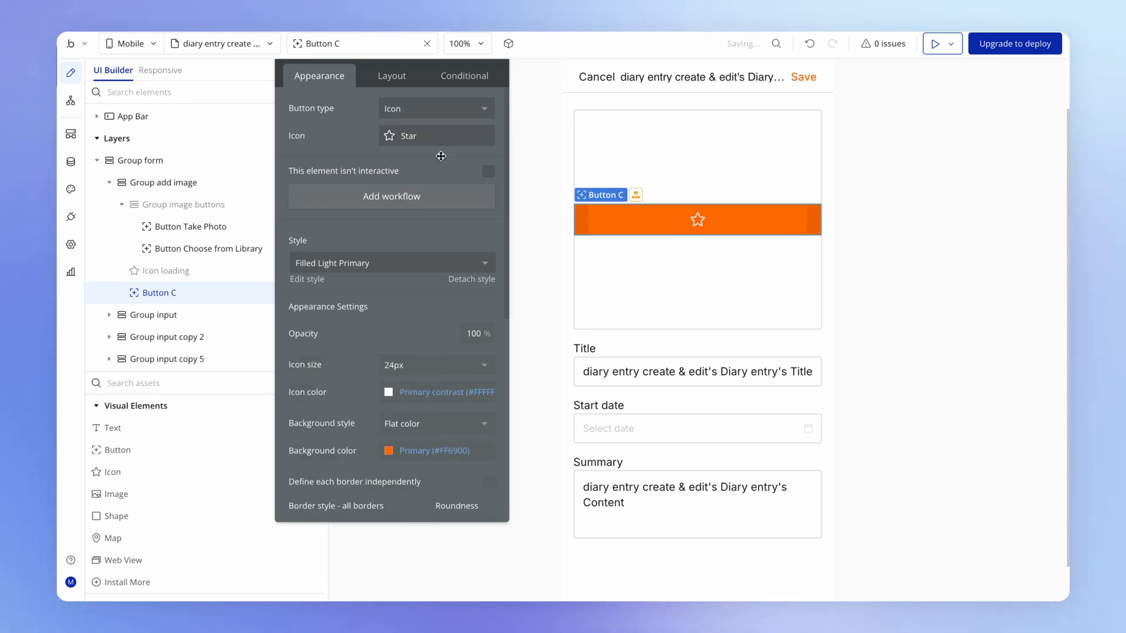
{"action": "left_click", "coordinate": [392, 263]}
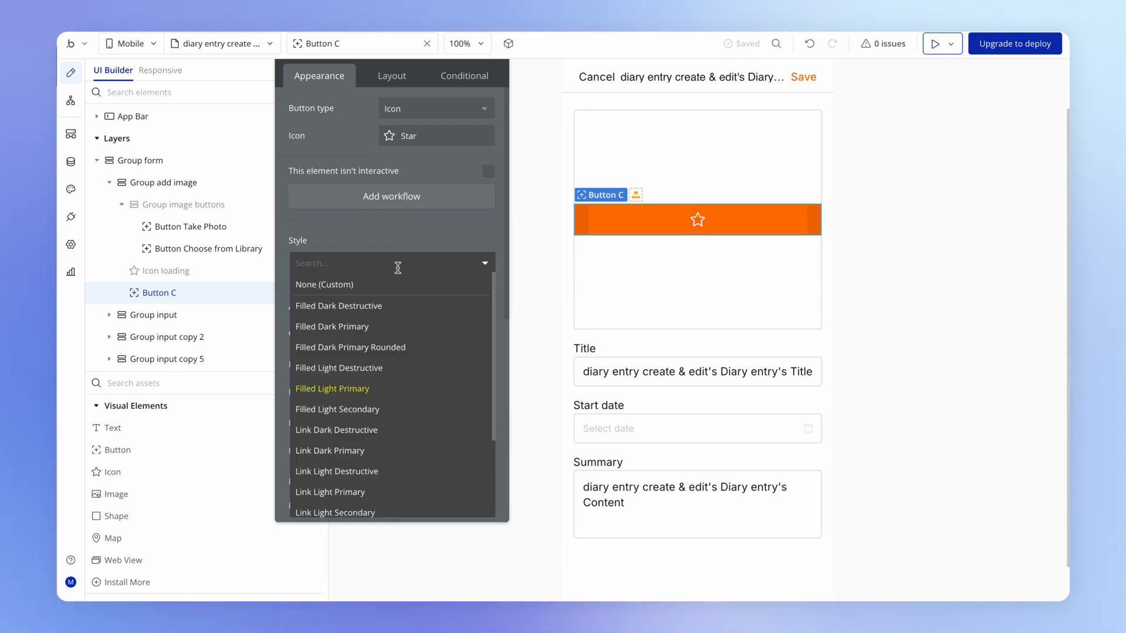
{"action": "scroll", "scroll_direction": "down", "scroll_amount": 3}
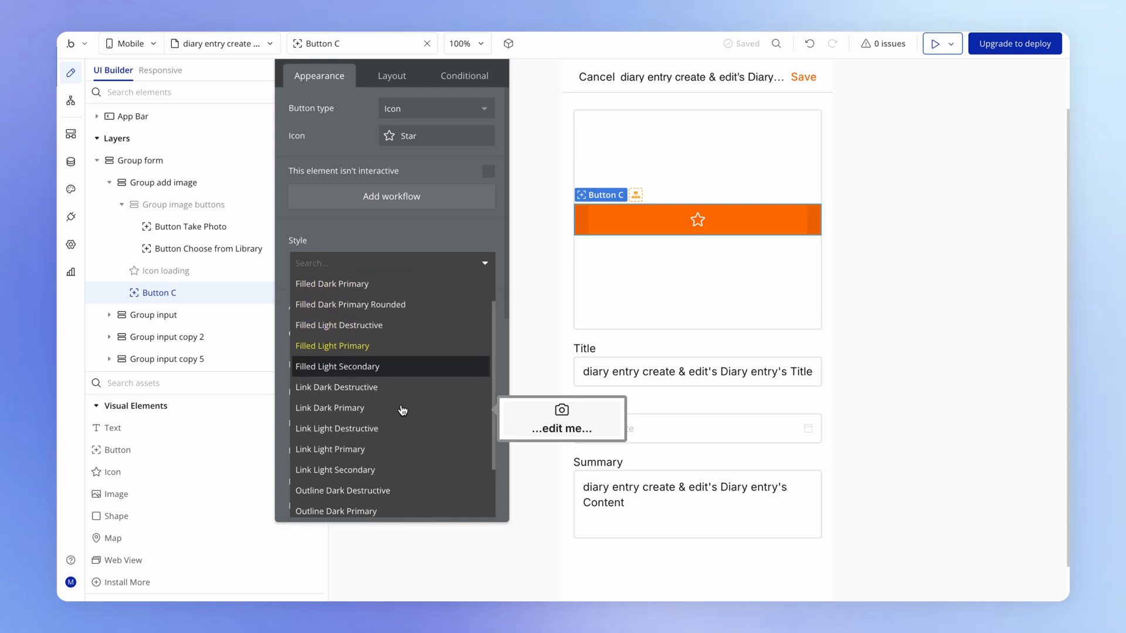
{"action": "left_click", "coordinate": [338, 366]}
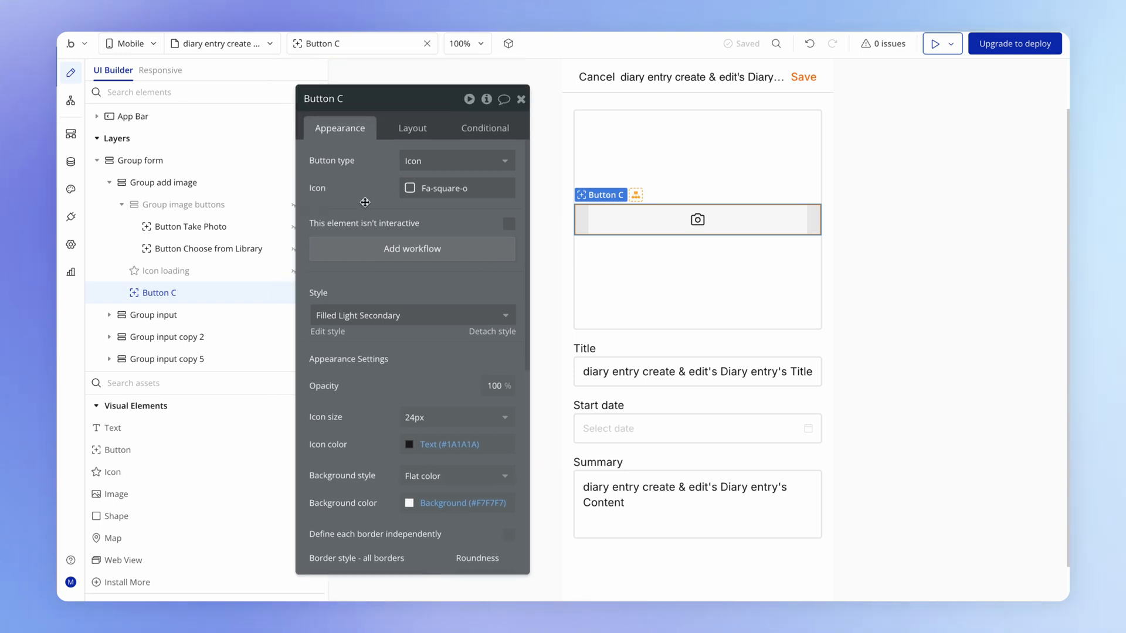
Give the button a fixed width of 44 px to match its 44 px minimum height.
{"action": "left_click", "coordinate": [413, 131]}
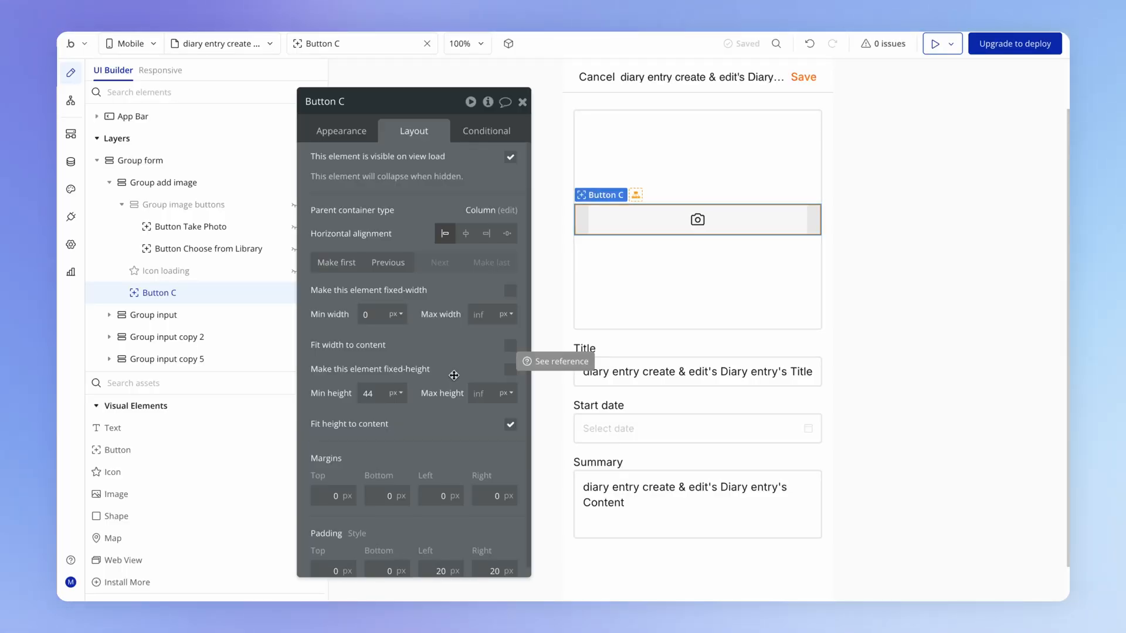
{"action": "left_click", "coordinate": [373, 393]}
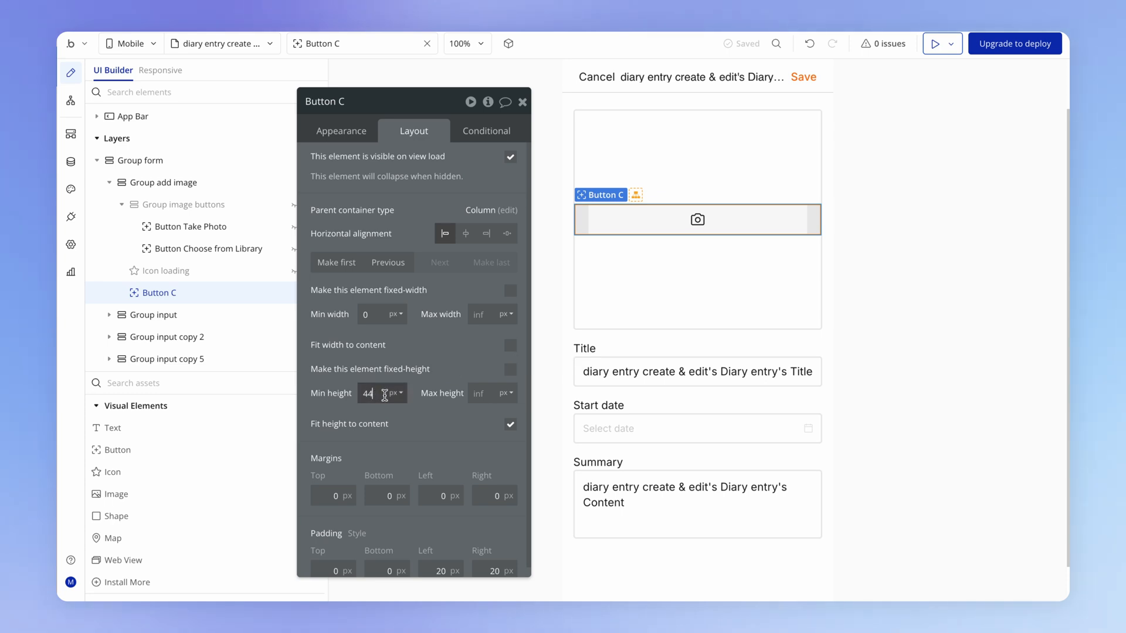
{"action": "double_click", "coordinate": [367, 393]}
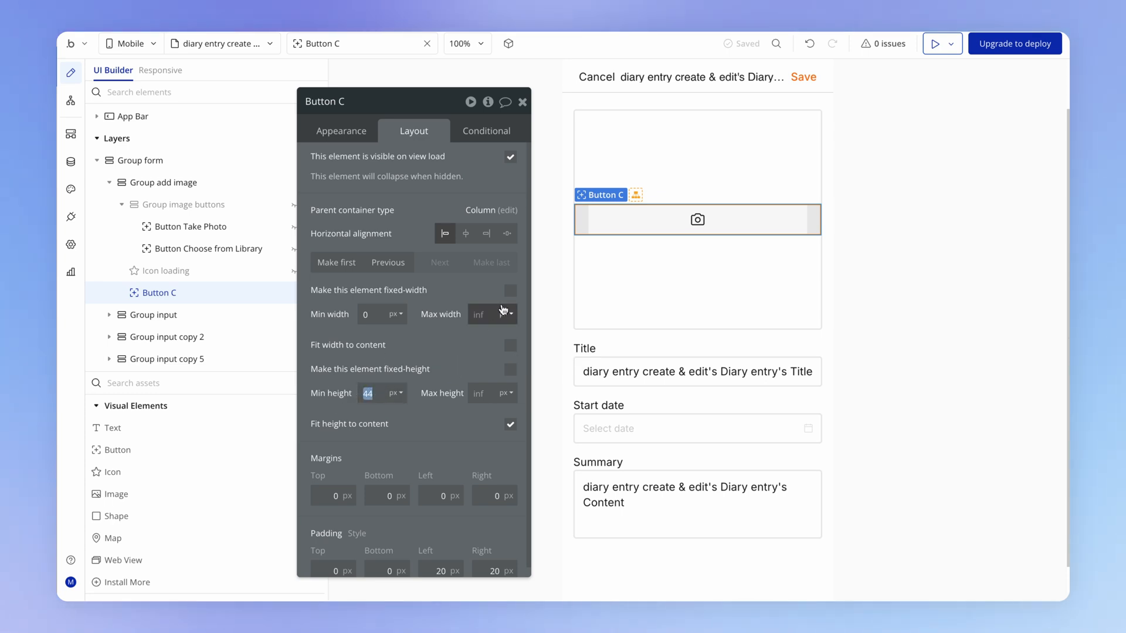
{"action": "left_click", "coordinate": [510, 290]}
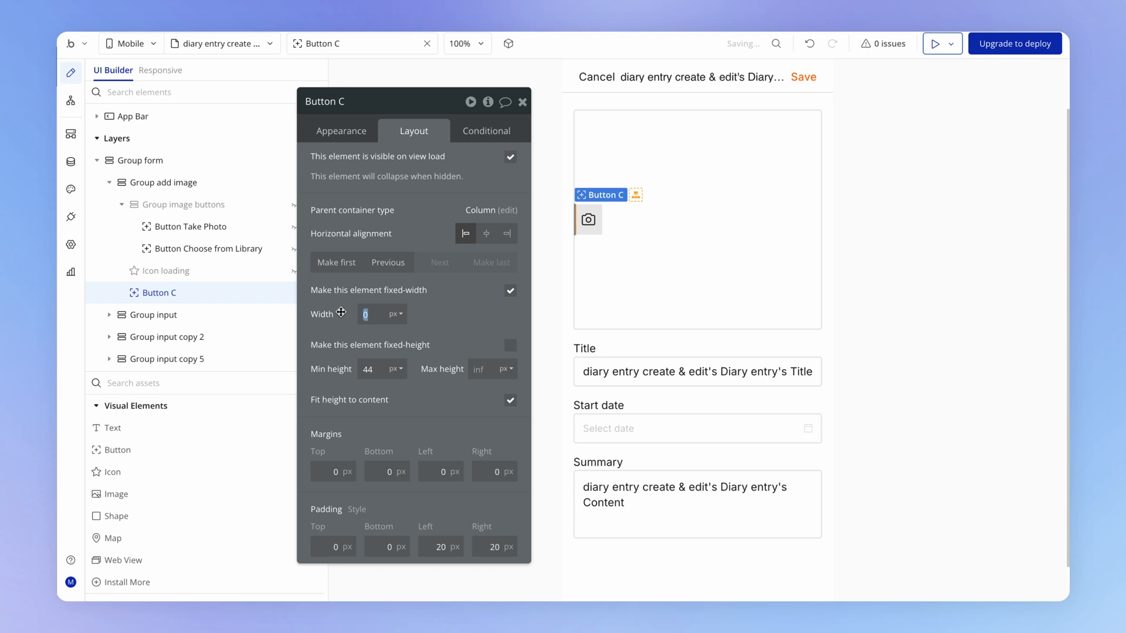
{"action": "type", "text": "44"}
{"action": "left_click", "coordinate": [381, 100]}
{"action": "type", "text": "delete image"}
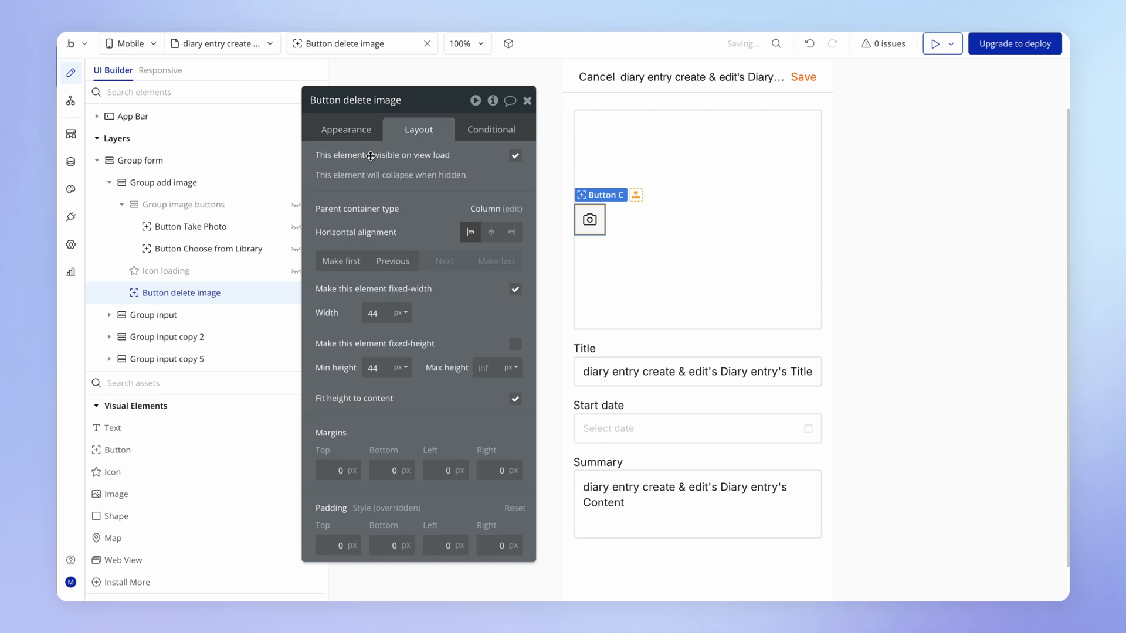
Give the delete button the Phosphor trash icon.
{"action": "left_click", "coordinate": [345, 129]}
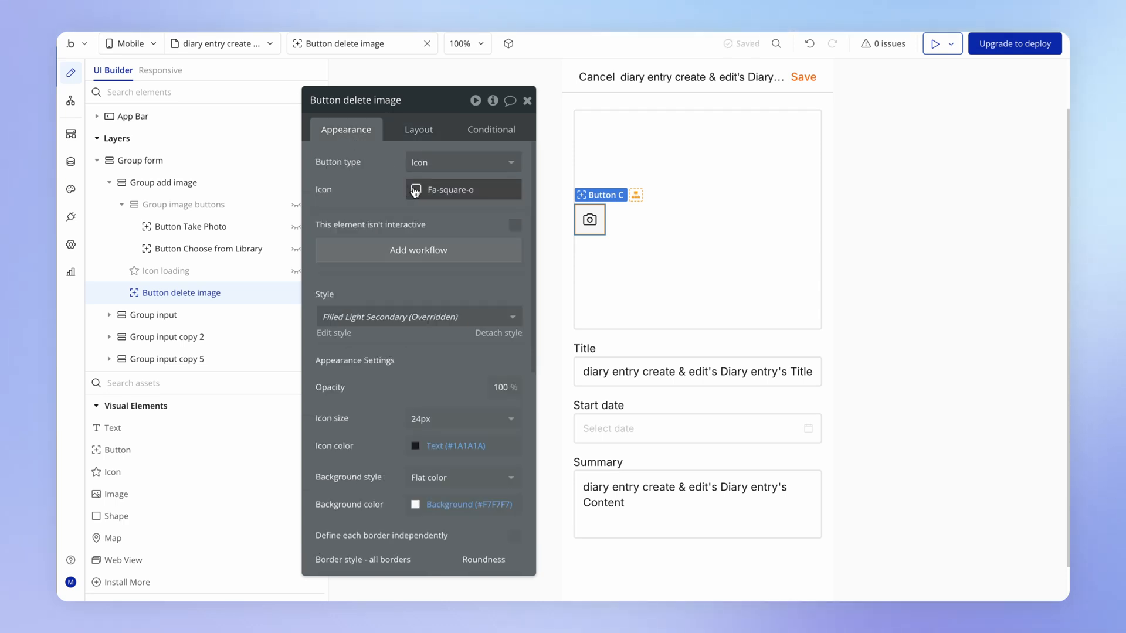
{"action": "left_click", "coordinate": [462, 189]}
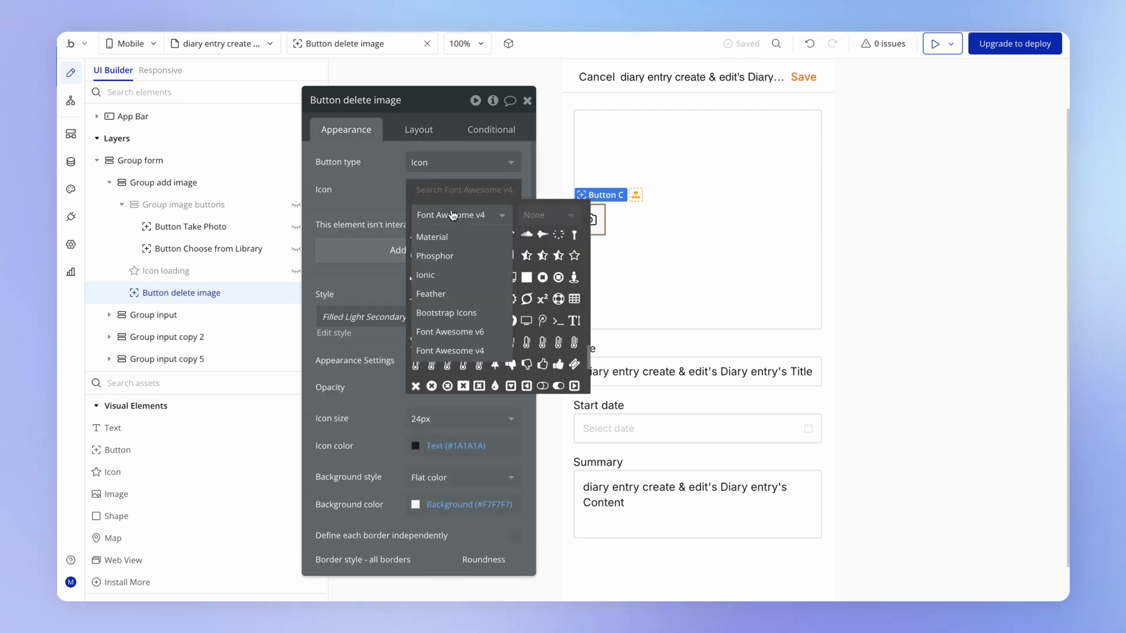
{"action": "mouse_move", "coordinate": [459, 256]}
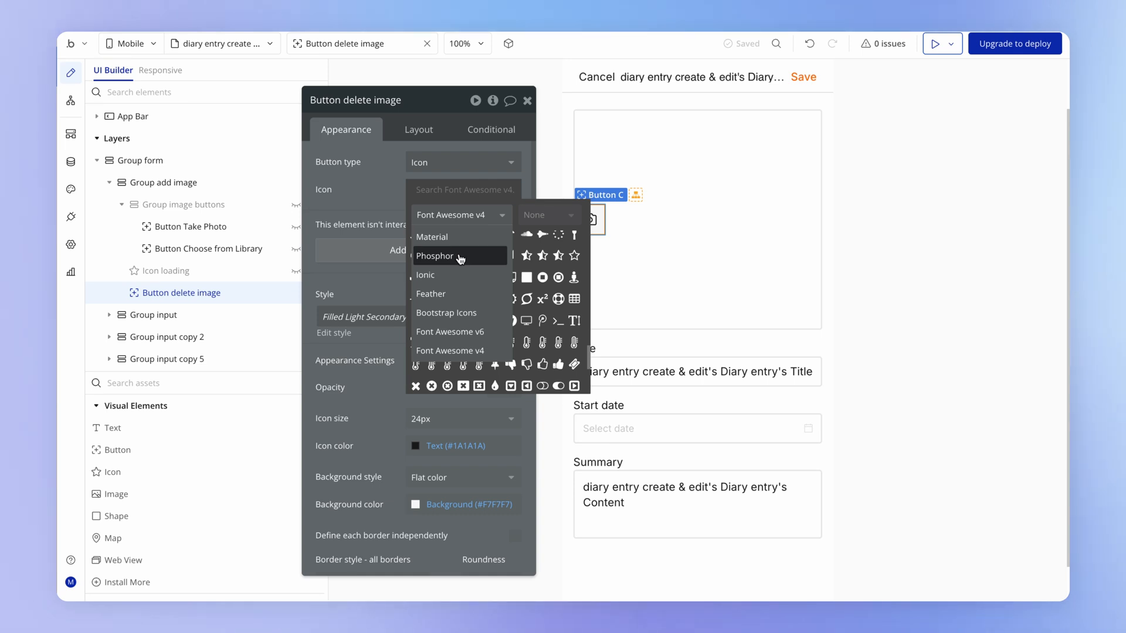
{"action": "left_click", "coordinate": [435, 257]}
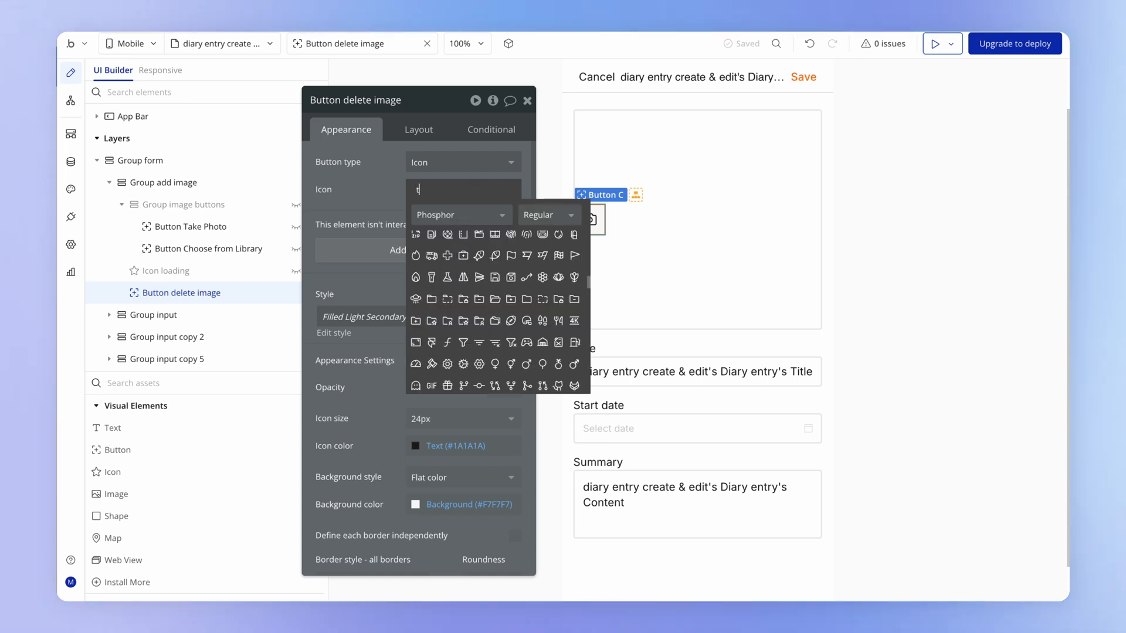
{"action": "type", "text": "ras"}
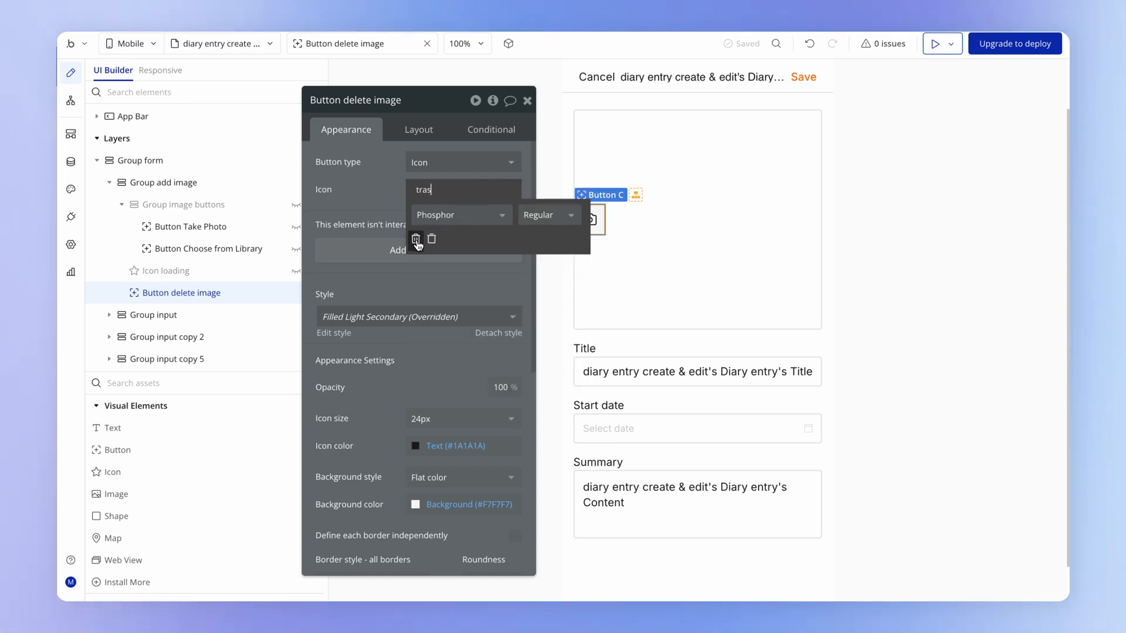
{"action": "left_click", "coordinate": [417, 238]}
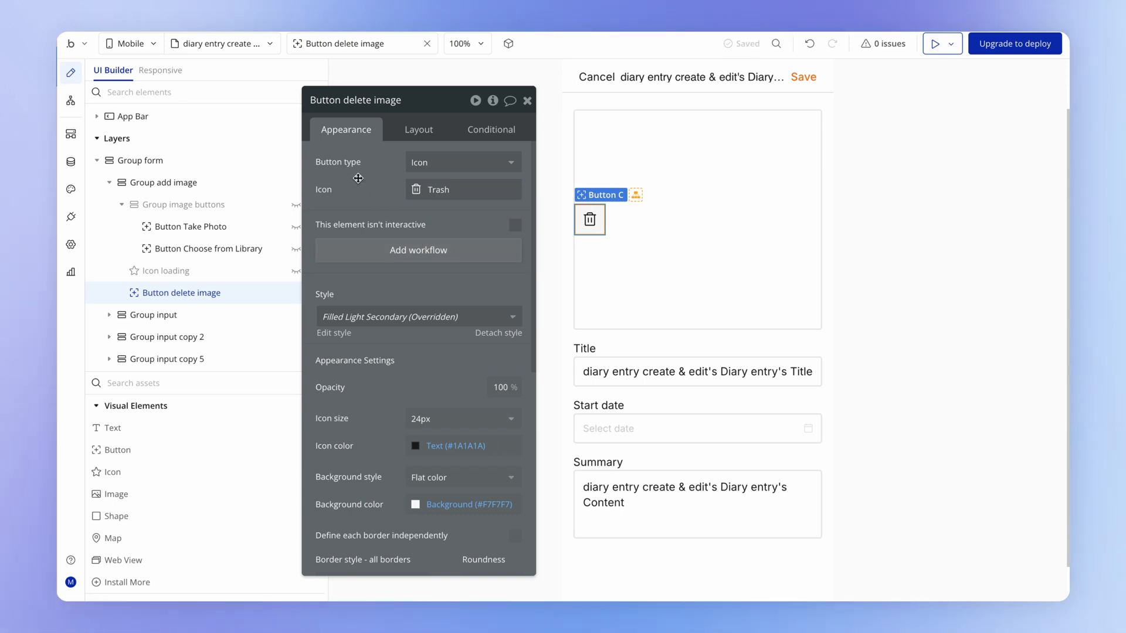
Set the button's corner roundness to 100 and minimum height to 44.
{"action": "scroll", "scroll_direction": "down", "scroll_amount": 3}
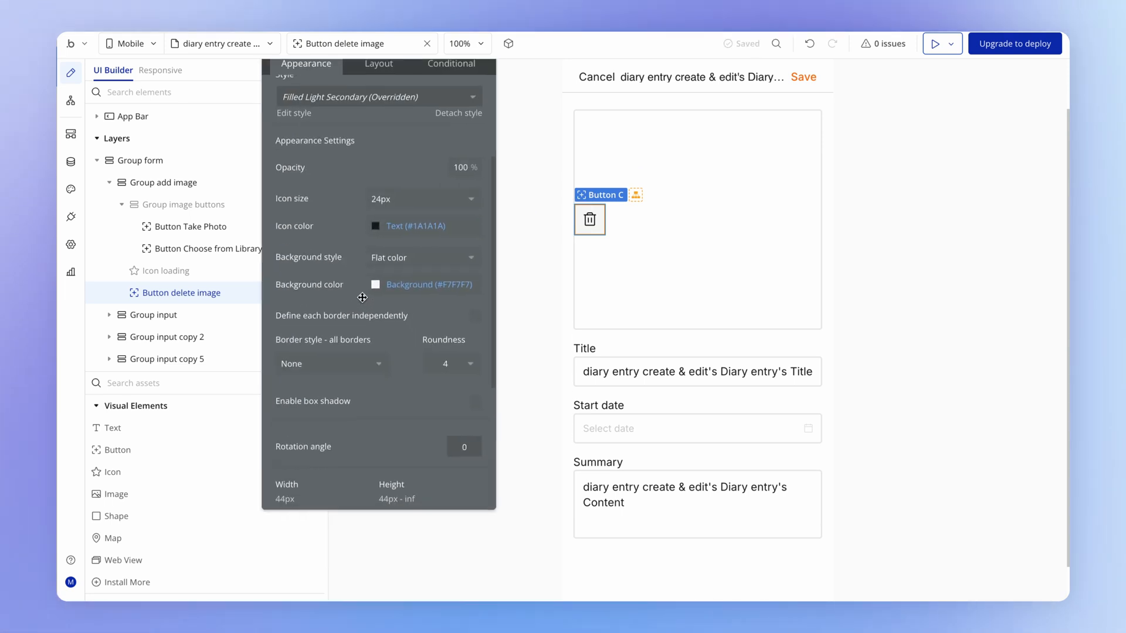
{"action": "mouse_move", "coordinate": [438, 345]}
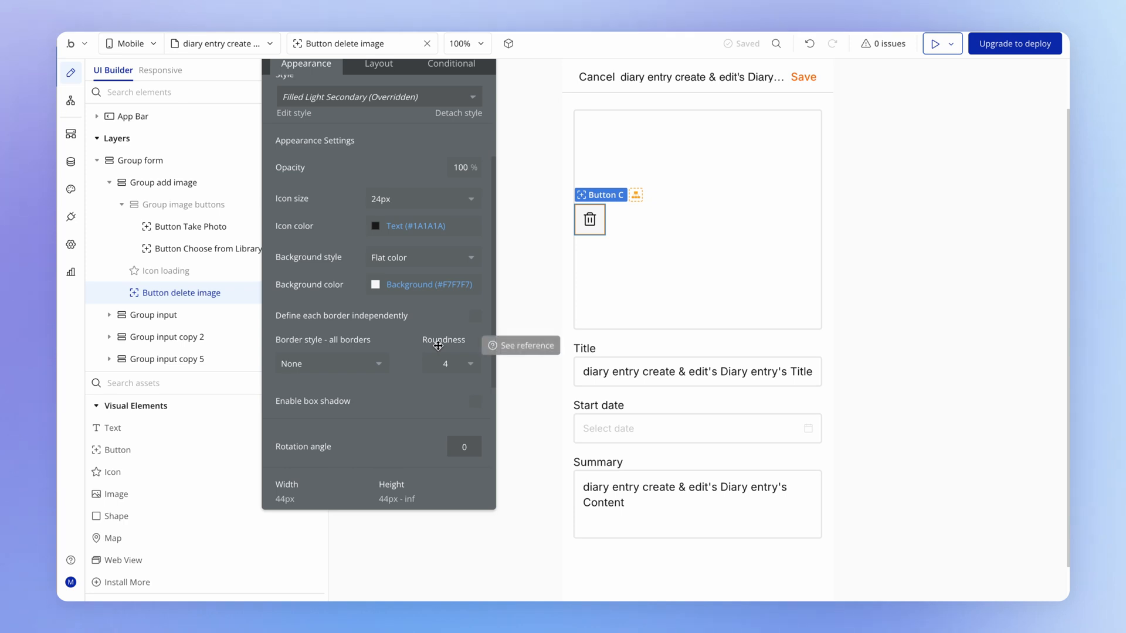
{"action": "left_click", "coordinate": [452, 363]}
{"action": "type", "text": "100"}
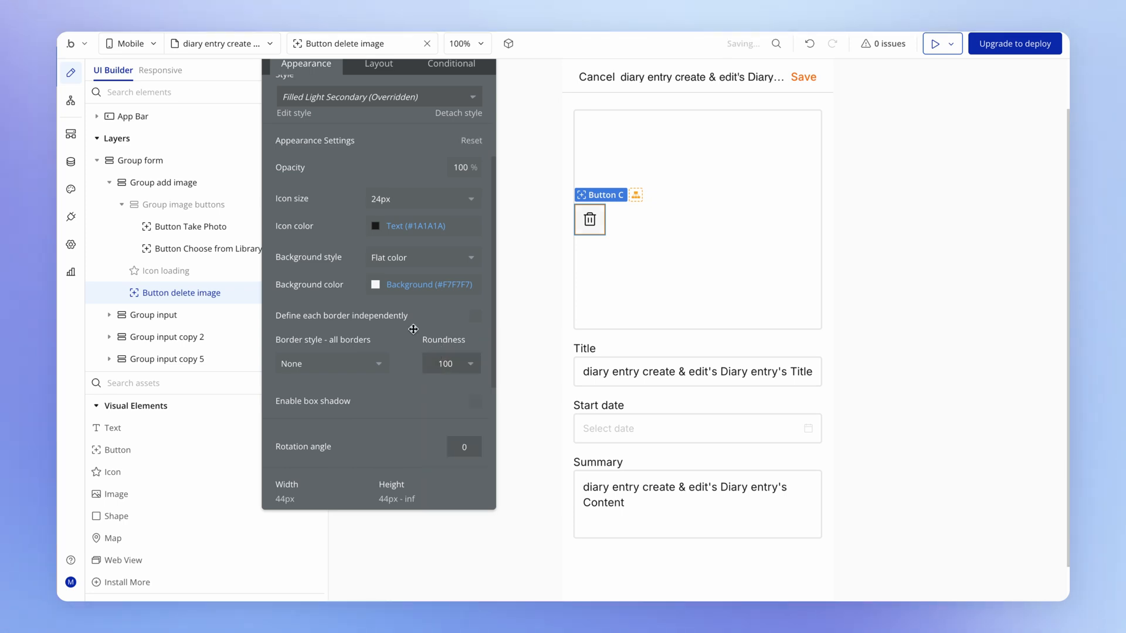
{"action": "scroll", "scroll_direction": "down", "scroll_amount": 3}
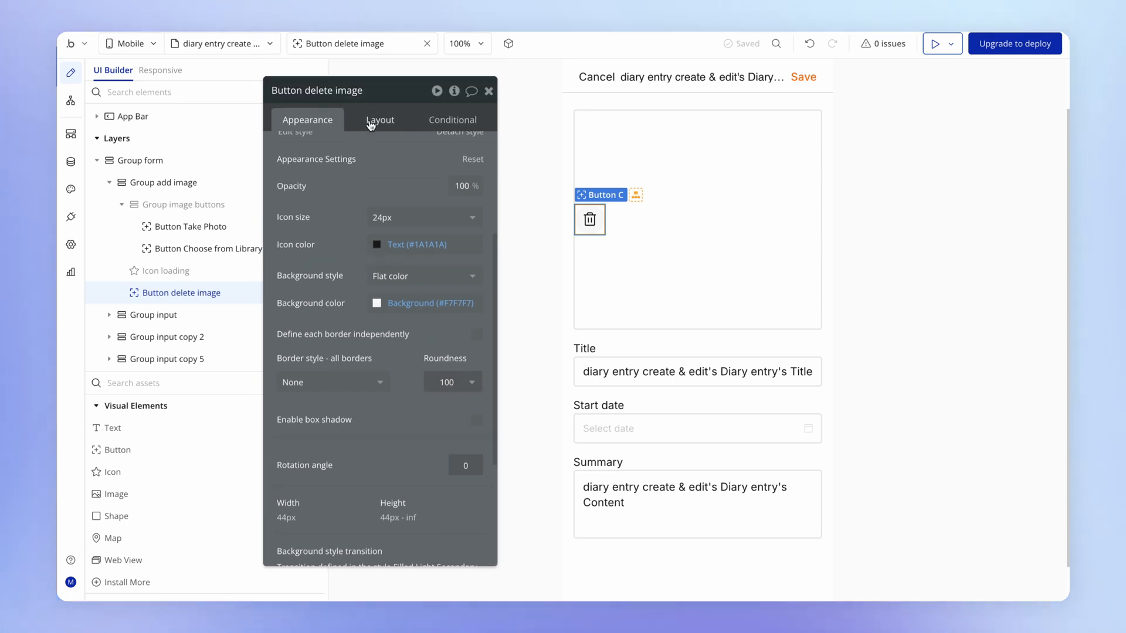
{"action": "left_click", "coordinate": [380, 120]}
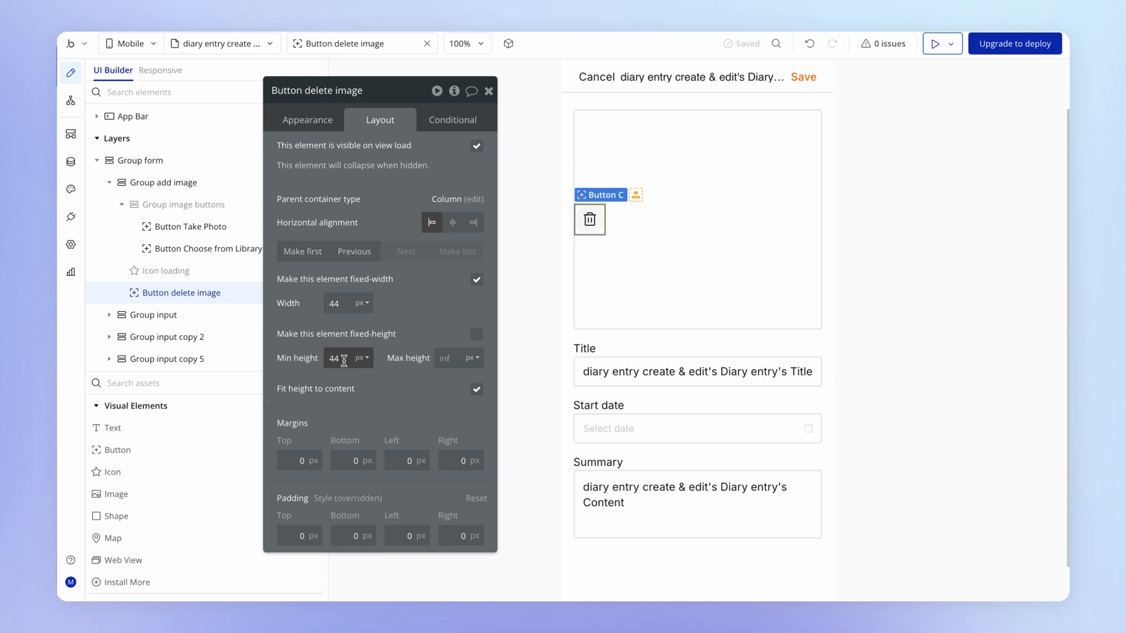
{"action": "mouse_move", "coordinate": [392, 358]}
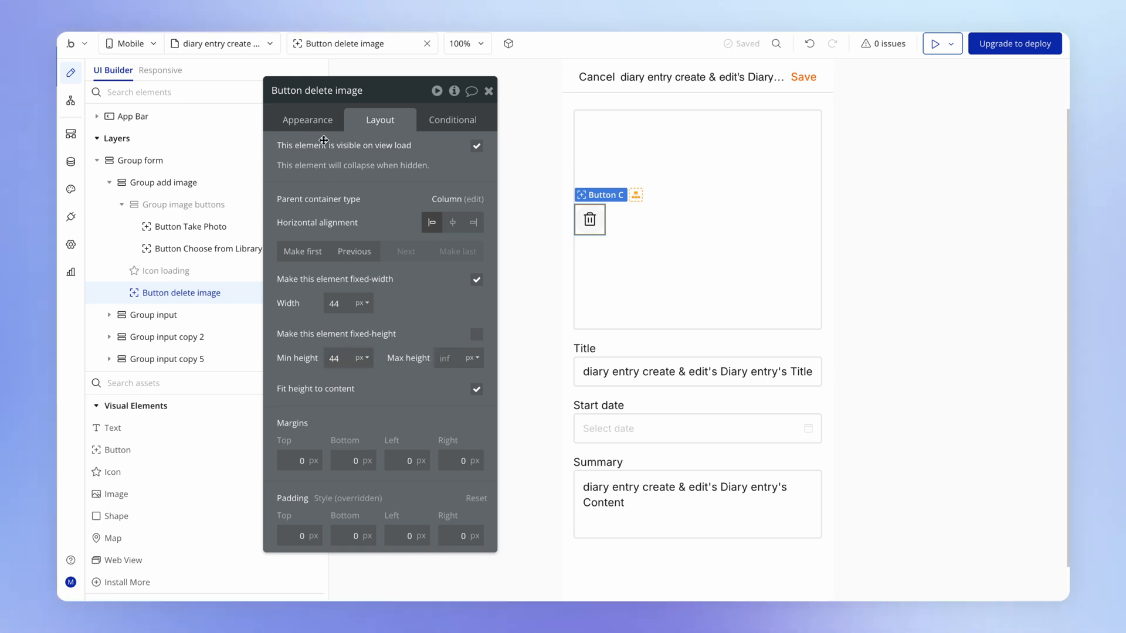
{"action": "left_click", "coordinate": [308, 120]}
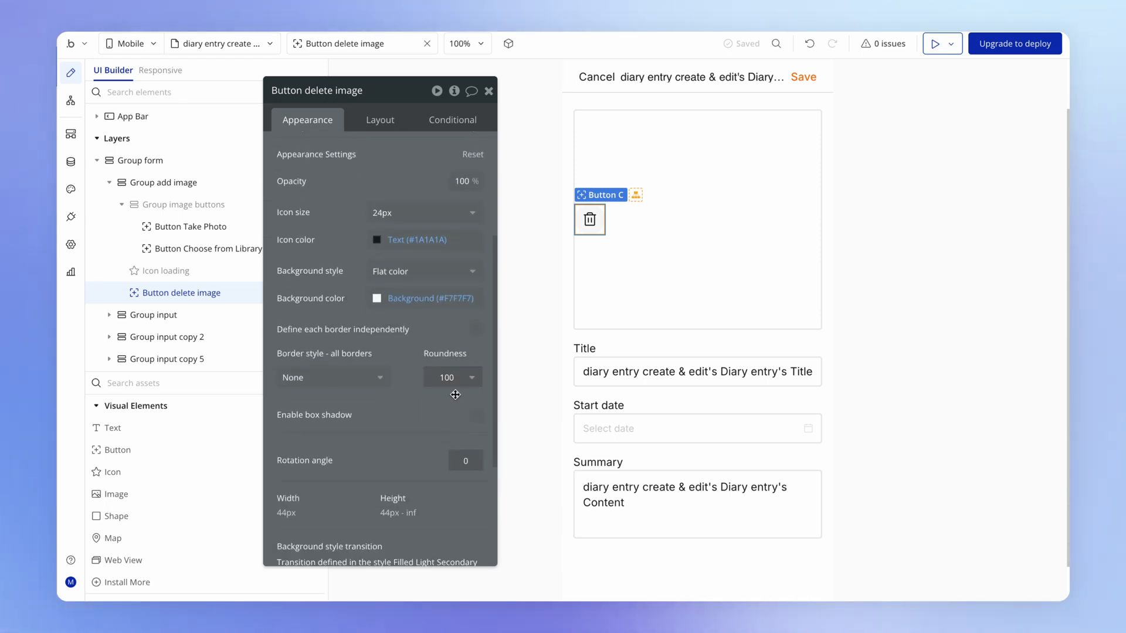
{"action": "left_click", "coordinate": [589, 219]}
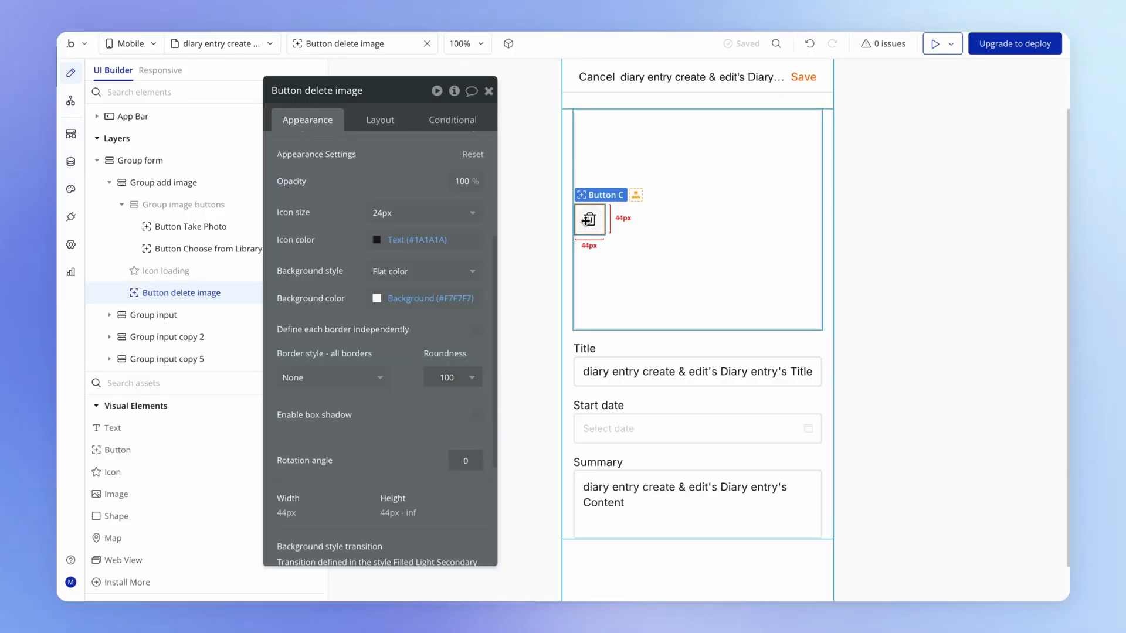
Align the delete button right with an 8 px margin and hide it on view load.
{"action": "left_click", "coordinate": [379, 120]}
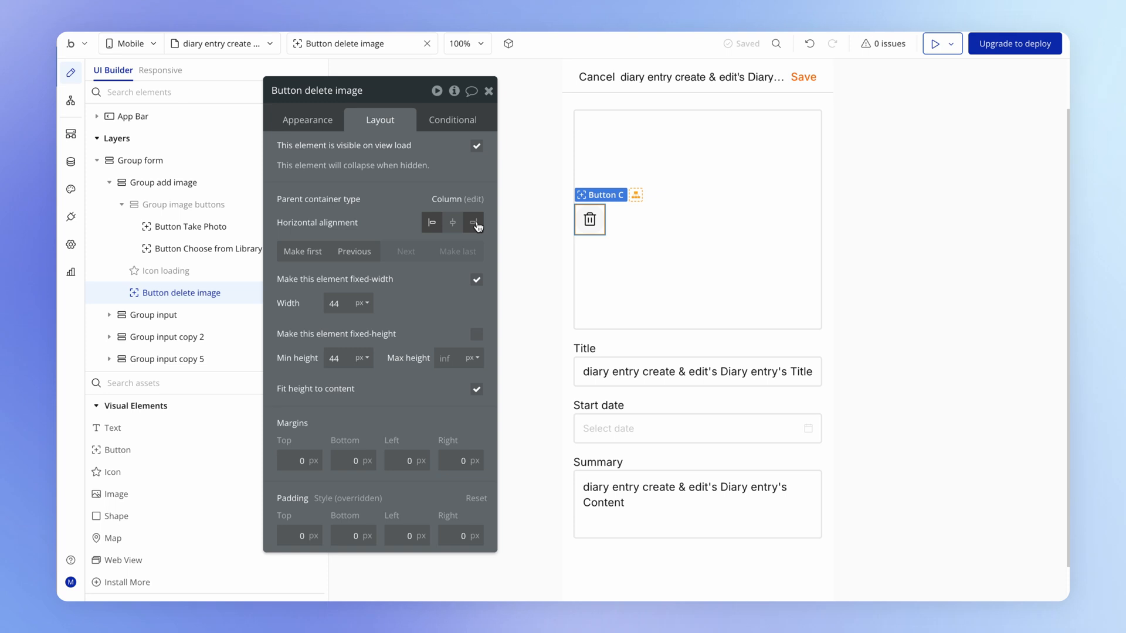
{"action": "left_click", "coordinate": [474, 222]}
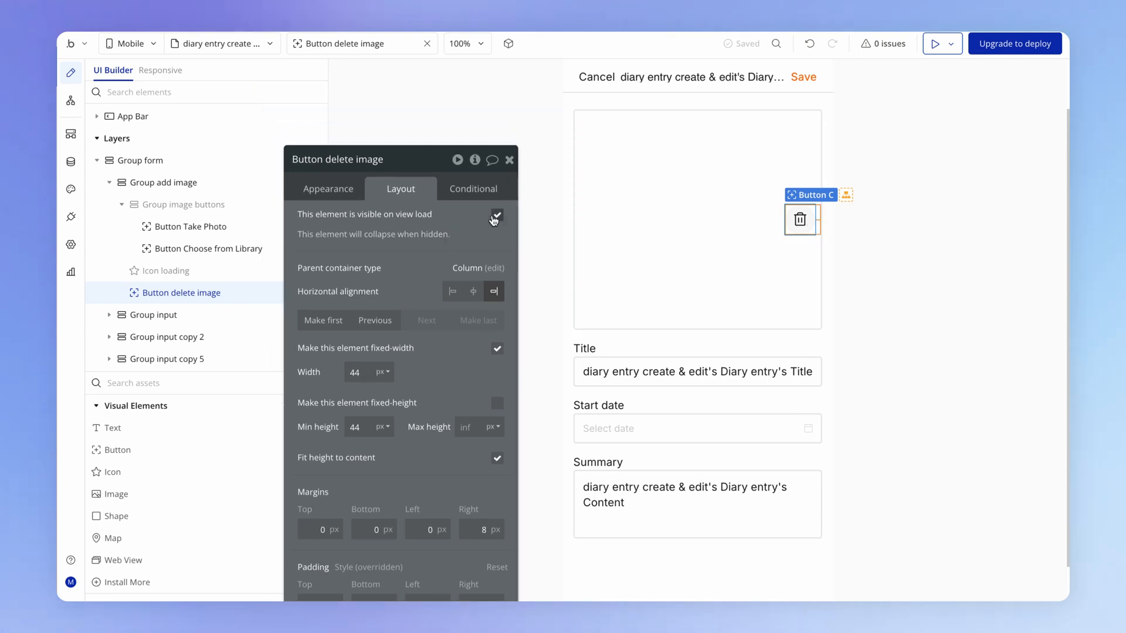
{"action": "mouse_move", "coordinate": [496, 215]}
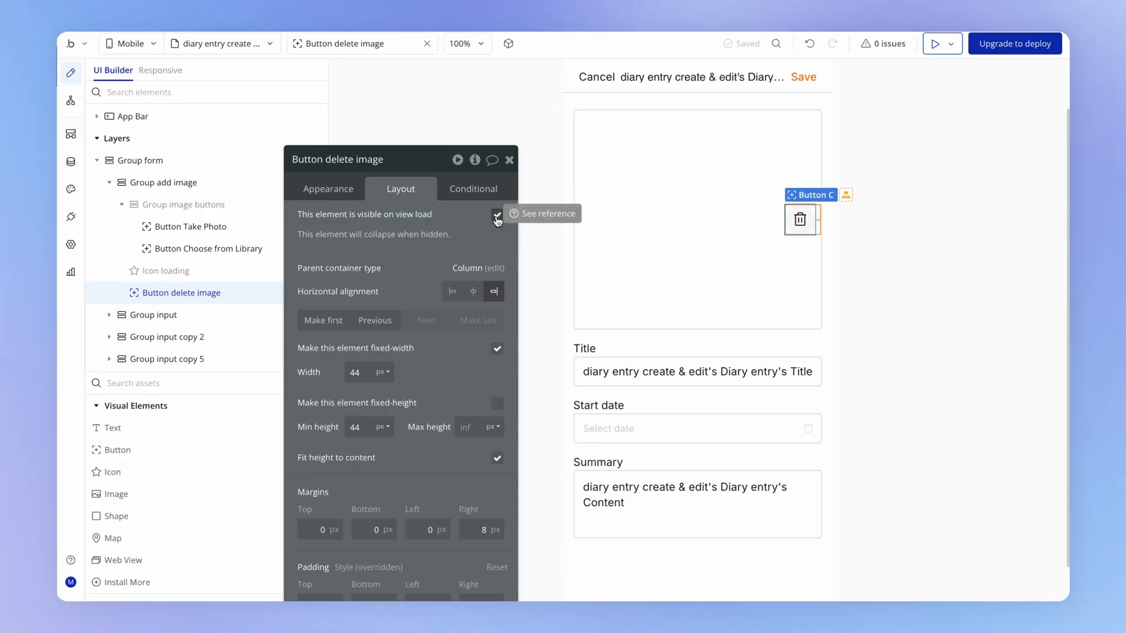
{"action": "left_click", "coordinate": [497, 213]}
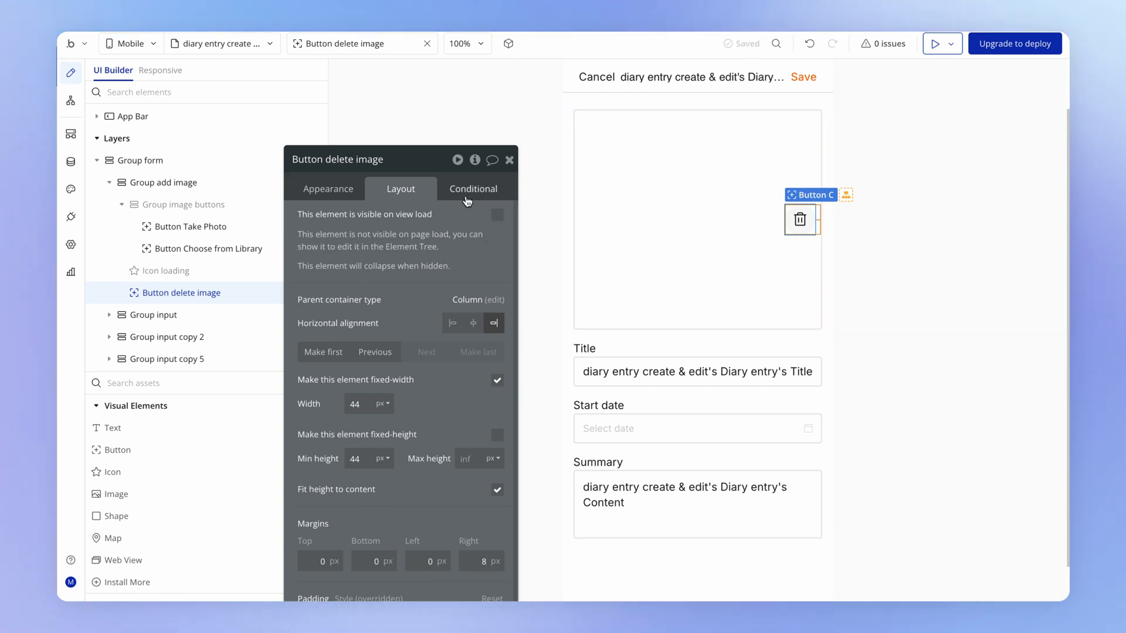
Add the condition 'Diary entry's image is not empty' making the button visible.
{"action": "left_click", "coordinate": [473, 187]}
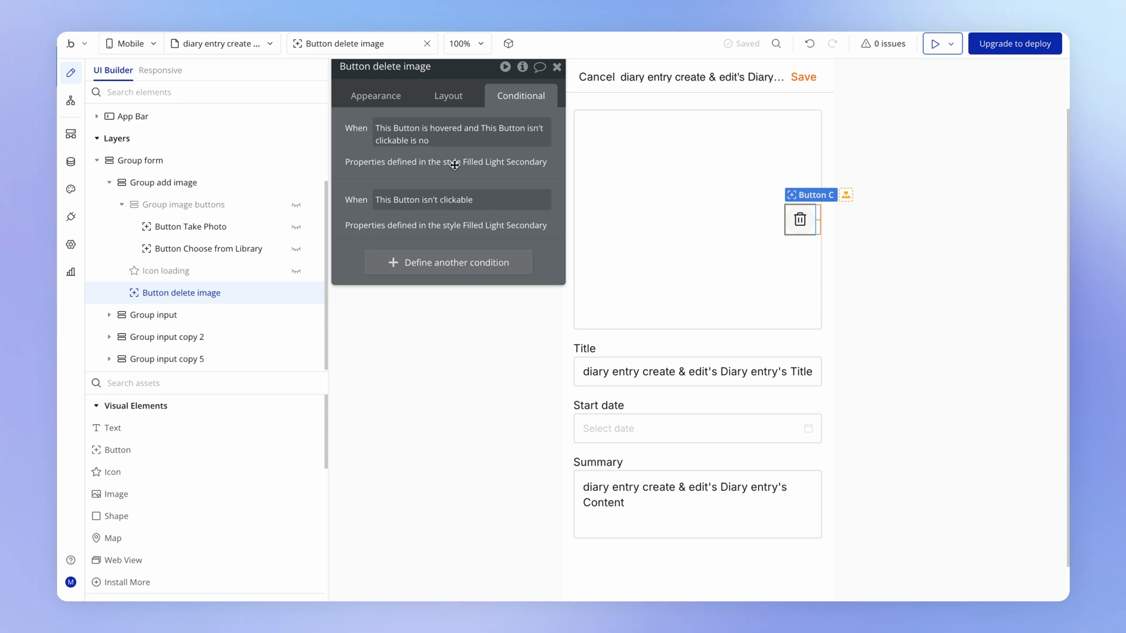
{"action": "left_click_drag", "start_coordinate": [385, 66], "coordinate": [398, 125]}
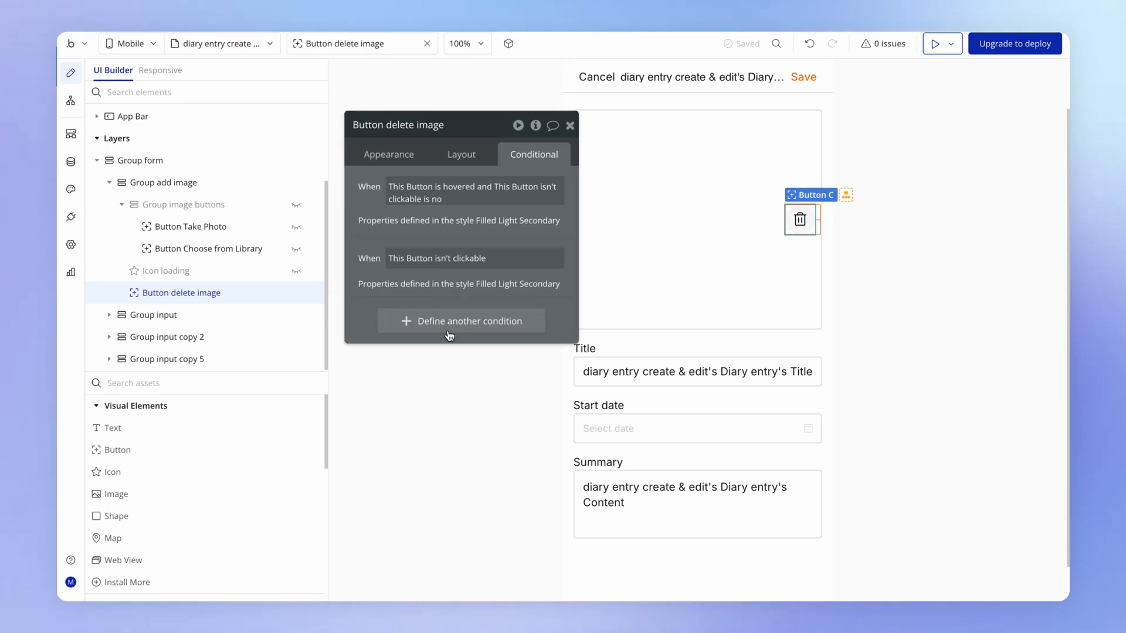
{"action": "left_click", "coordinate": [461, 321]}
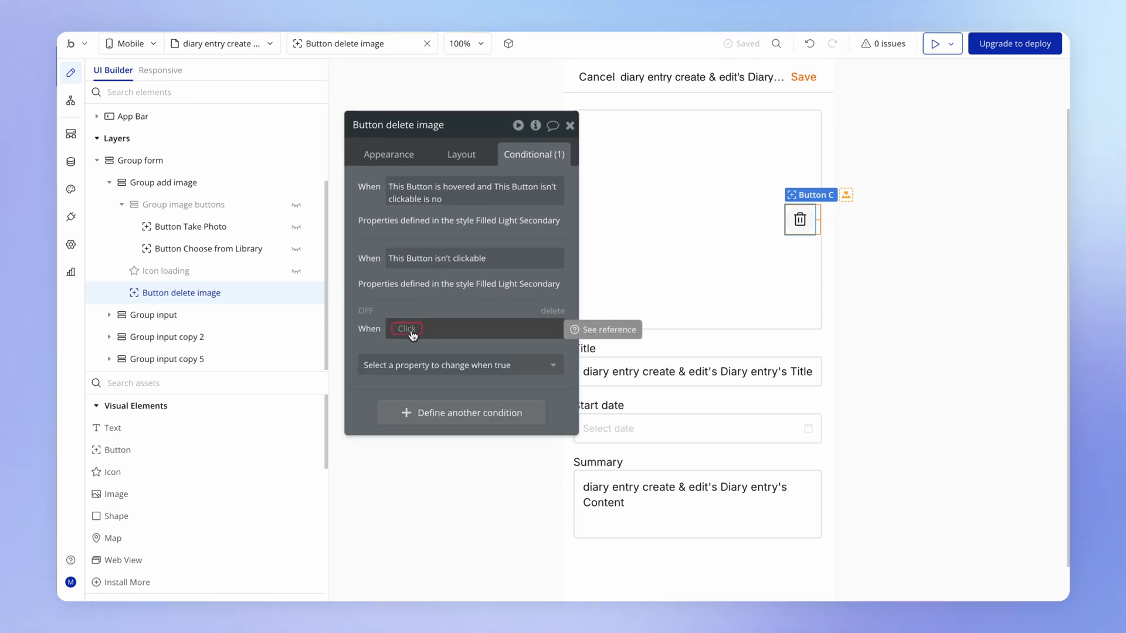
{"action": "left_click", "coordinate": [407, 328]}
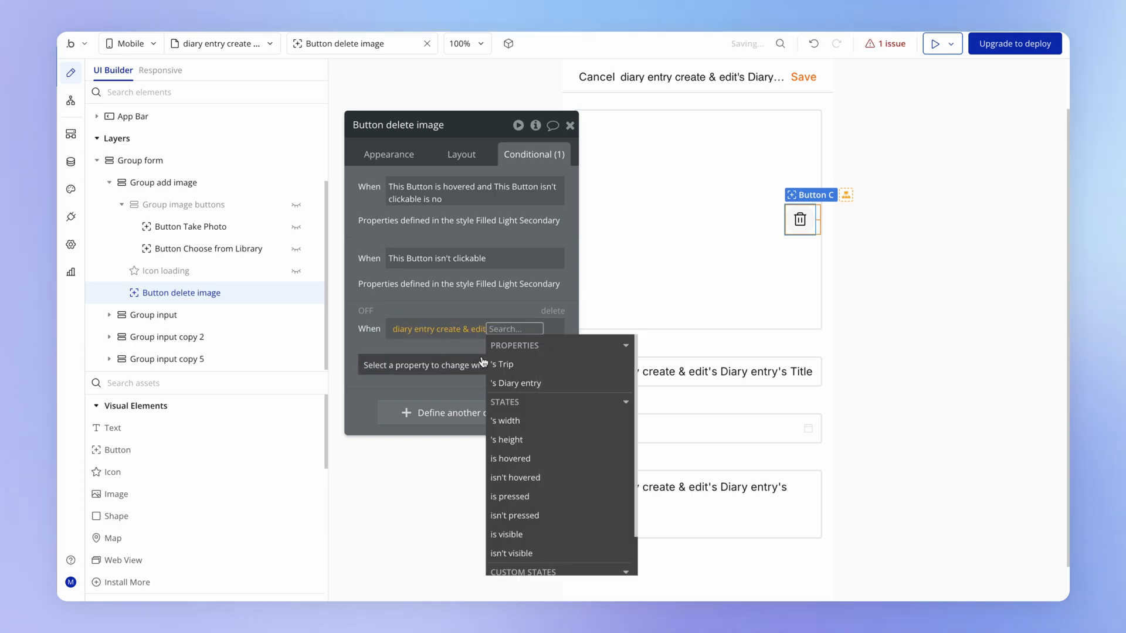
{"action": "left_click", "coordinate": [516, 382]}
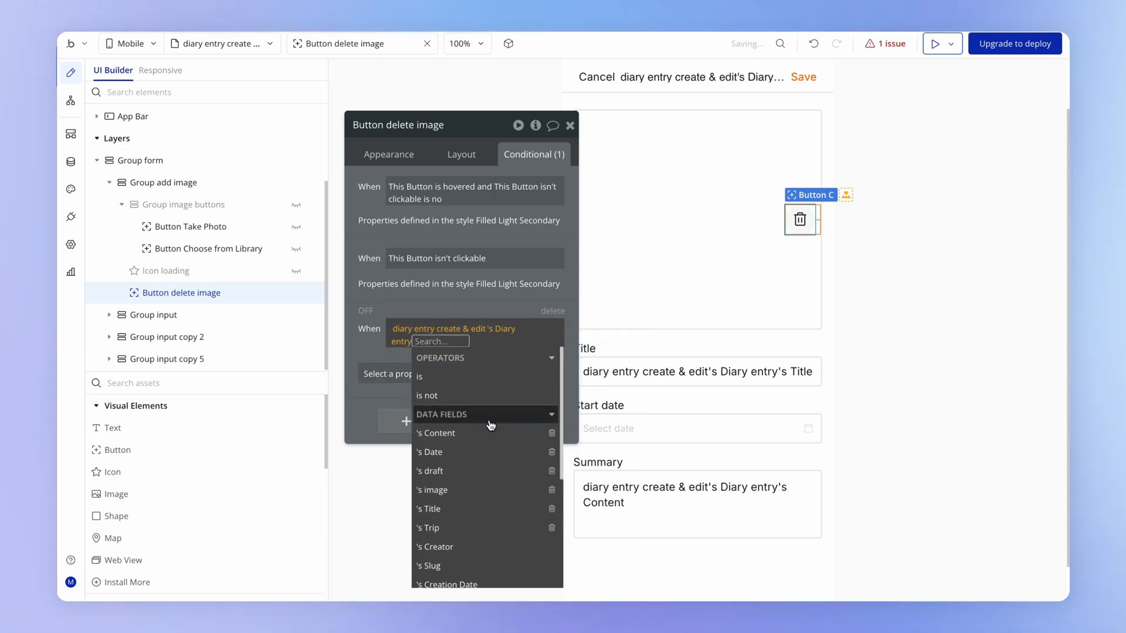
{"action": "left_click", "coordinate": [431, 490]}
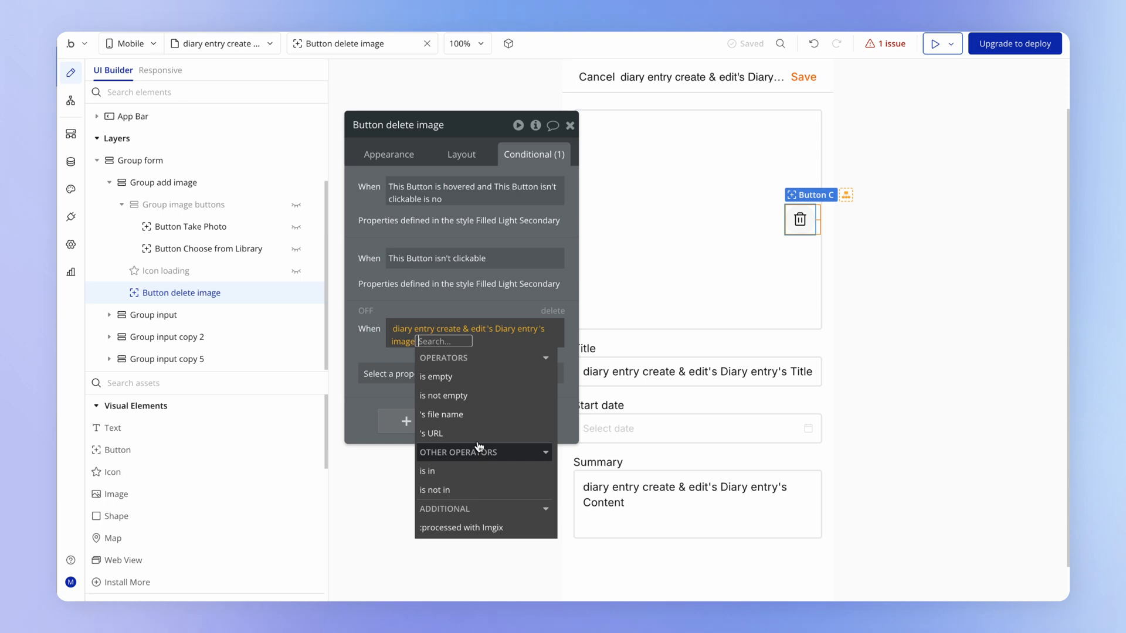
{"action": "left_click", "coordinate": [444, 395]}
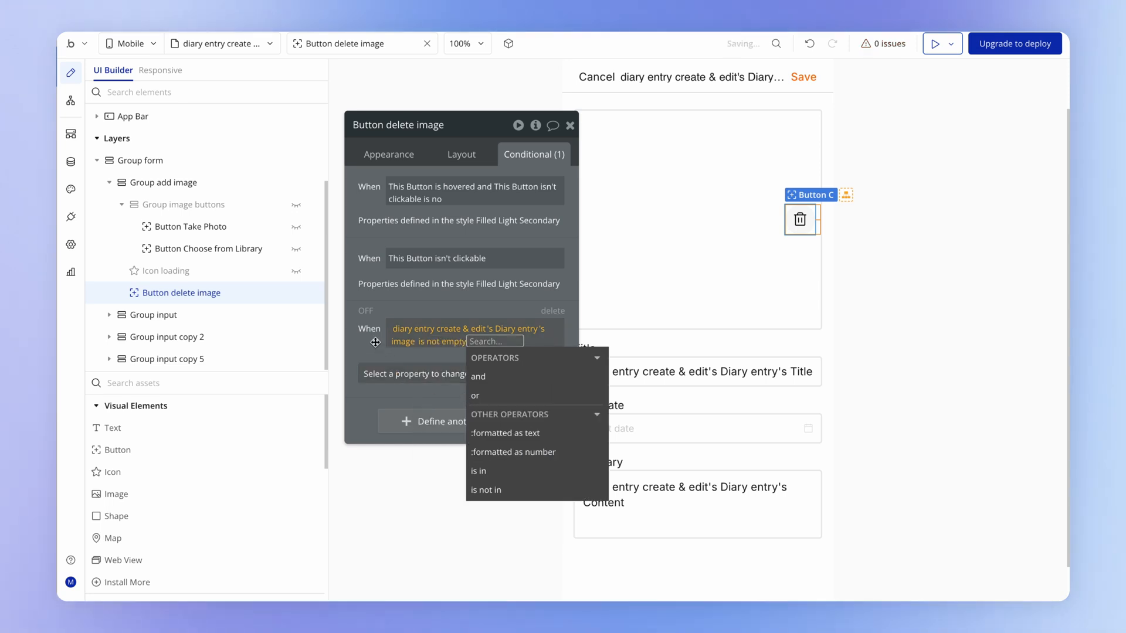
{"action": "left_click", "coordinate": [415, 373]}
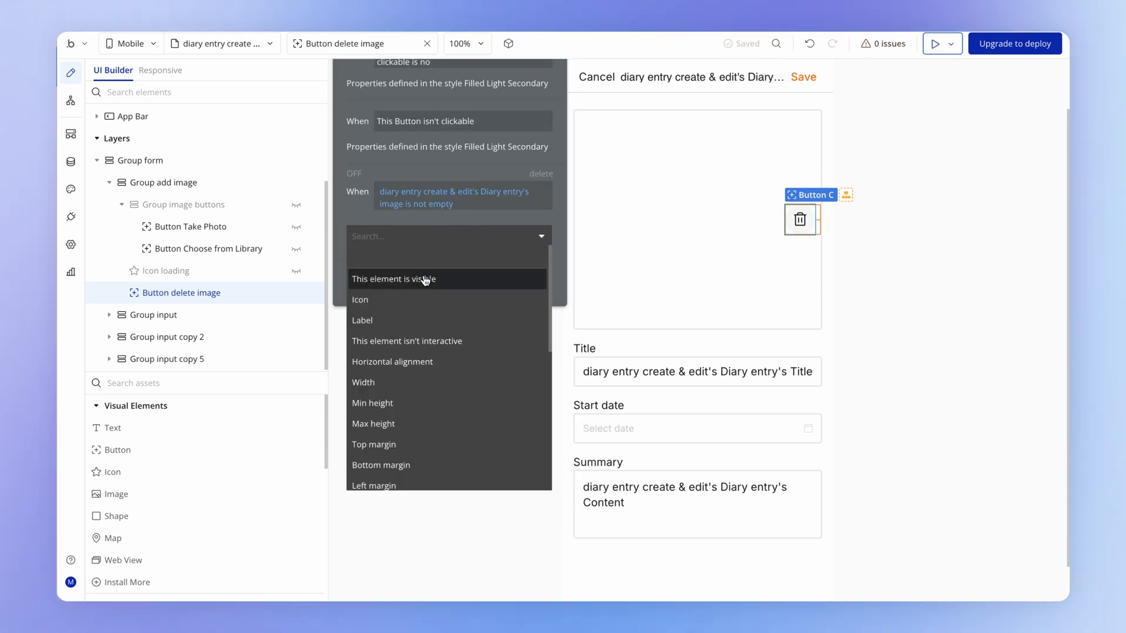
{"action": "left_click", "coordinate": [392, 279]}
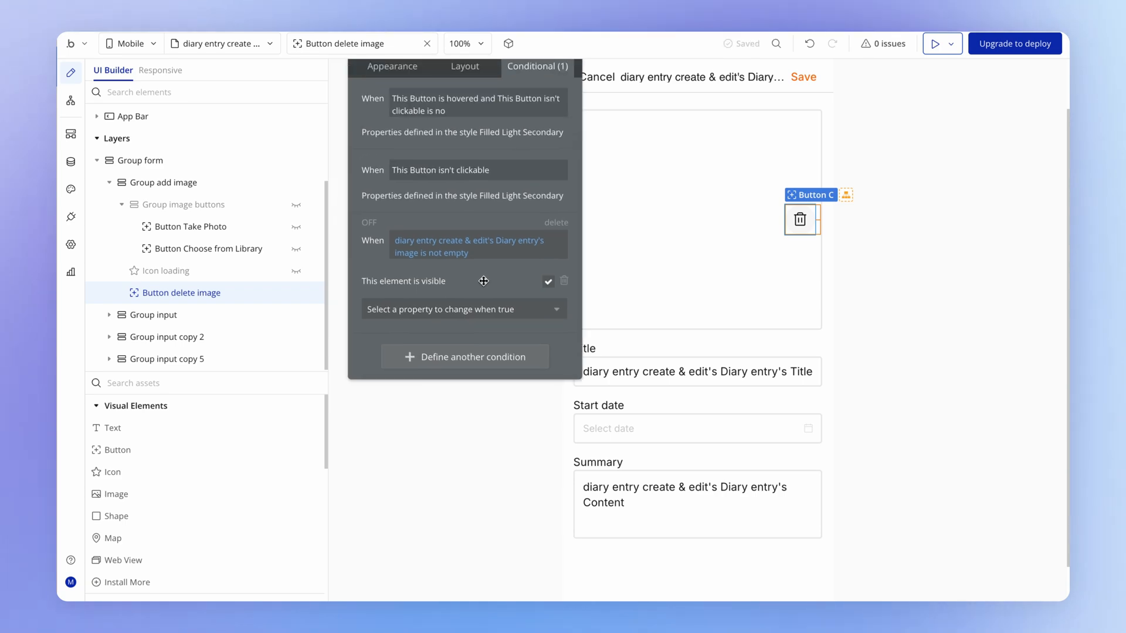
Preview the edit form in BubbleGo showing the trash button over the beach photo.
{"action": "left_click", "coordinate": [937, 43]}
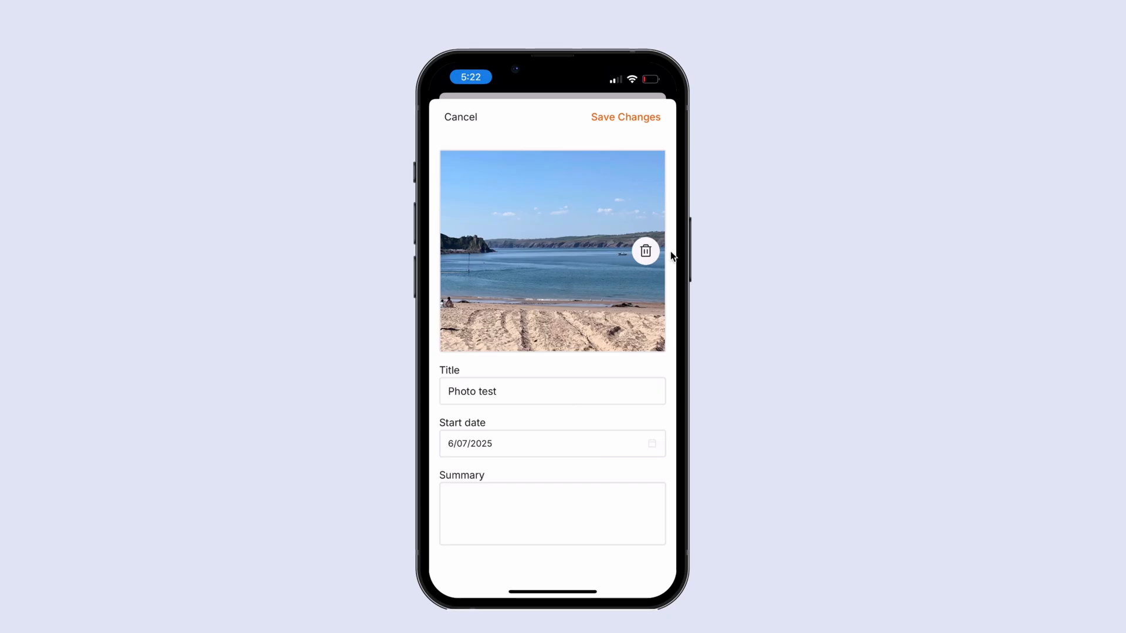
{"action": "mouse_move", "coordinate": [652, 261]}
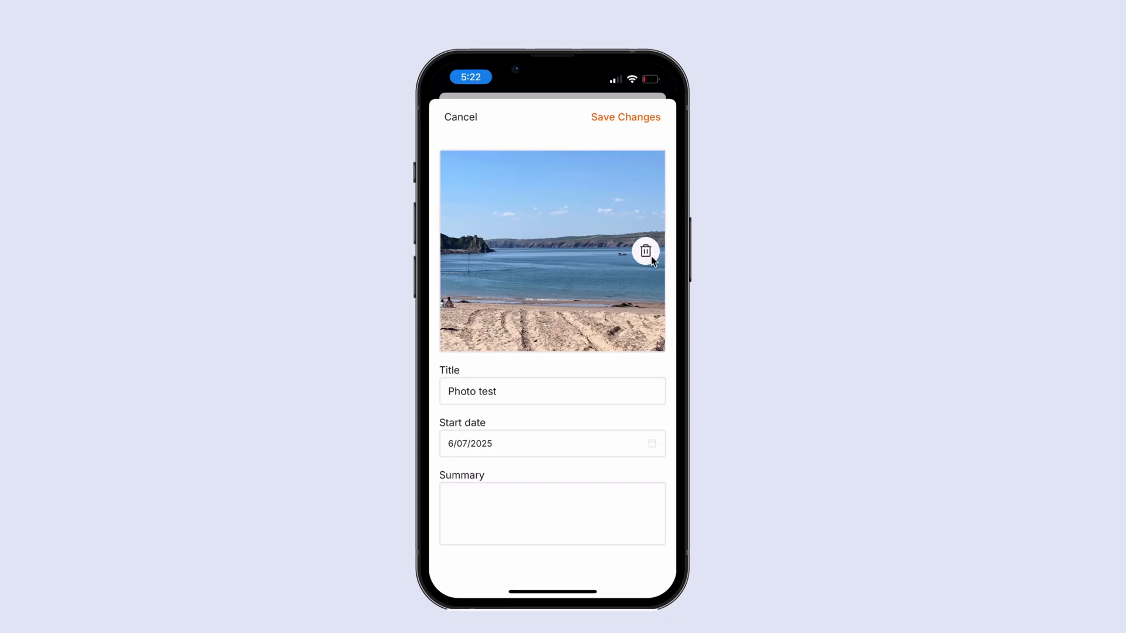
{"action": "mouse_move", "coordinate": [626, 251]}
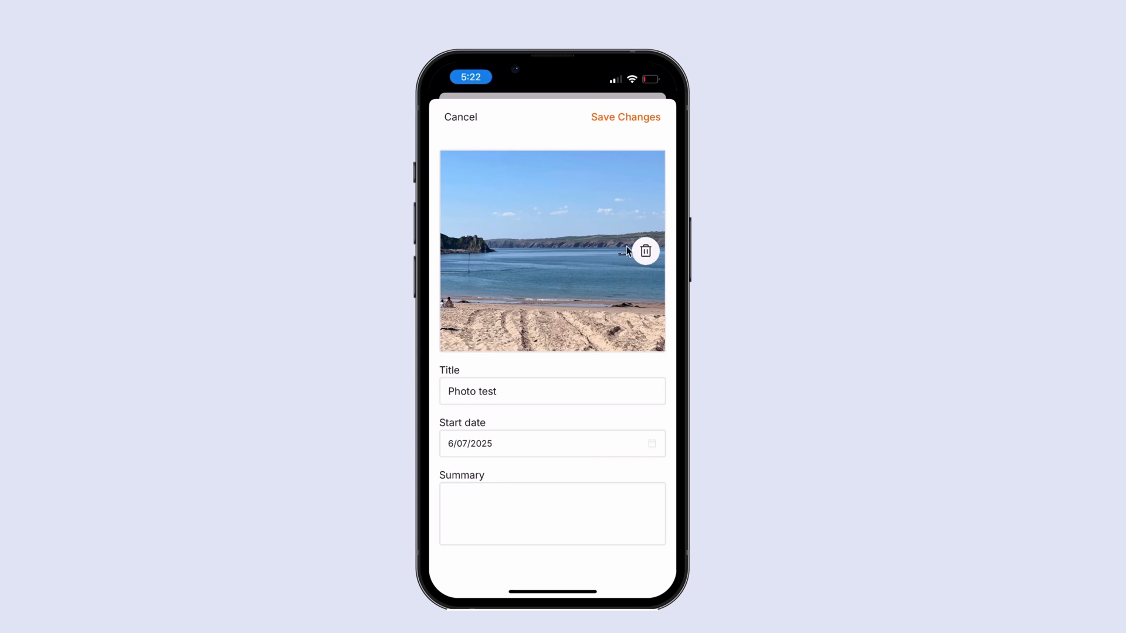
{"action": "mouse_move", "coordinate": [646, 232]}
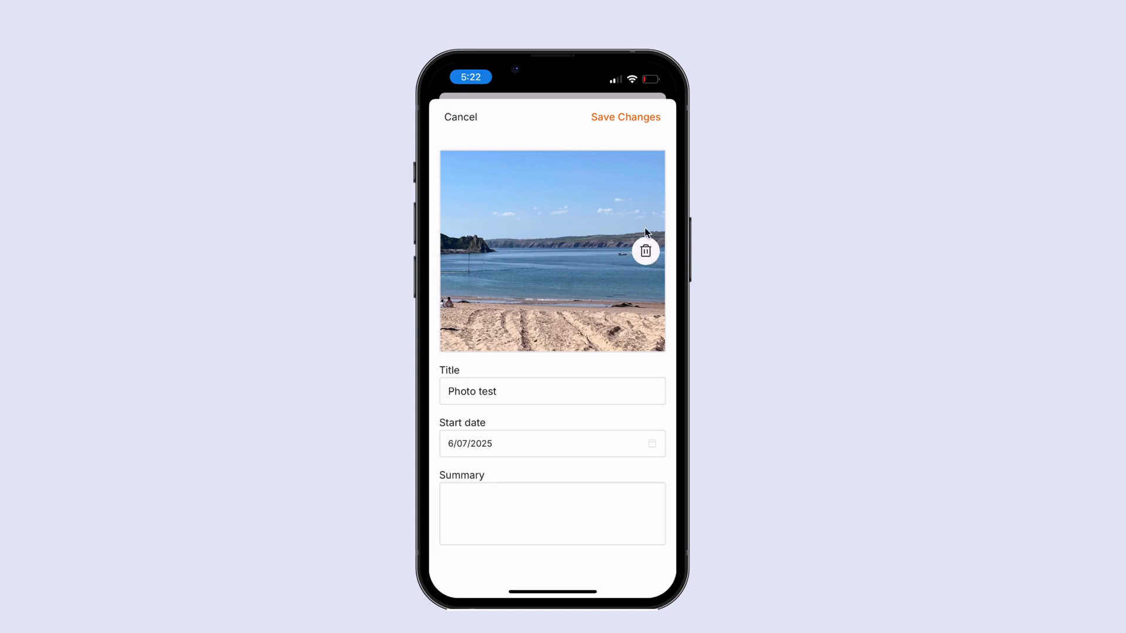
{"action": "mouse_move", "coordinate": [647, 165]}
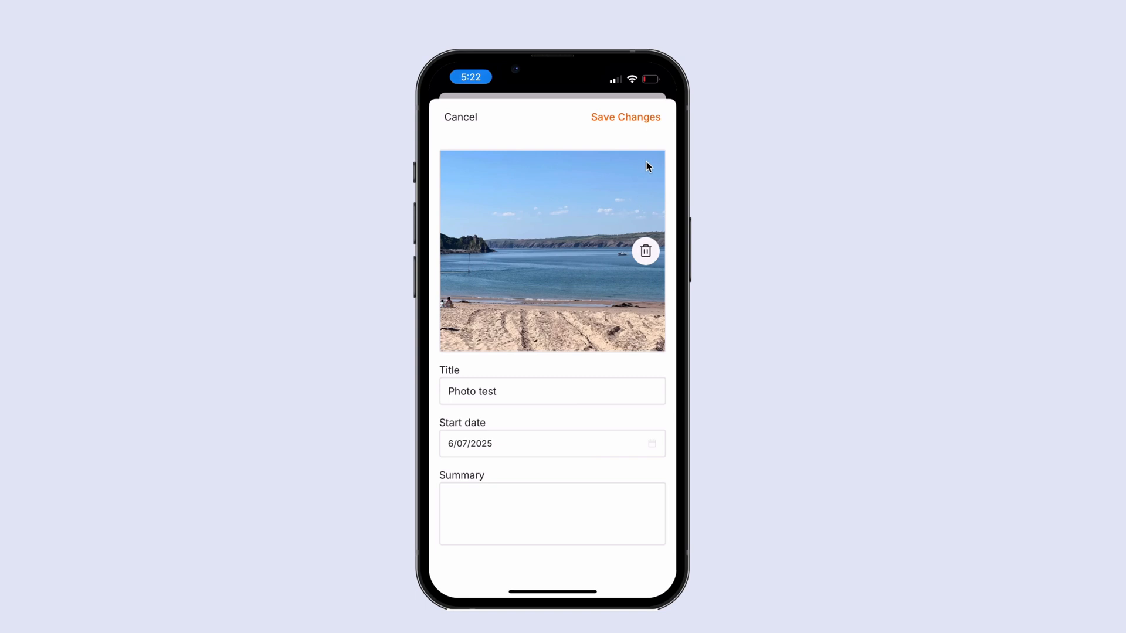
{"action": "mouse_move", "coordinate": [662, 181]}
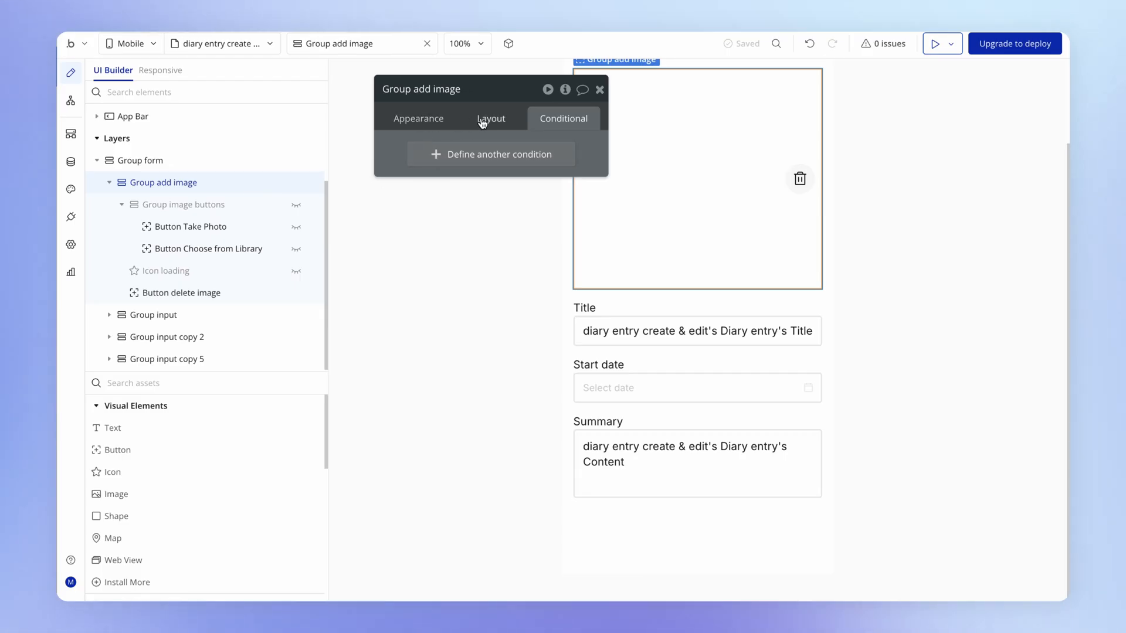
Align the add-image group's contents to the top so the button sits at the photo's corner.
{"action": "left_click", "coordinate": [490, 119]}
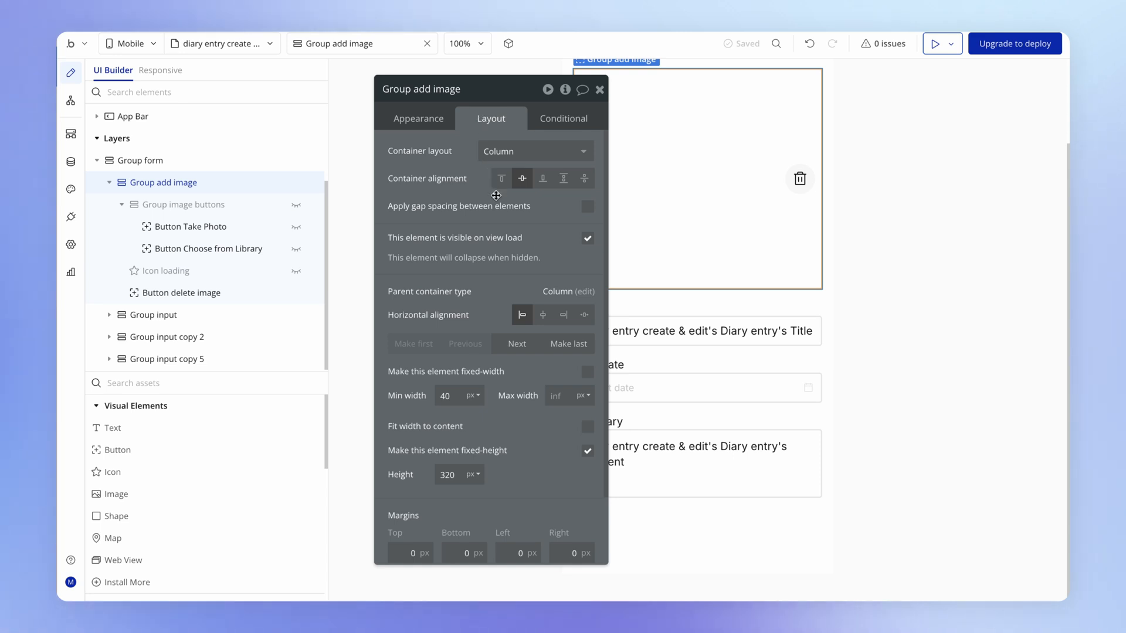
{"action": "left_click", "coordinate": [501, 178]}
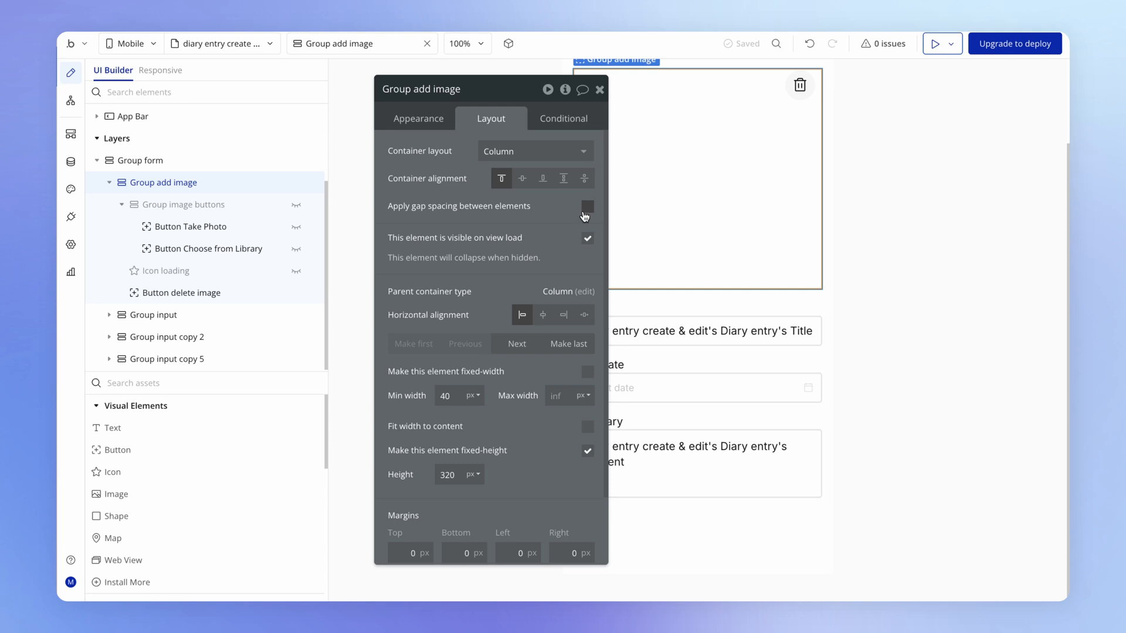
{"action": "mouse_move", "coordinate": [584, 207]}
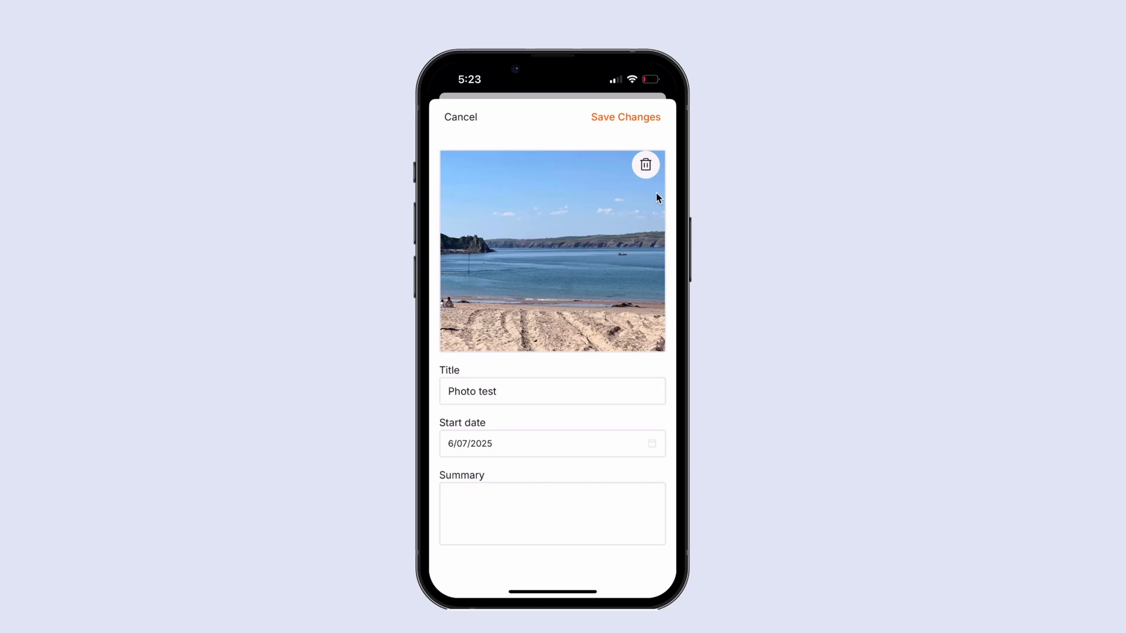
{"action": "mouse_move", "coordinate": [690, 192]}
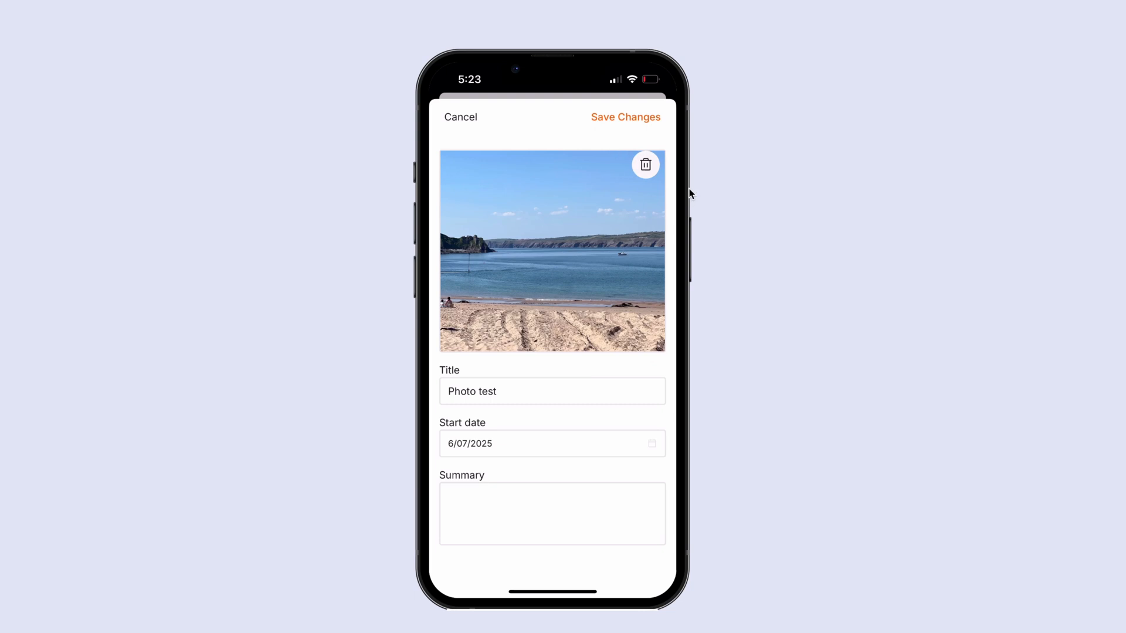
{"action": "left_click", "coordinate": [644, 166]}
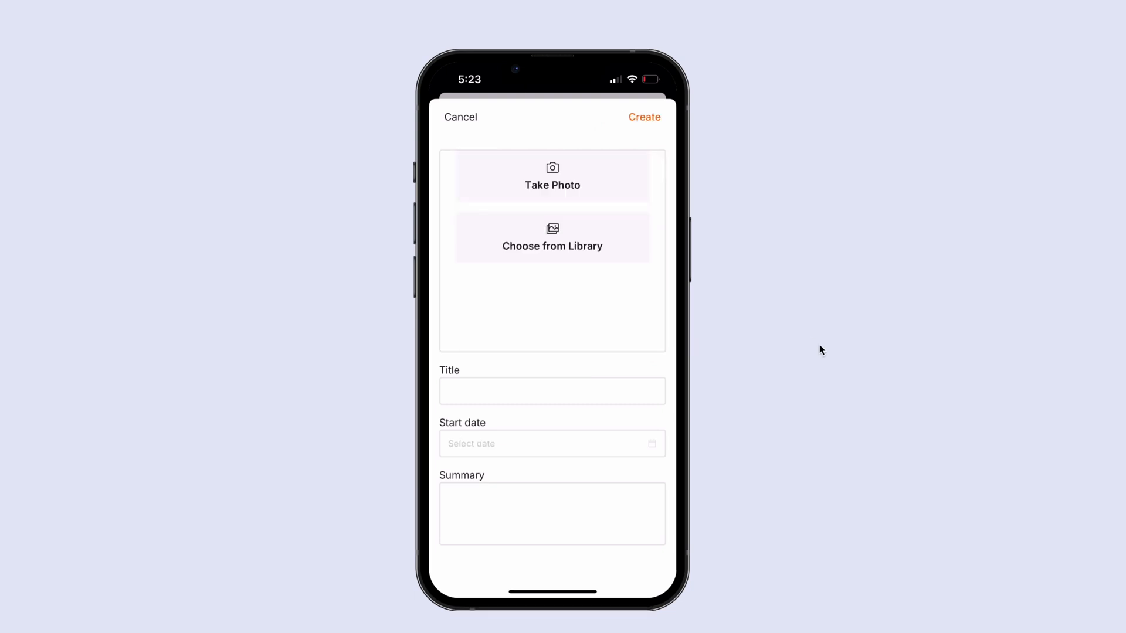
{"action": "mouse_move", "coordinate": [703, 231]}
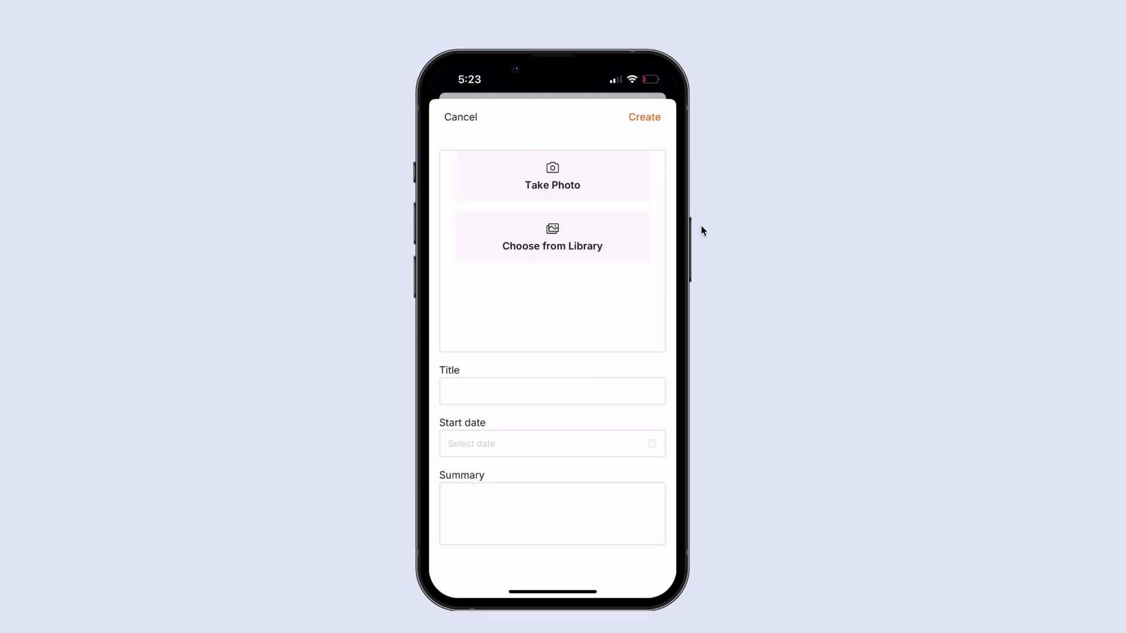
{"action": "mouse_move", "coordinate": [510, 264]}
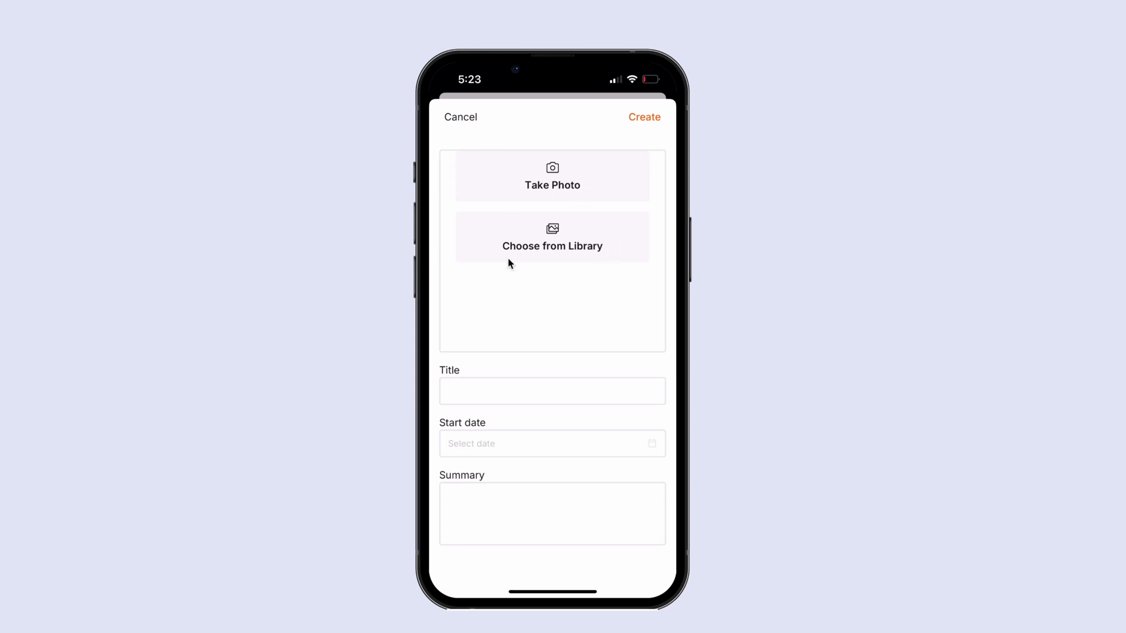
{"action": "mouse_move", "coordinate": [714, 301]}
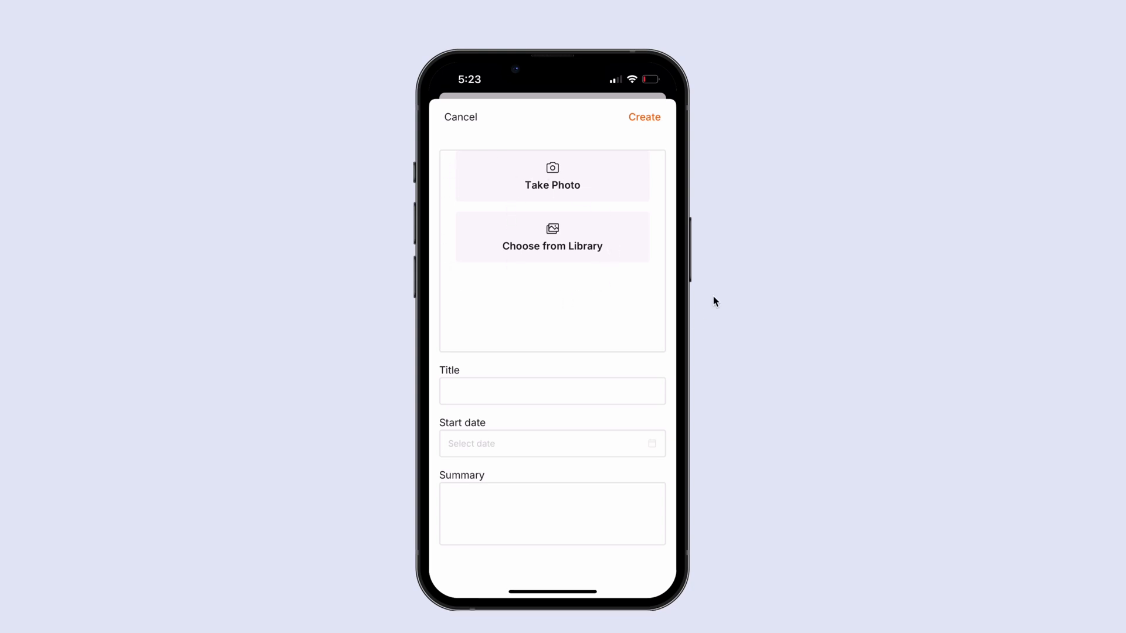
{"action": "mouse_move", "coordinate": [680, 291]}
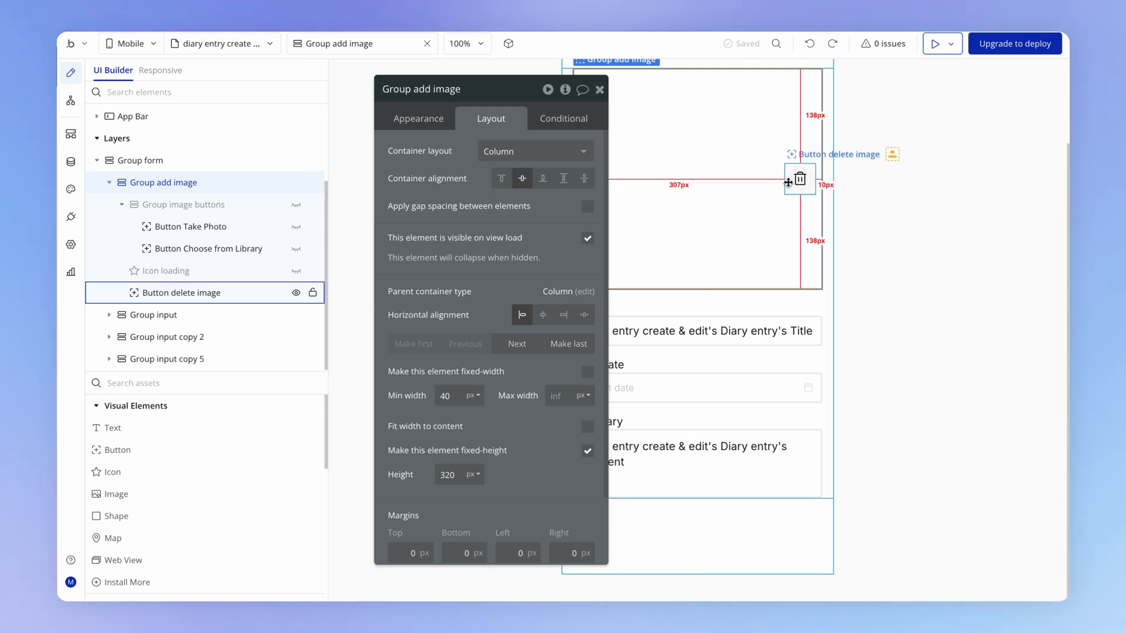
Wrap the delete button in a transparent column group that stretches to full height.
{"action": "left_click", "coordinate": [191, 292]}
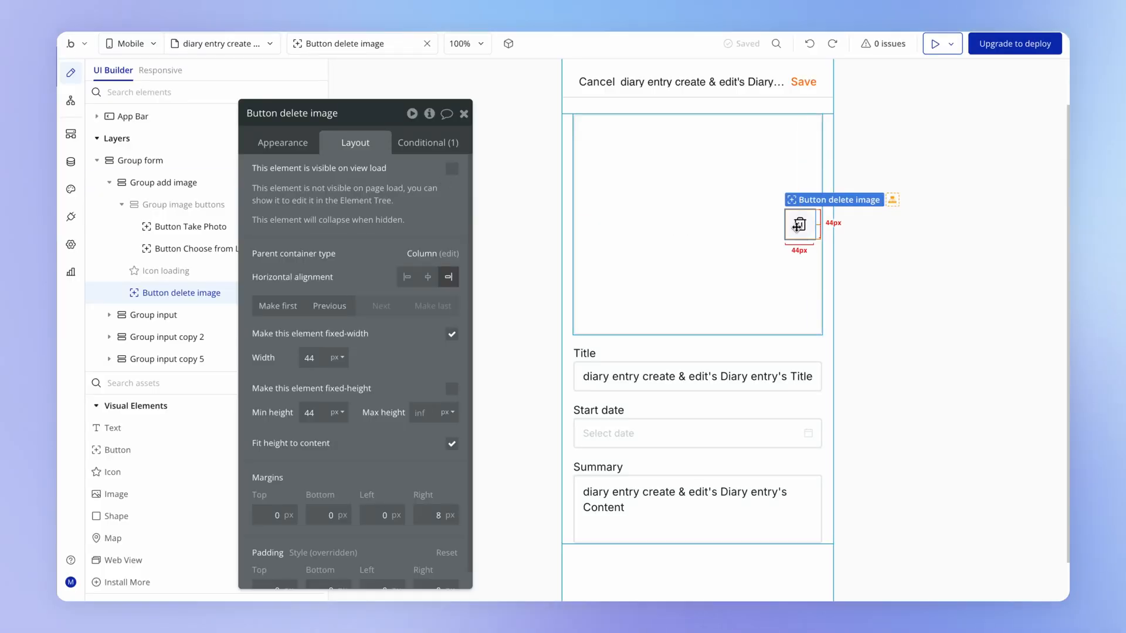
{"action": "right_click", "coordinate": [800, 223]}
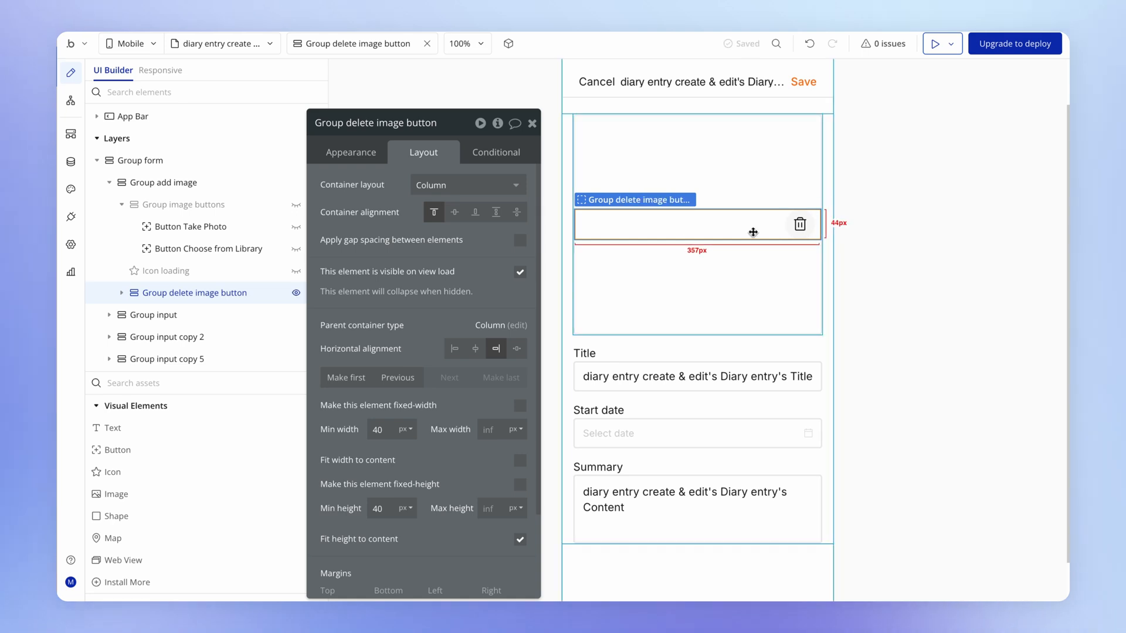
{"action": "scroll", "scroll_direction": "down", "scroll_amount": 3}
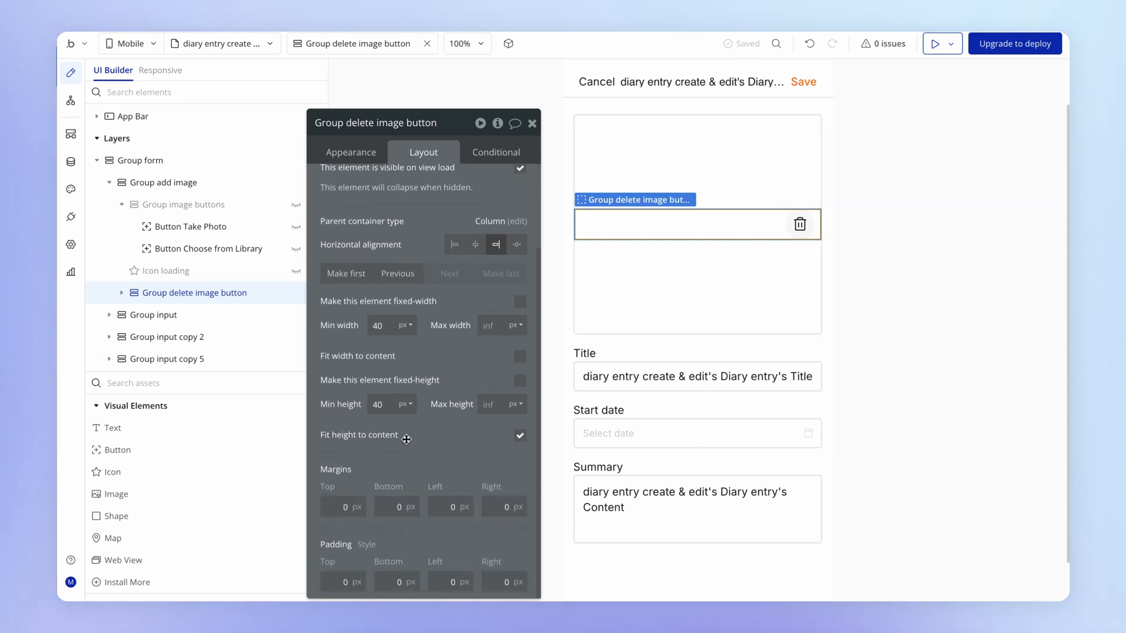
{"action": "left_click", "coordinate": [519, 435]}
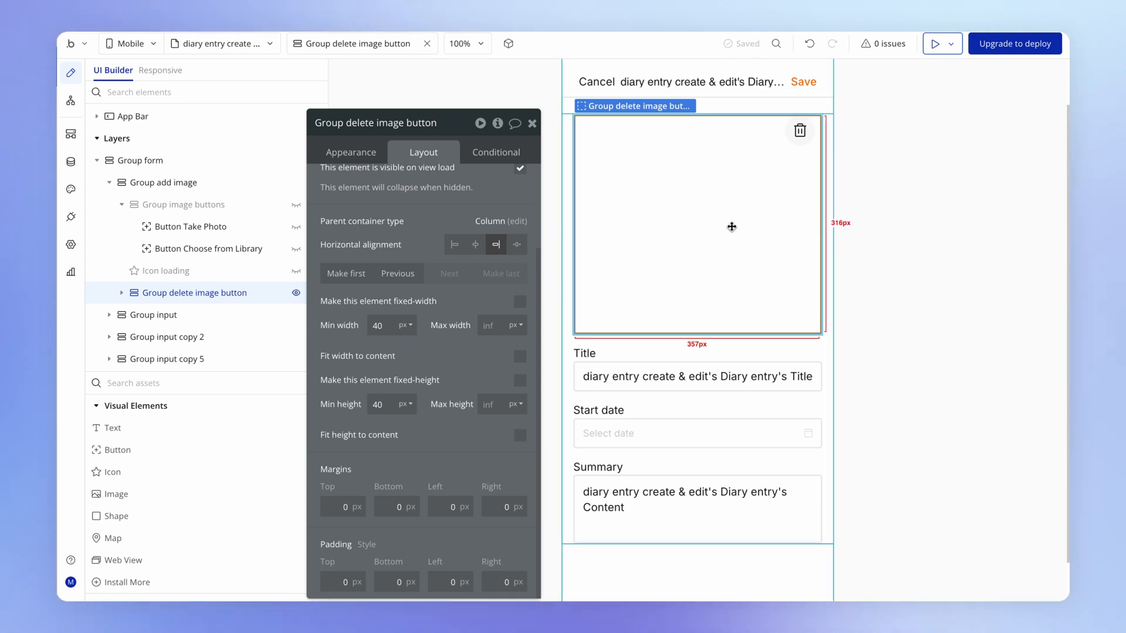
{"action": "left_click", "coordinate": [351, 151]}
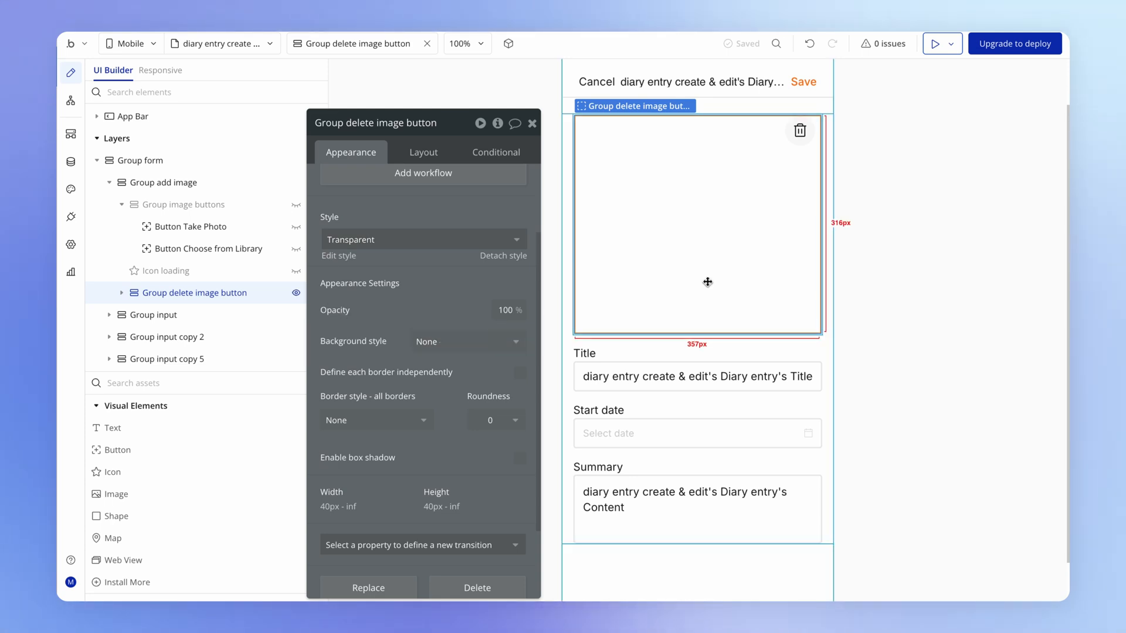
{"action": "mouse_move", "coordinate": [236, 226]}
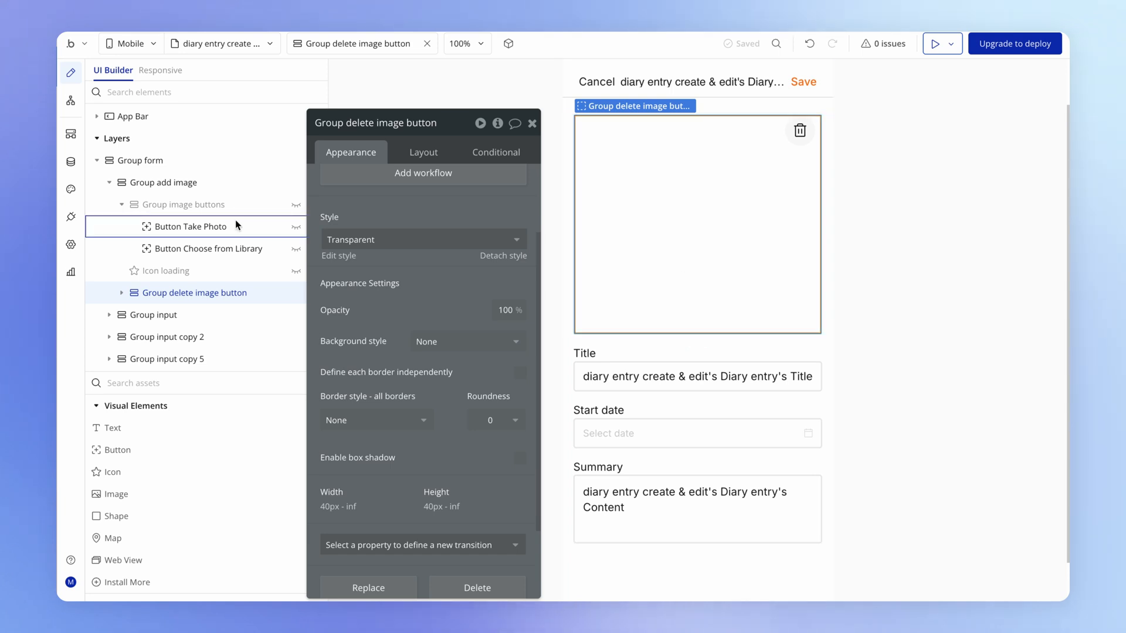
{"action": "left_click", "coordinate": [160, 182]}
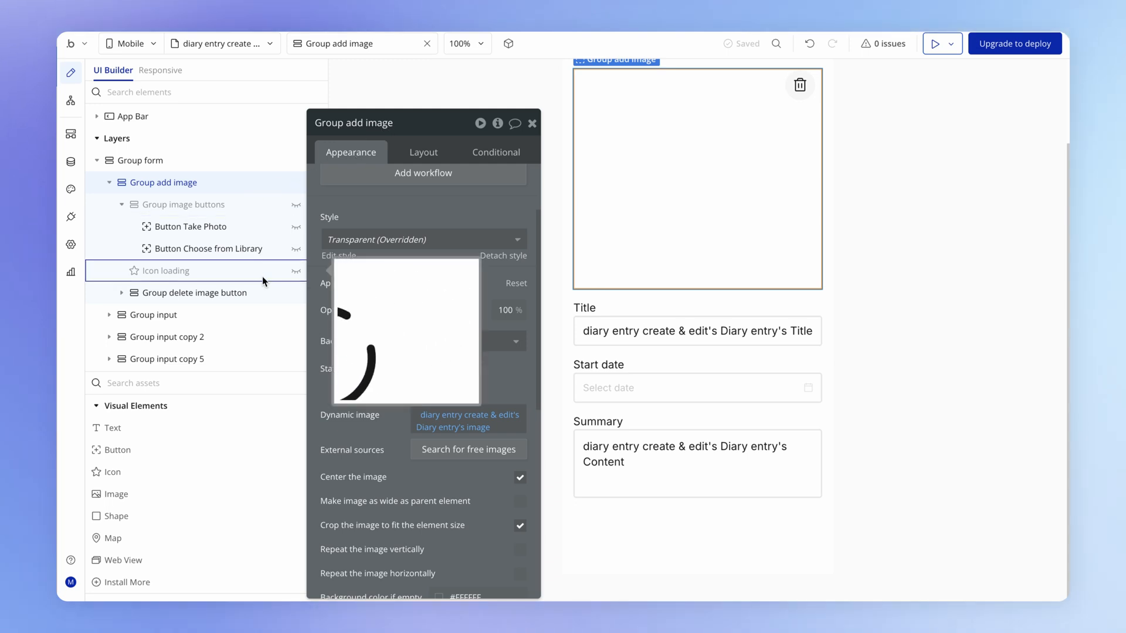
{"action": "left_click", "coordinate": [192, 292]}
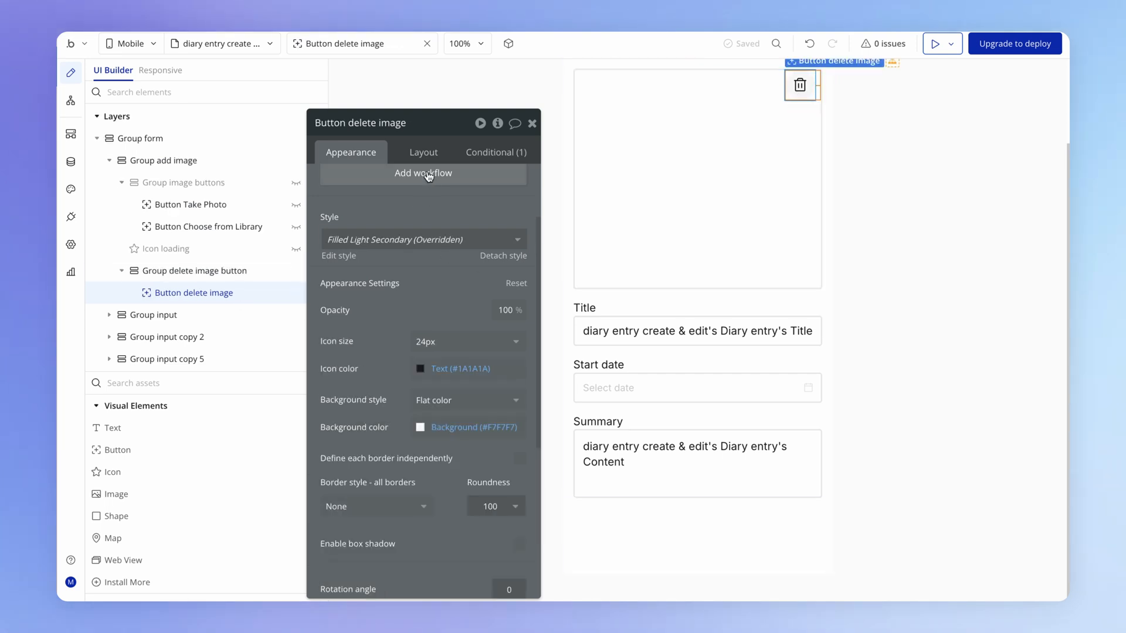
Copy and remove the button's visibility condition, then make the button visible on load.
{"action": "left_click", "coordinate": [423, 152]}
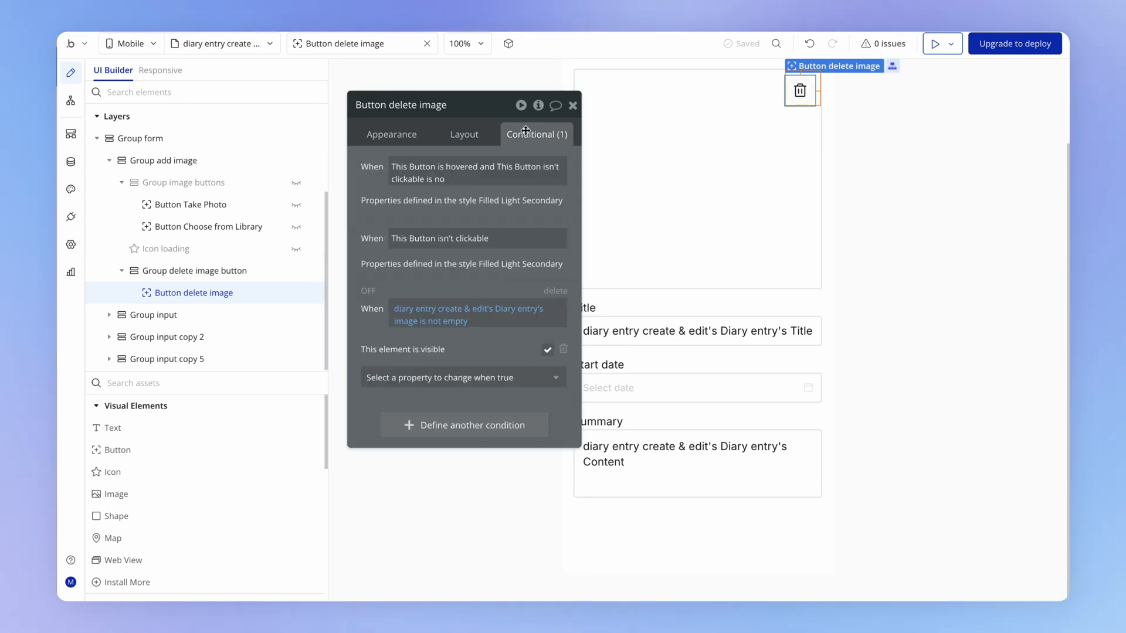
{"action": "left_click_drag", "start_coordinate": [401, 104], "coordinate": [446, 79]}
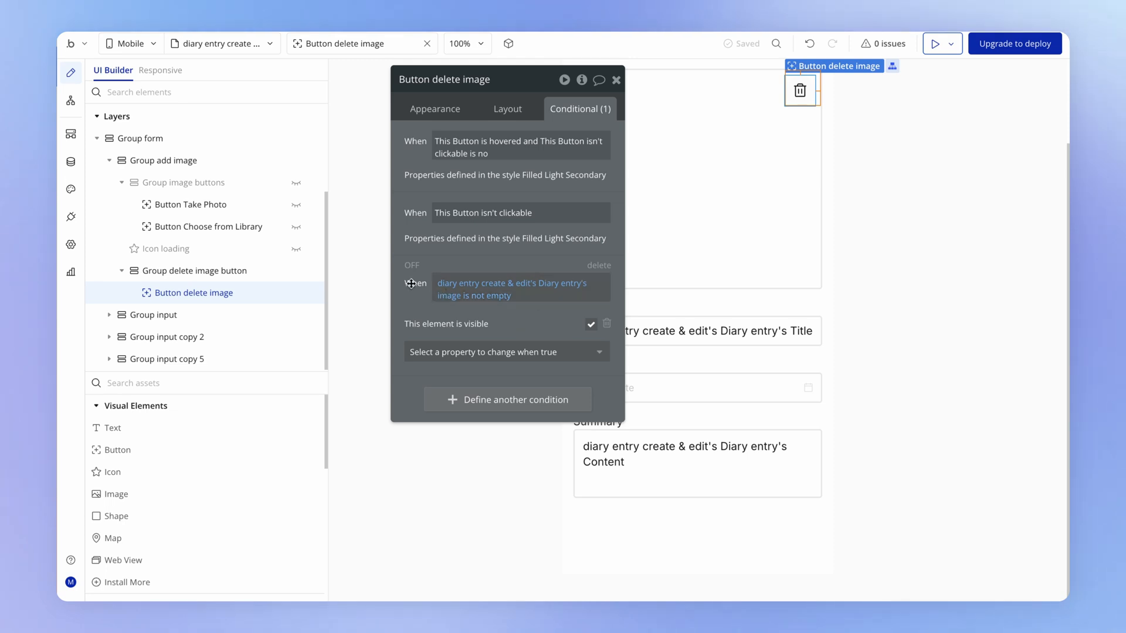
{"action": "left_click", "coordinate": [197, 271]}
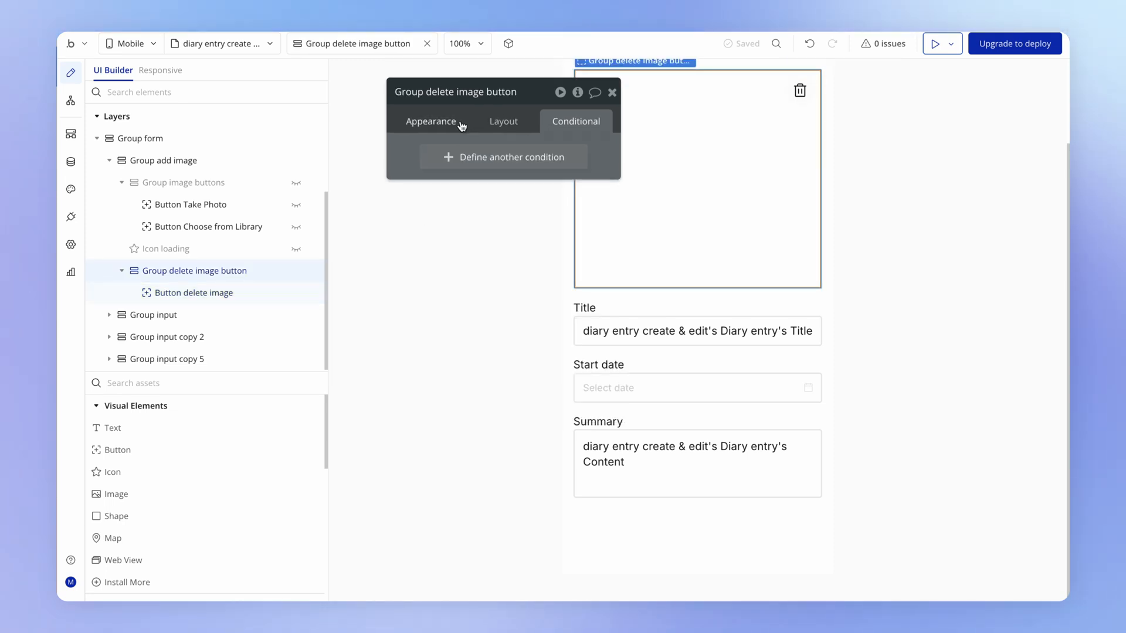
{"action": "left_click", "coordinate": [197, 292]}
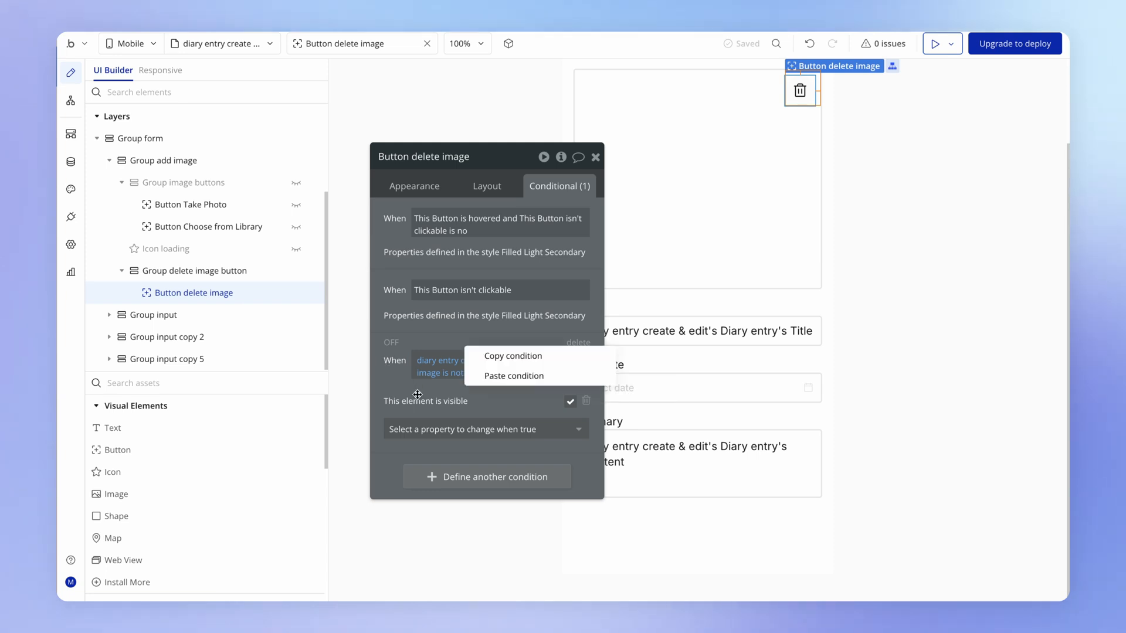
{"action": "left_click", "coordinate": [430, 160]}
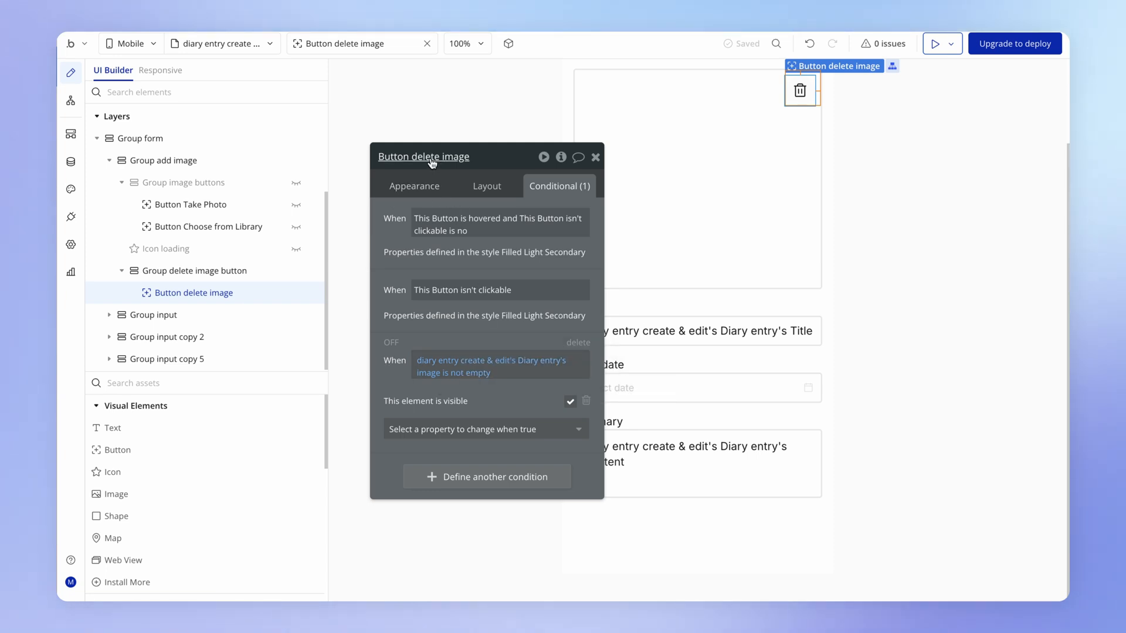
{"action": "mouse_move", "coordinate": [576, 345]}
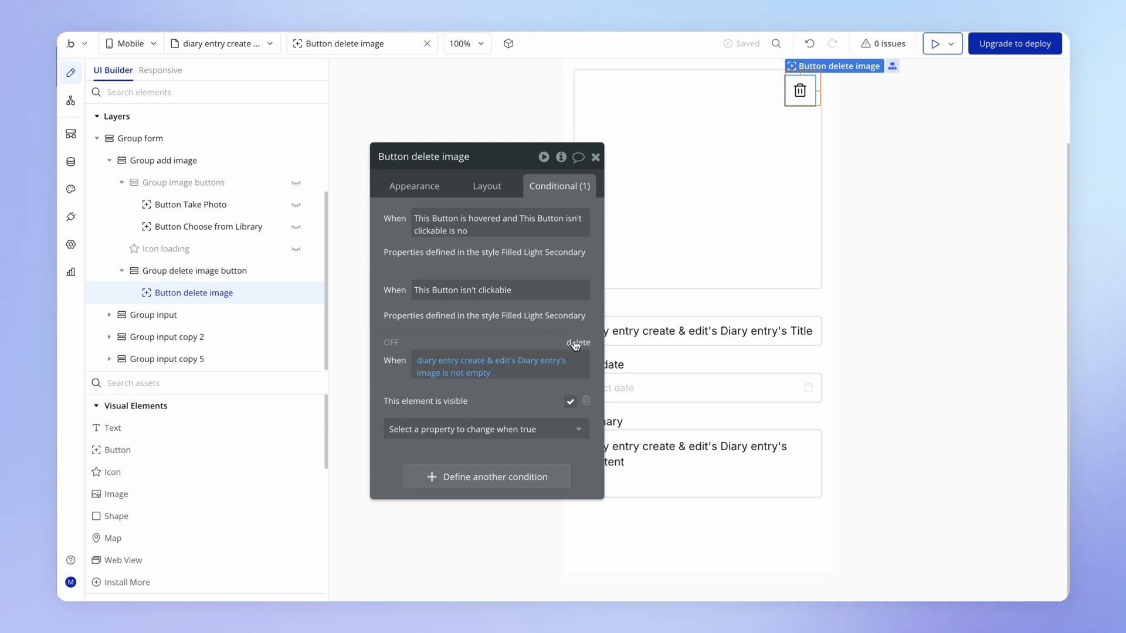
{"action": "left_click", "coordinate": [578, 343]}
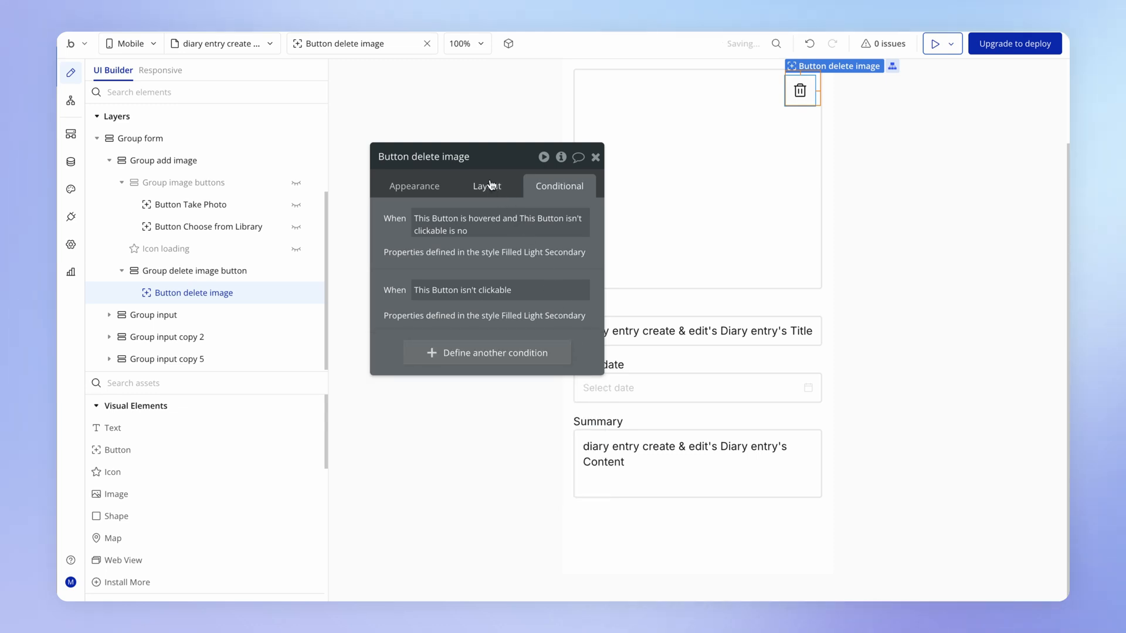
{"action": "left_click", "coordinate": [486, 187]}
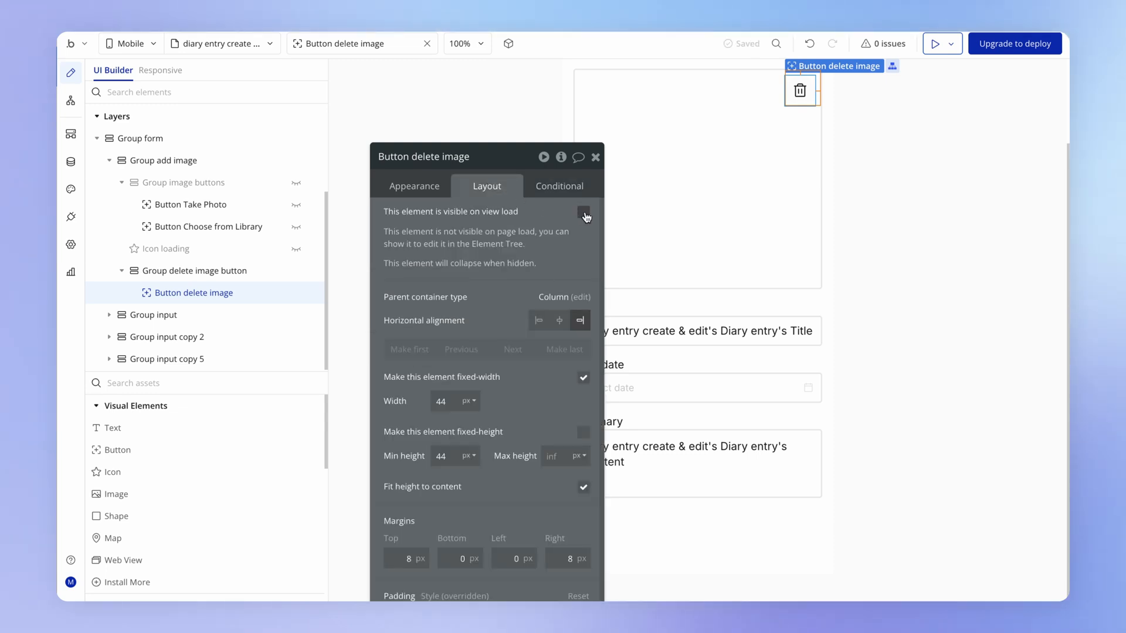
{"action": "left_click", "coordinate": [584, 215]}
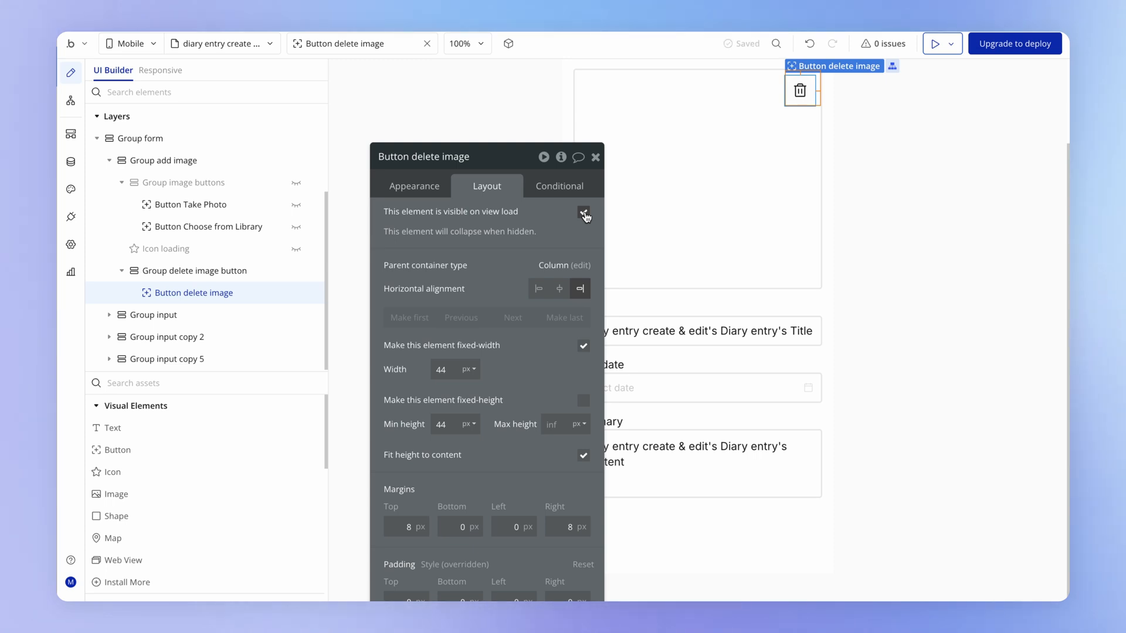
Hide Group delete image button on load and paste the image-not-empty condition onto it.
{"action": "left_click", "coordinate": [583, 211]}
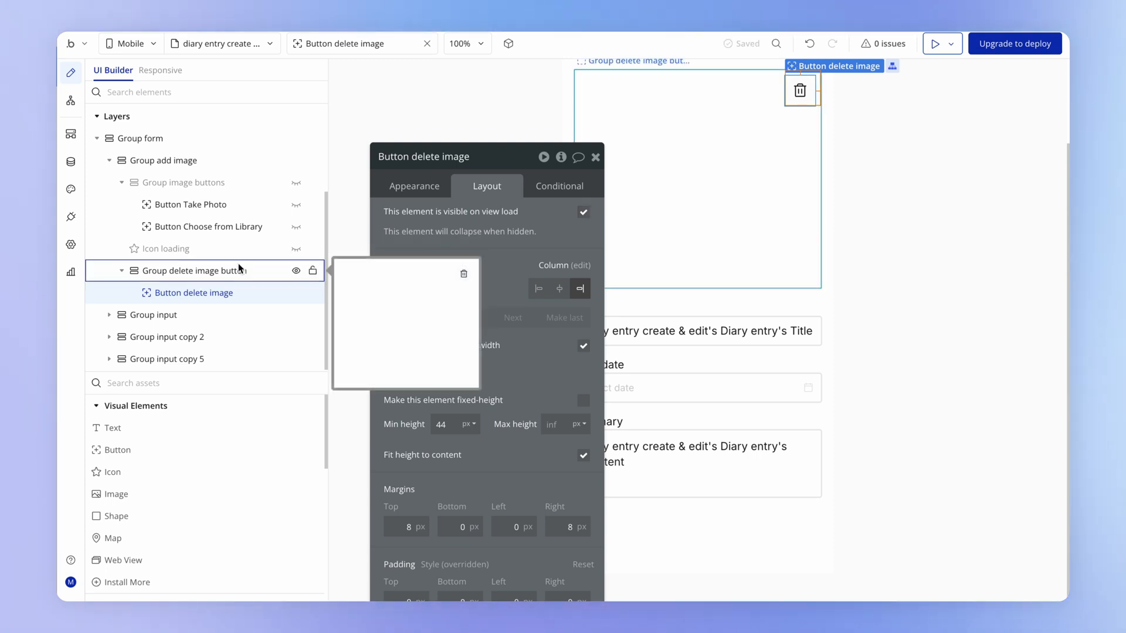
{"action": "left_click", "coordinate": [192, 271]}
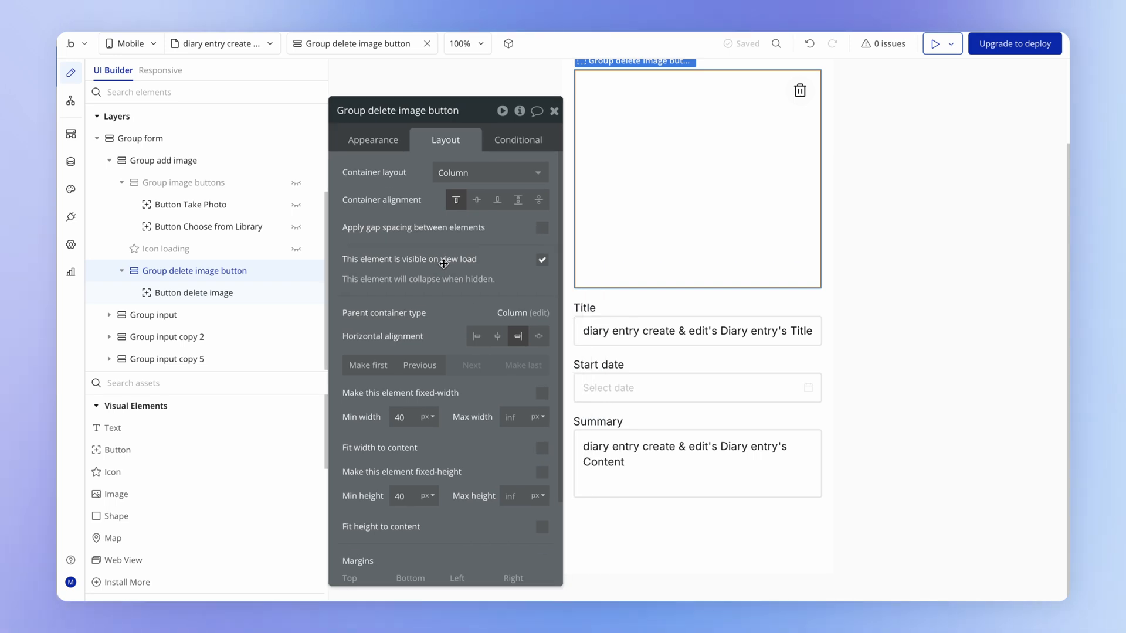
{"action": "left_click", "coordinate": [542, 259]}
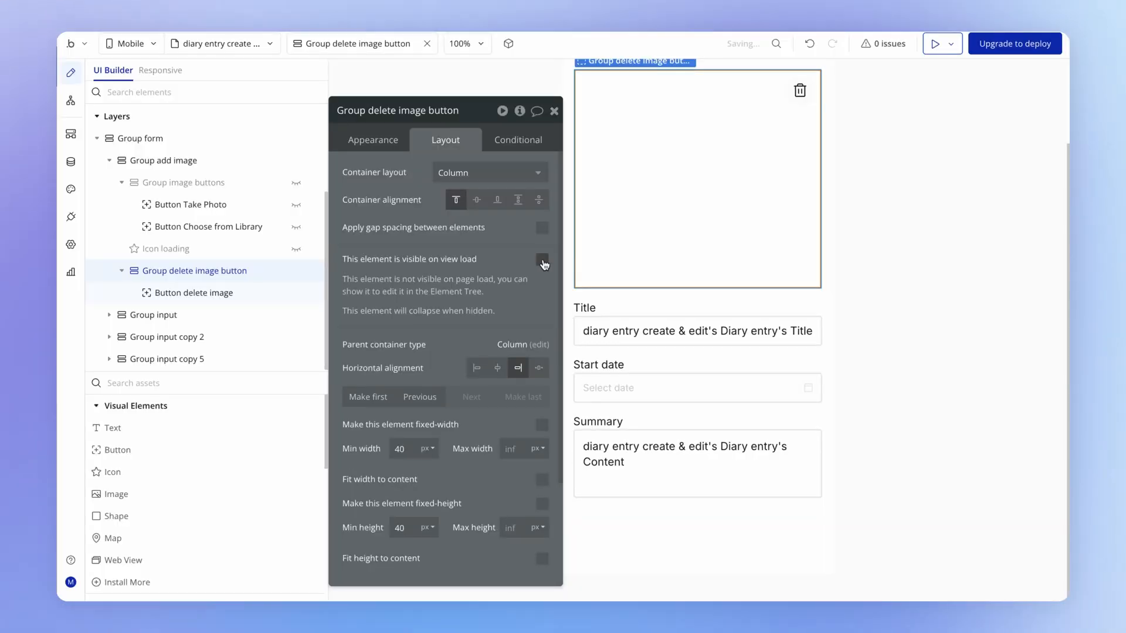
{"action": "left_click", "coordinate": [517, 139]}
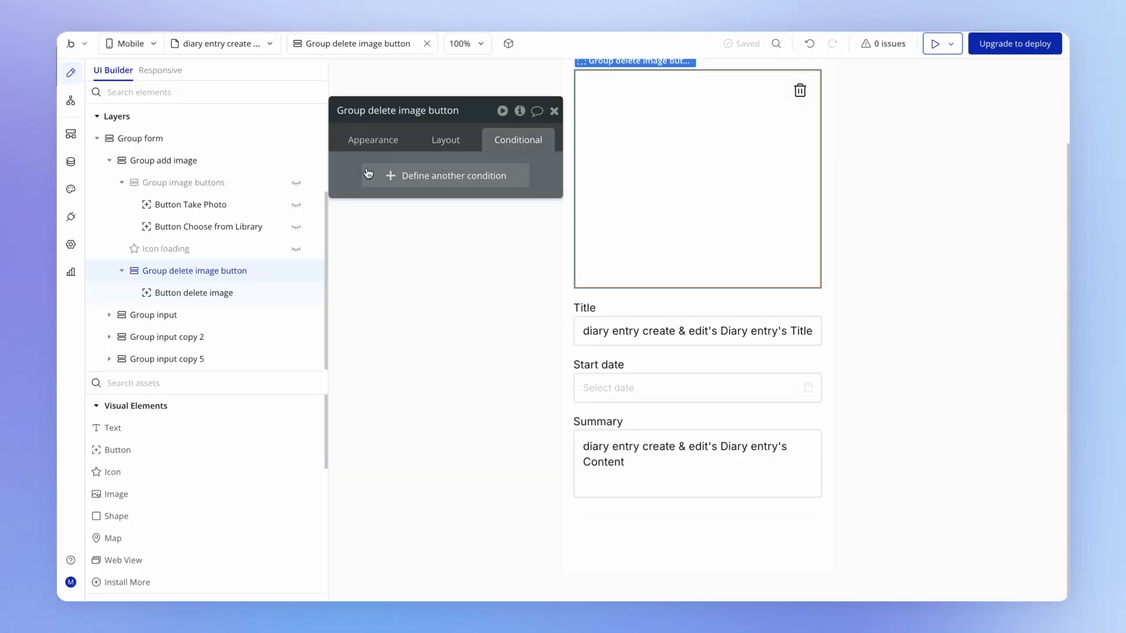
{"action": "mouse_move", "coordinate": [356, 162]}
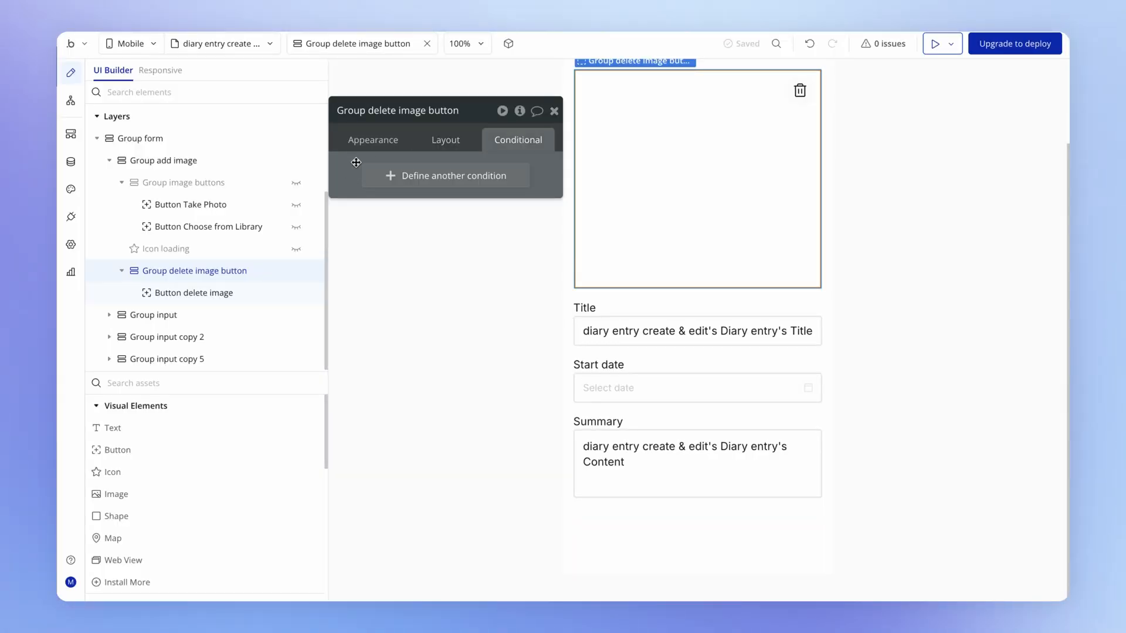
{"action": "left_click", "coordinate": [446, 175]}
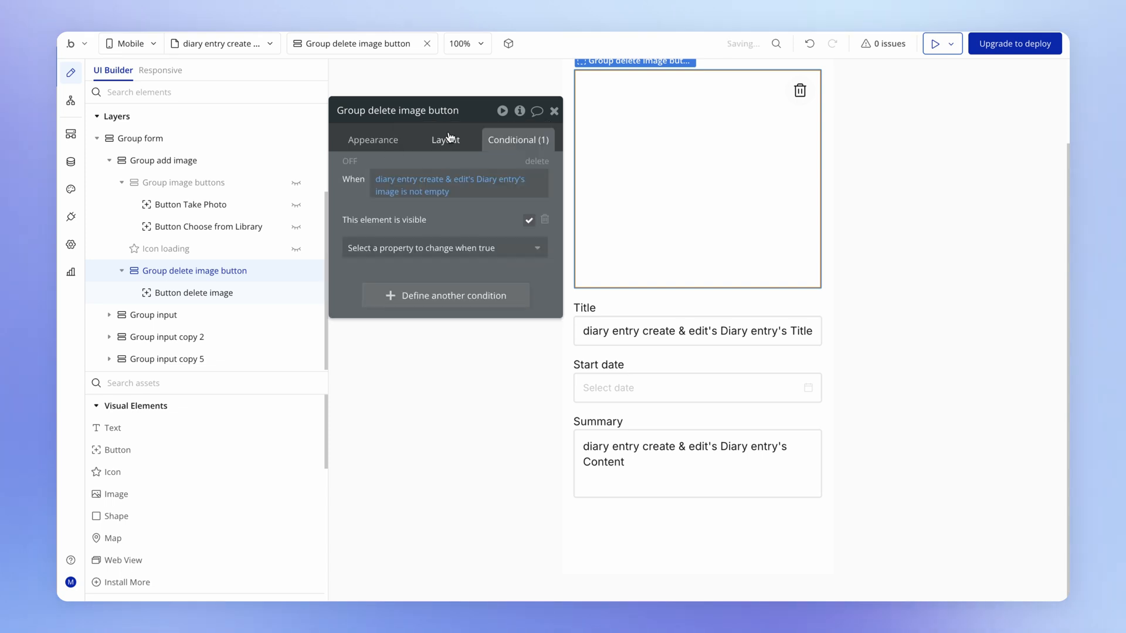
{"action": "left_click_drag", "start_coordinate": [399, 110], "coordinate": [414, 162]}
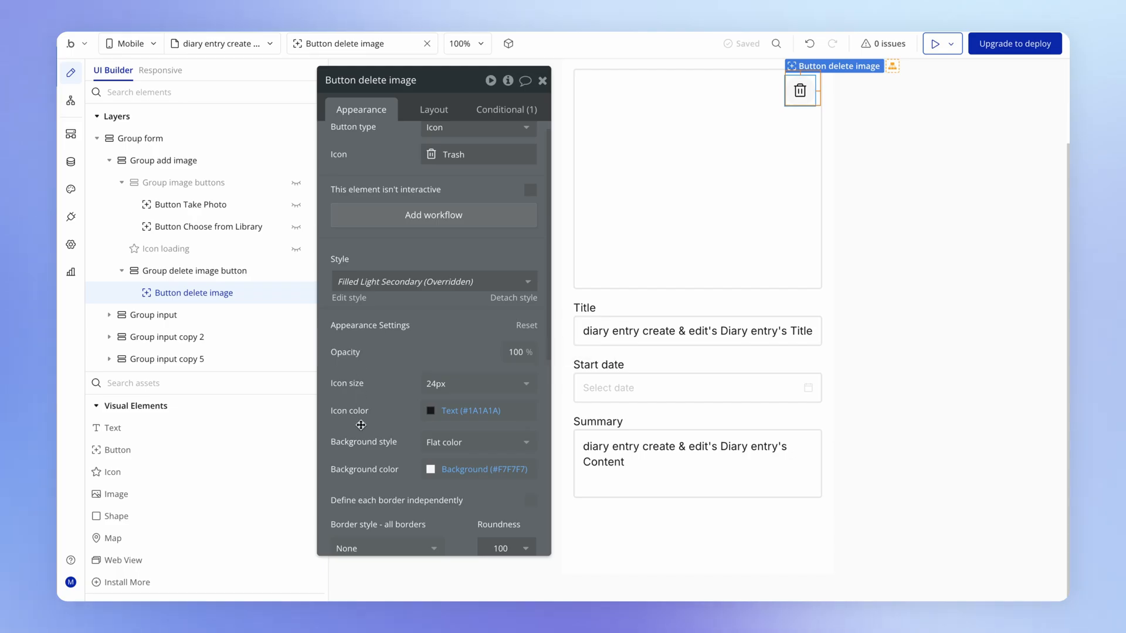
Set the delete button's background opacity to 50 and preview it over the beach photo.
{"action": "scroll", "scroll_direction": "down", "scroll_amount": 3}
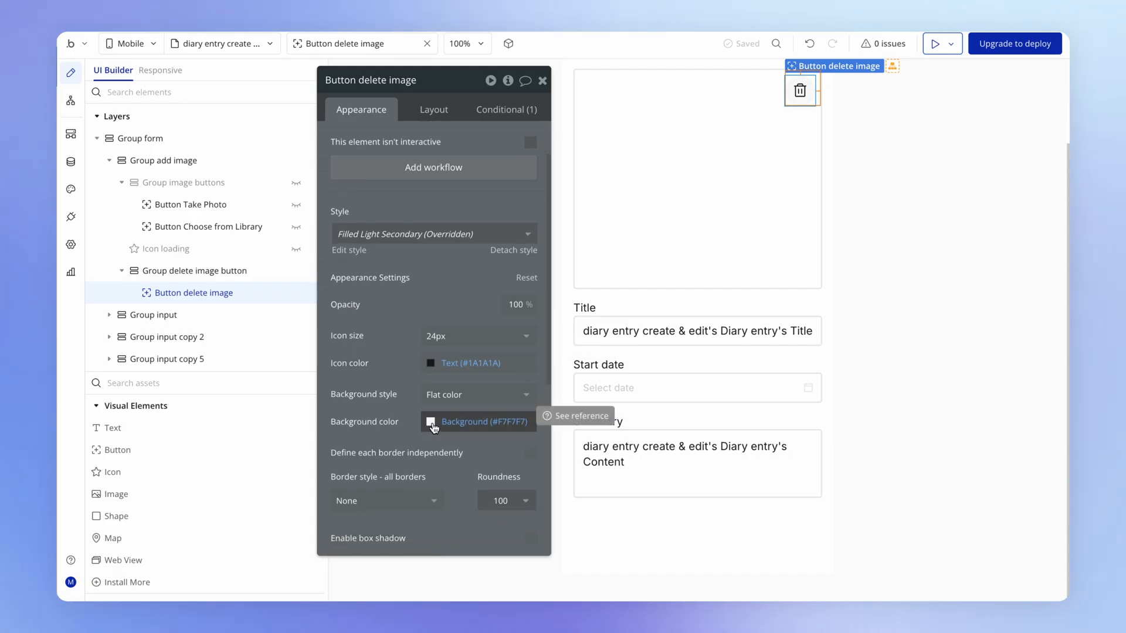
{"action": "left_click", "coordinate": [434, 421]}
{"action": "type", "text": "50"}
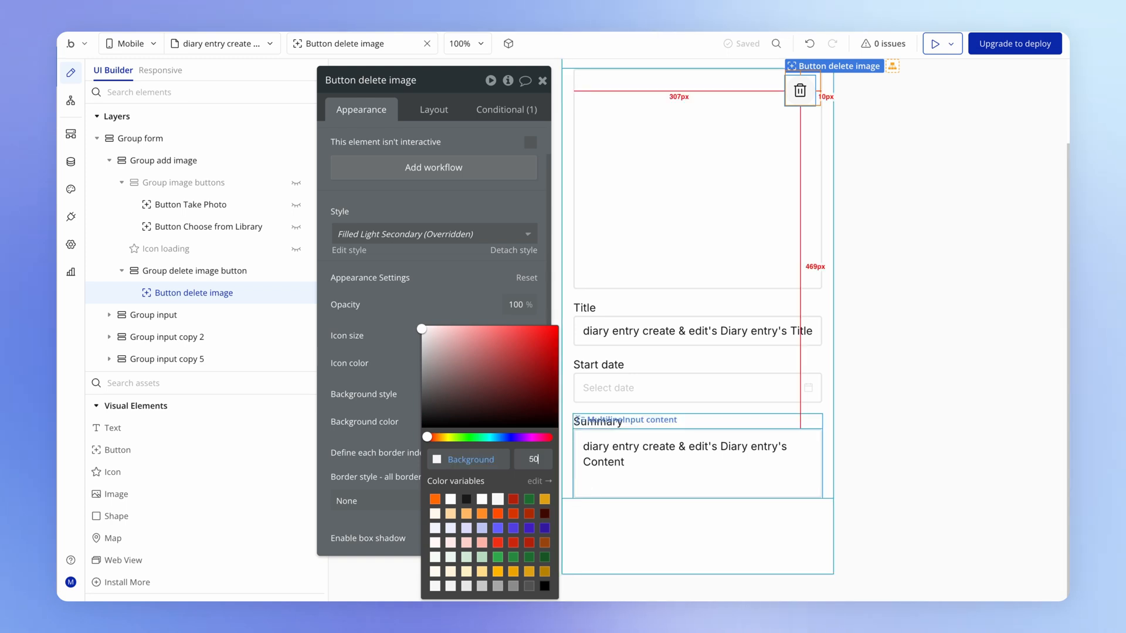
{"action": "left_click", "coordinate": [937, 44]}
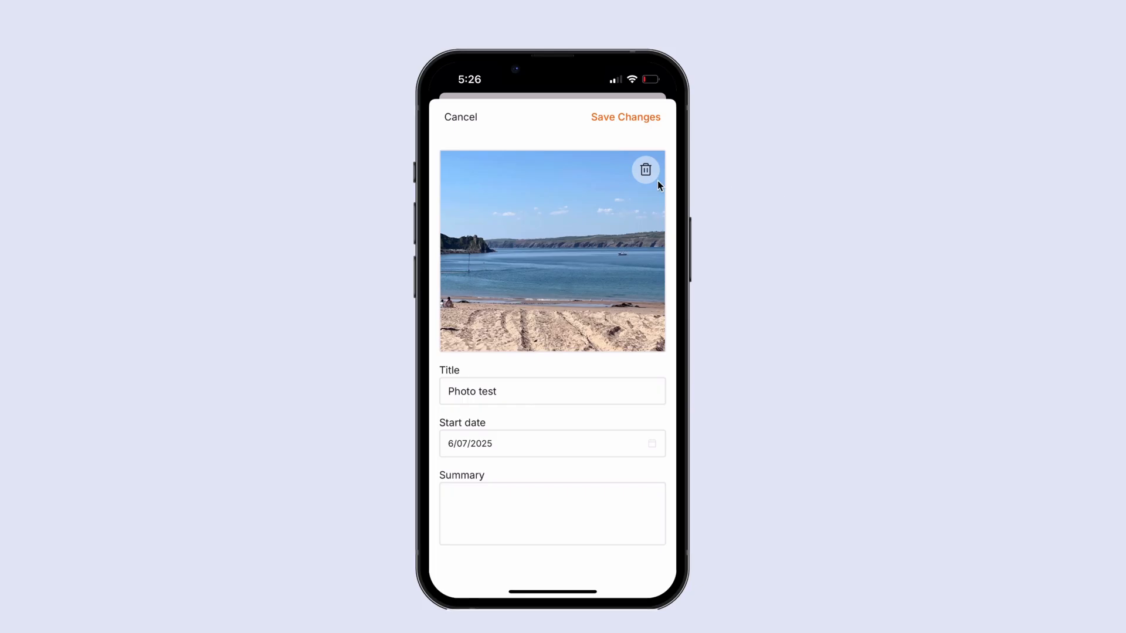
{"action": "mouse_move", "coordinate": [652, 180]}
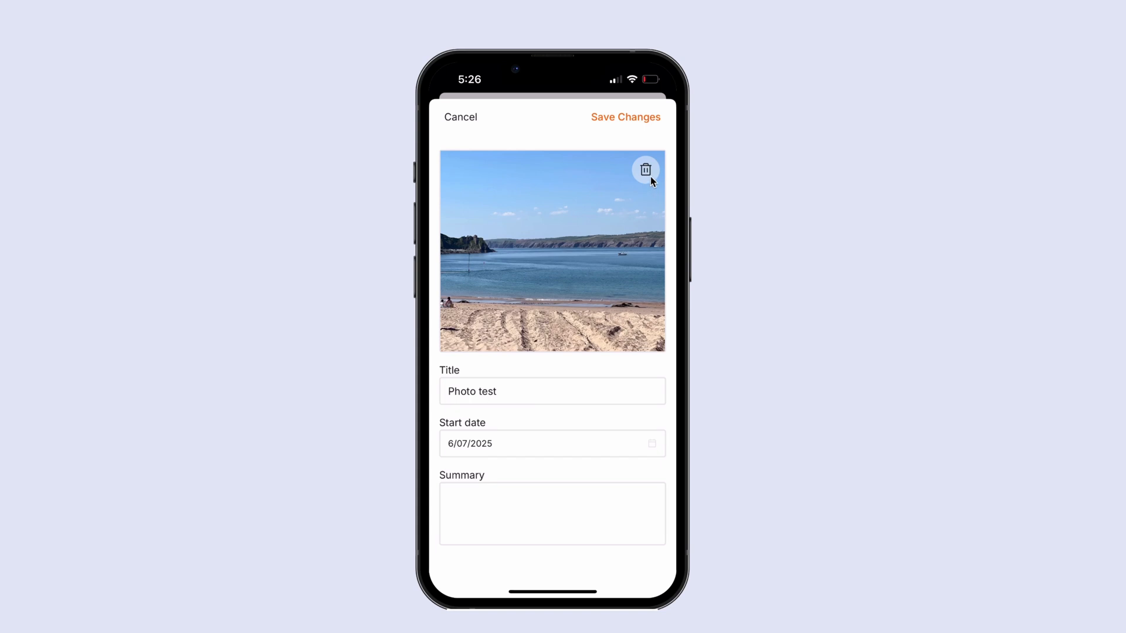
{"action": "mouse_move", "coordinate": [647, 173]}
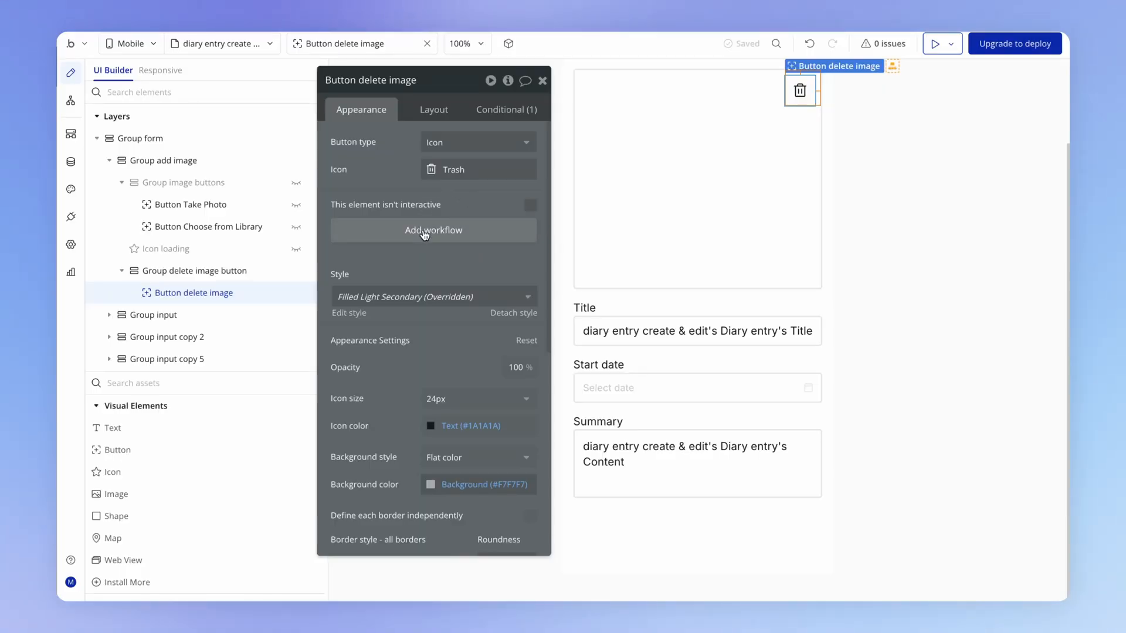
Start a workflow on the delete-image control with a 'Delete an uploaded file' action.
{"action": "left_click", "coordinate": [433, 230]}
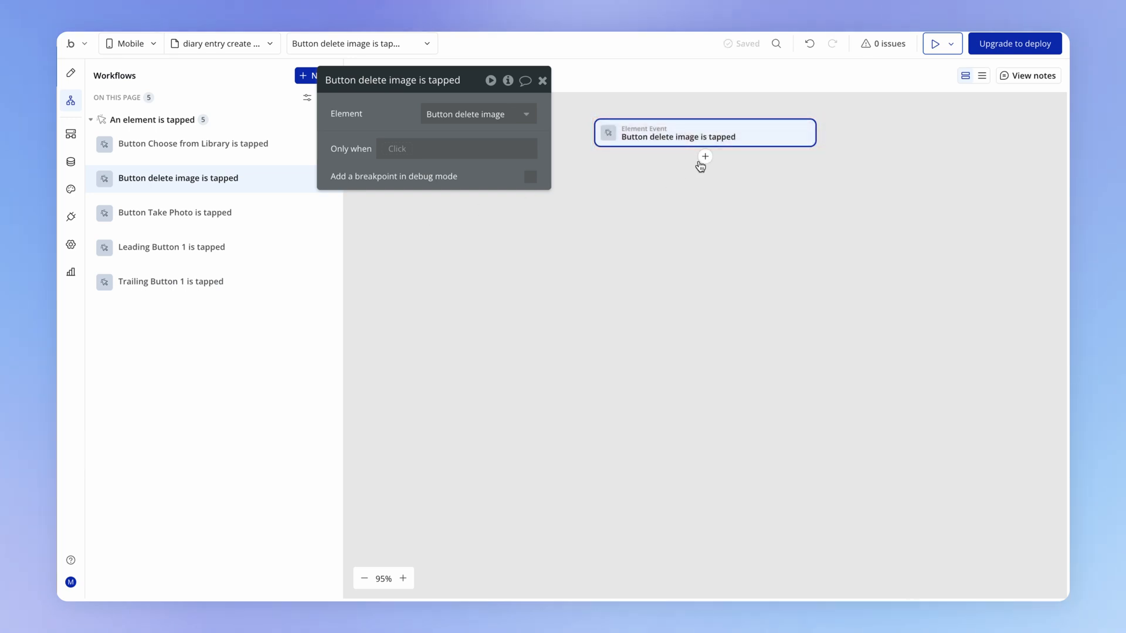
{"action": "left_click", "coordinate": [705, 156]}
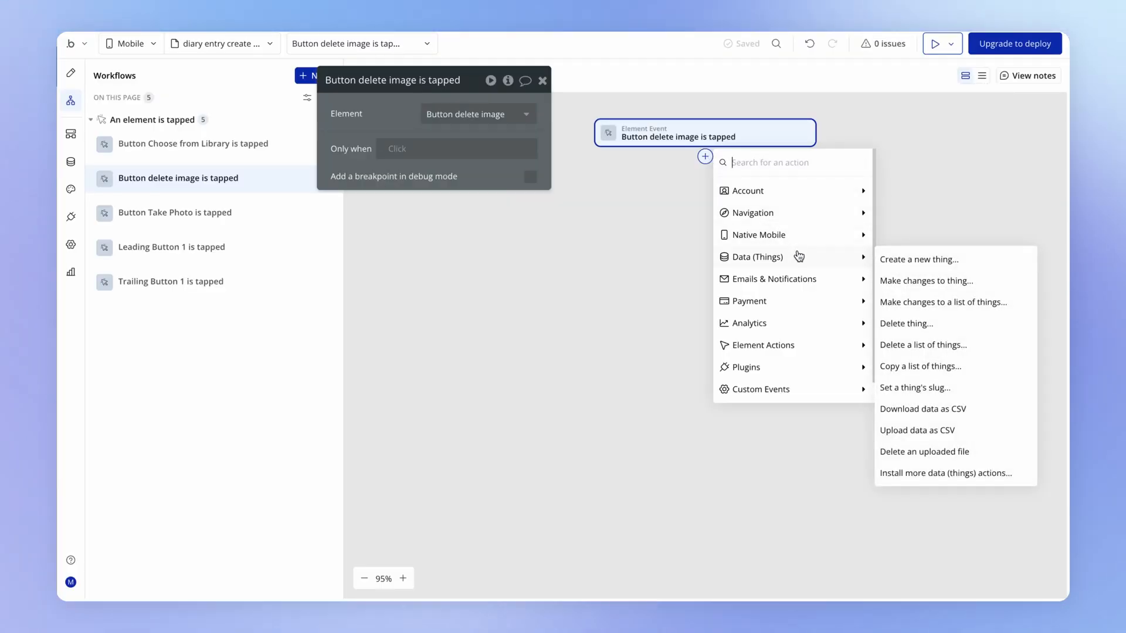
{"action": "left_click", "coordinate": [924, 452]}
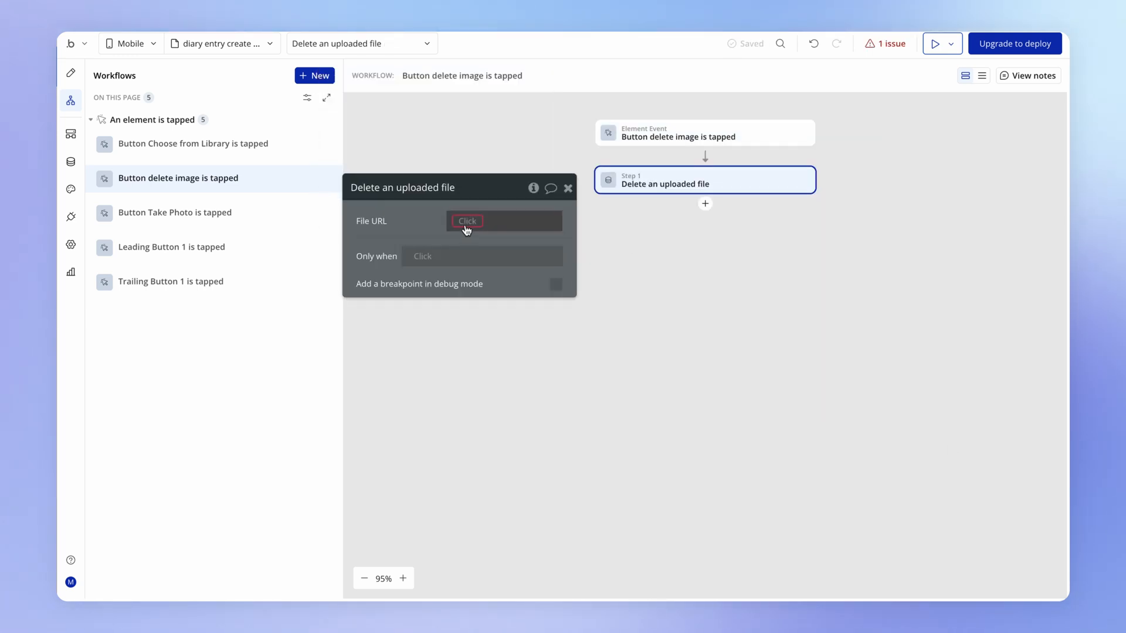
Set the File URL to diary entry create & edit's Diary entry's image.
{"action": "left_click", "coordinate": [466, 220]}
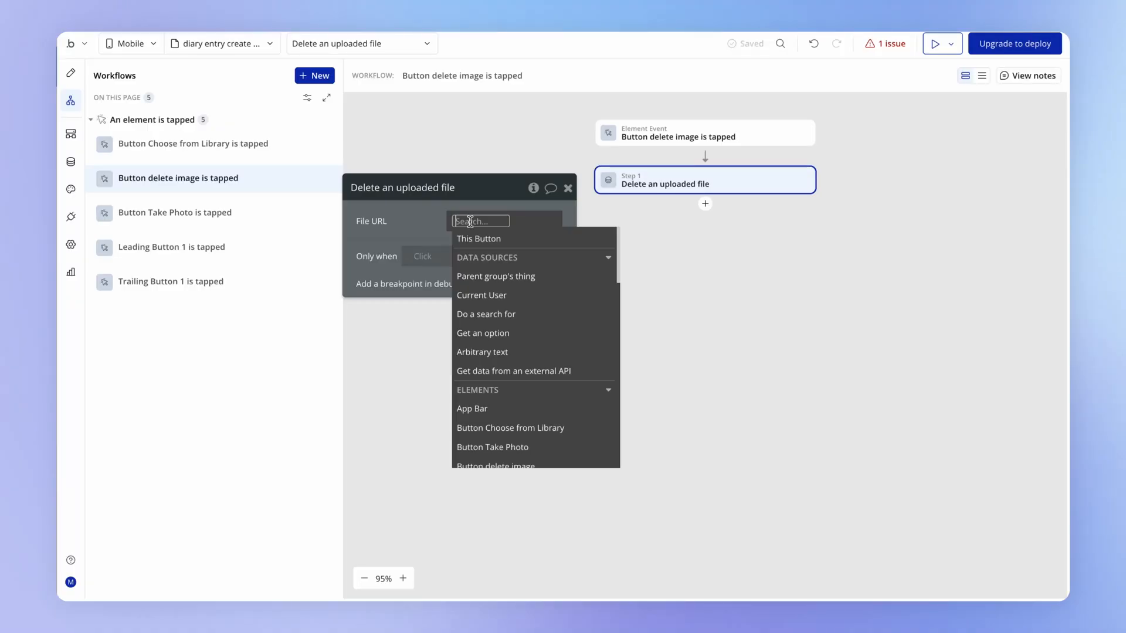
{"action": "type", "text": "dia"}
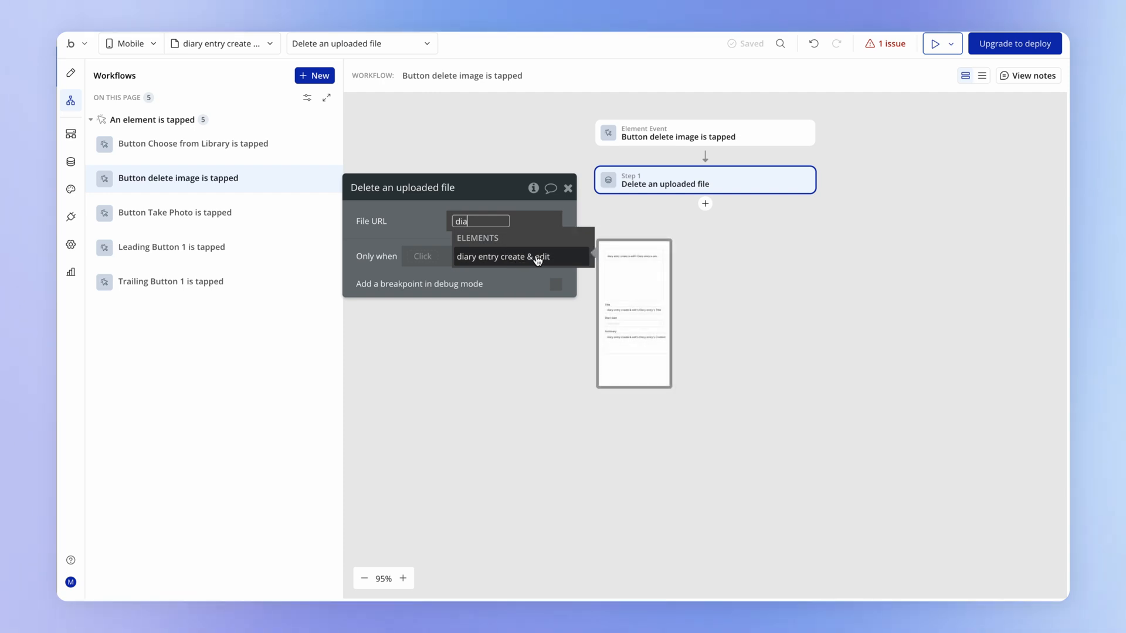
{"action": "left_click", "coordinate": [503, 257]}
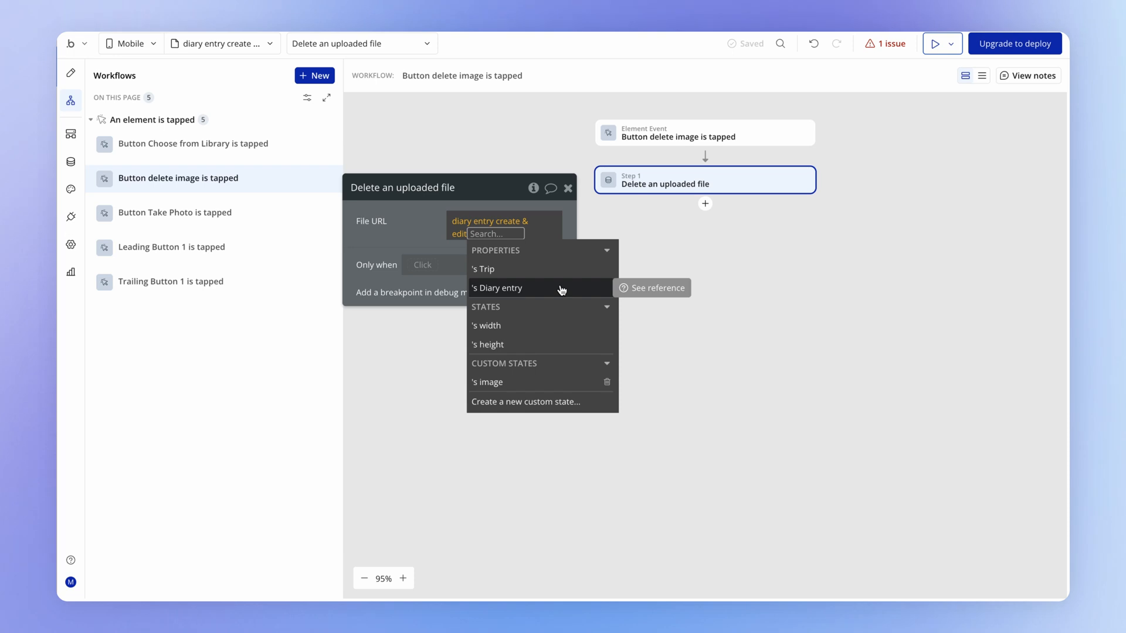
{"action": "mouse_move", "coordinate": [538, 298]}
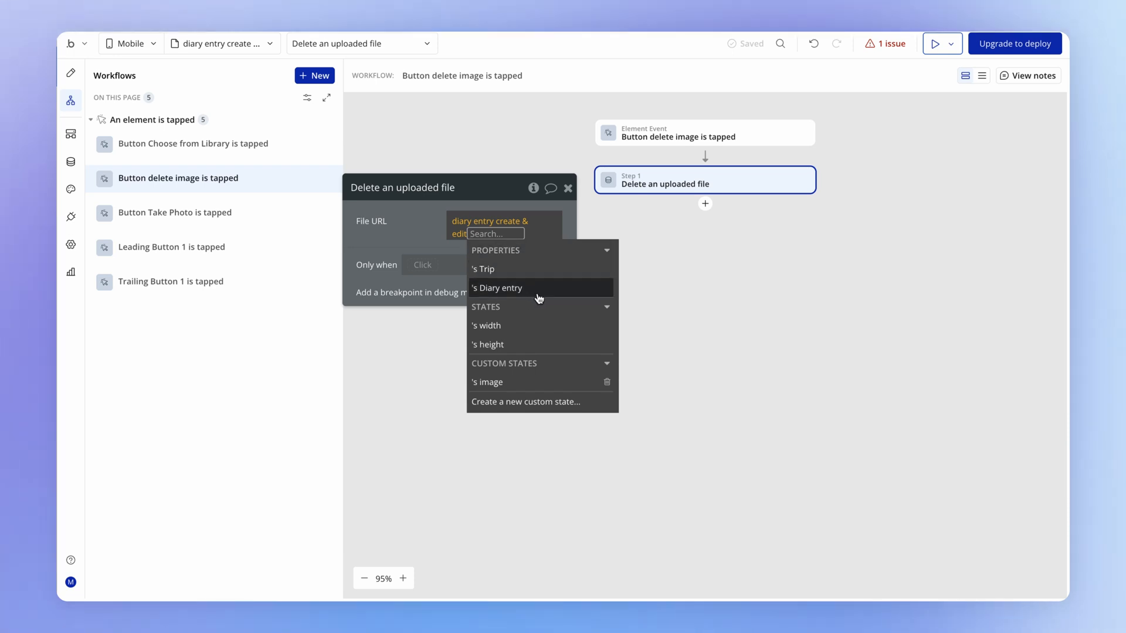
{"action": "left_click", "coordinate": [497, 289]}
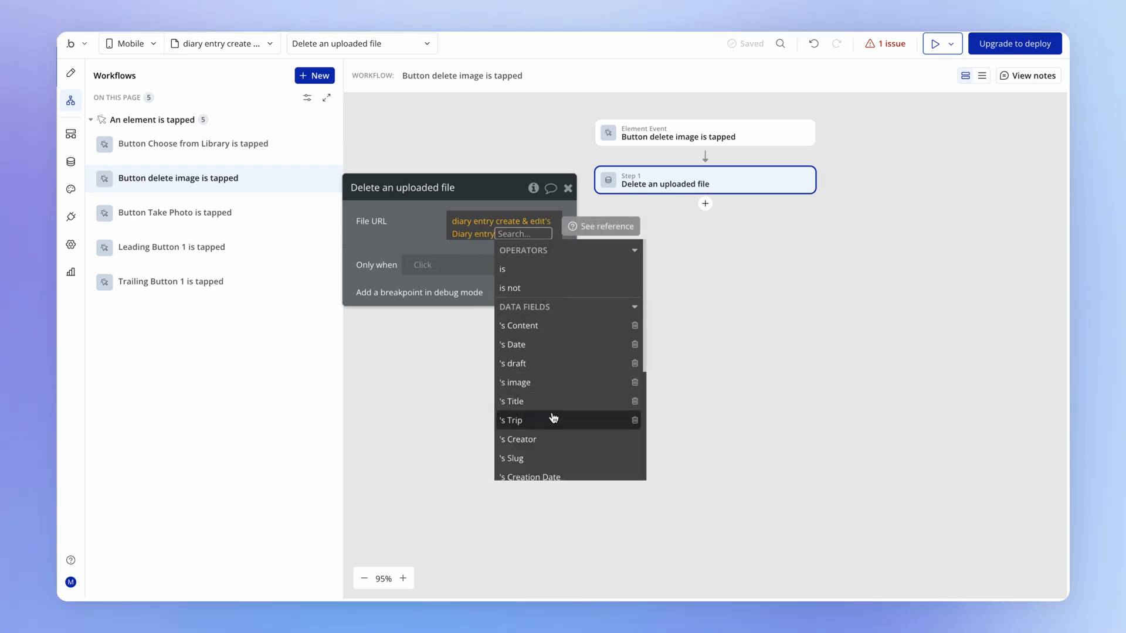
{"action": "left_click", "coordinate": [515, 383]}
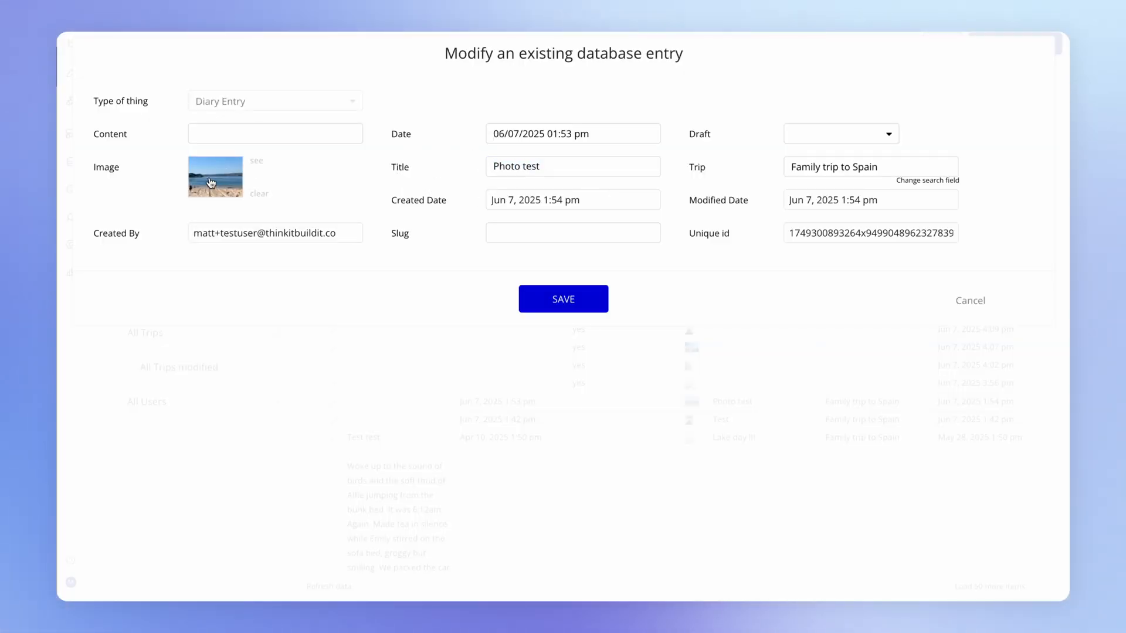
{"action": "mouse_move", "coordinate": [249, 170]}
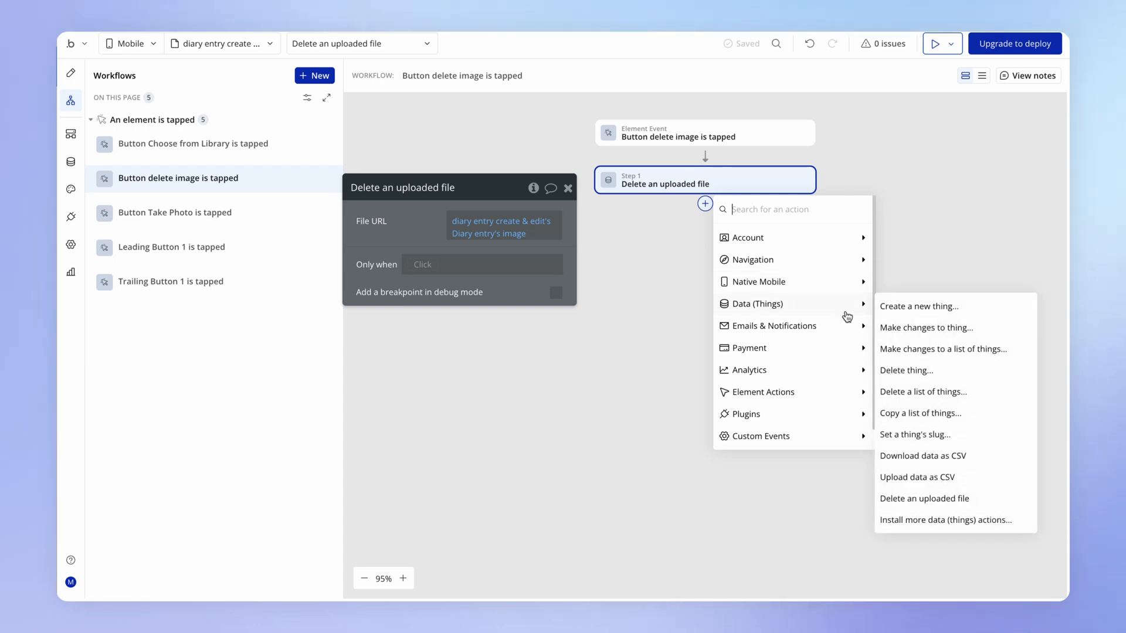
Add a 'Make changes to thing' step on the page's Diary entry with its image field left empty.
{"action": "left_click", "coordinate": [925, 328]}
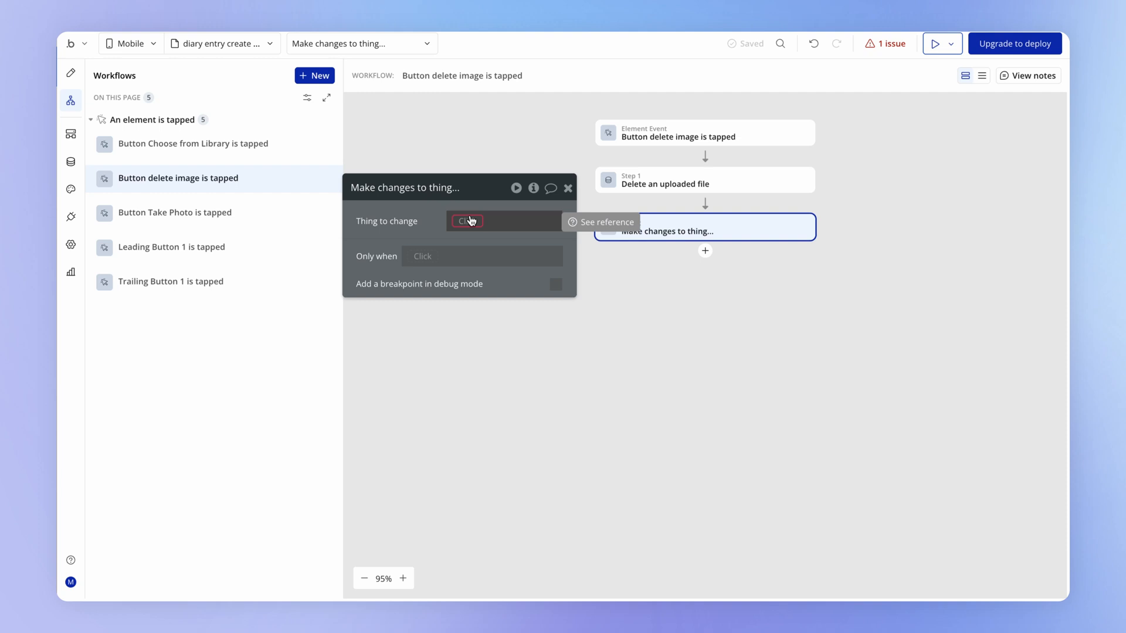
{"action": "left_click", "coordinate": [467, 221]}
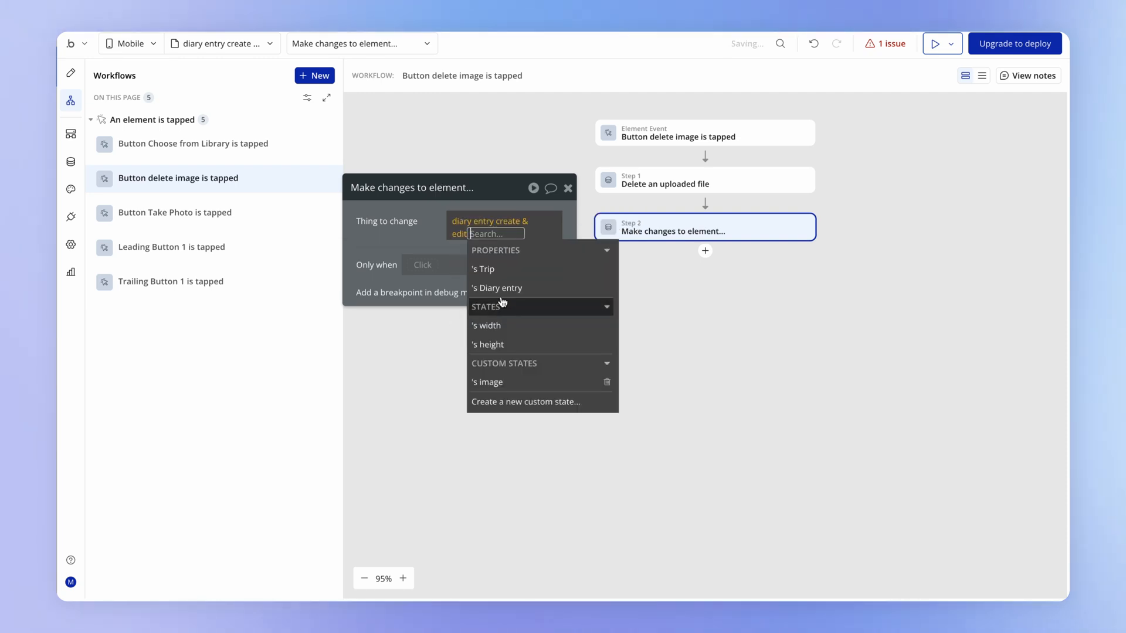
{"action": "left_click", "coordinate": [501, 288]}
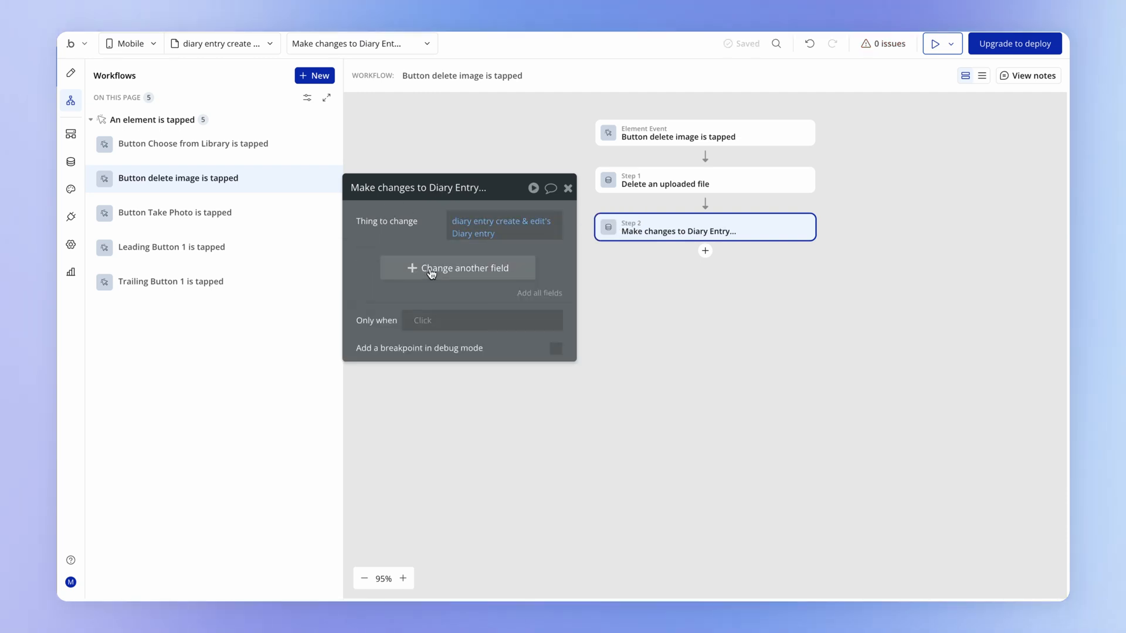
{"action": "left_click", "coordinate": [457, 267]}
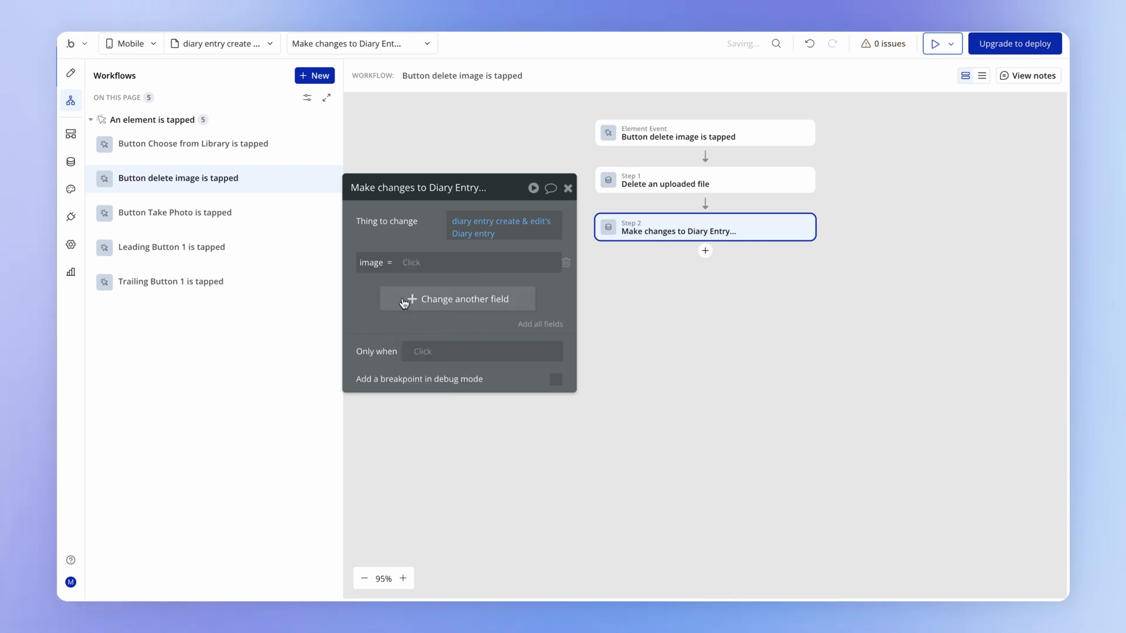
{"action": "mouse_move", "coordinate": [568, 293]}
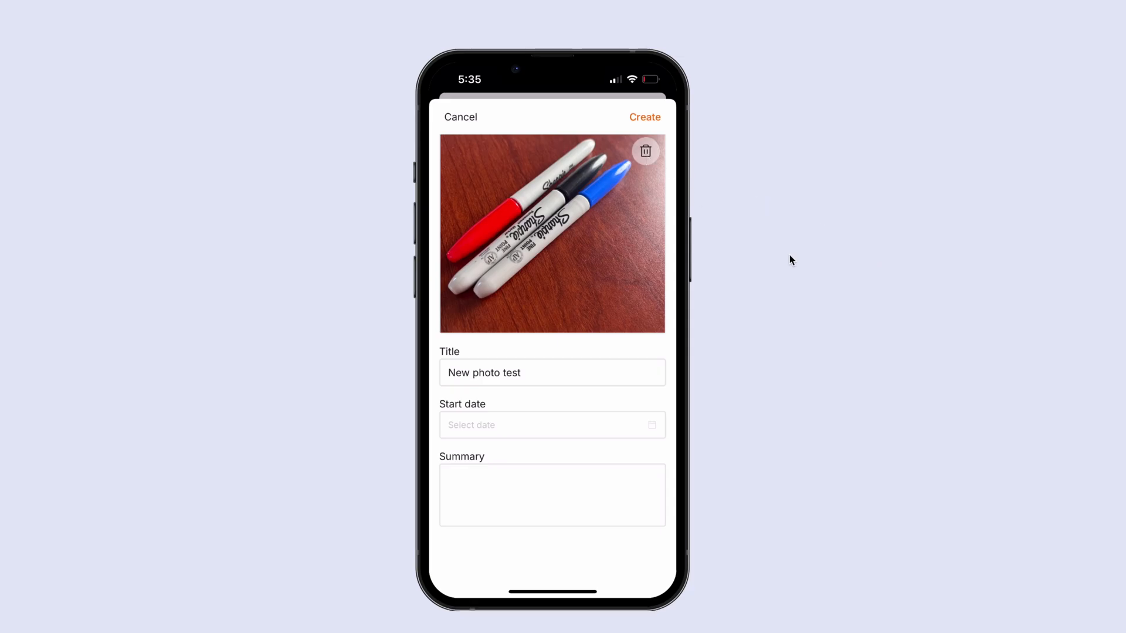
Remove the photo from the diary form in the phone preview via the trash icon.
{"action": "left_click", "coordinate": [553, 235]}
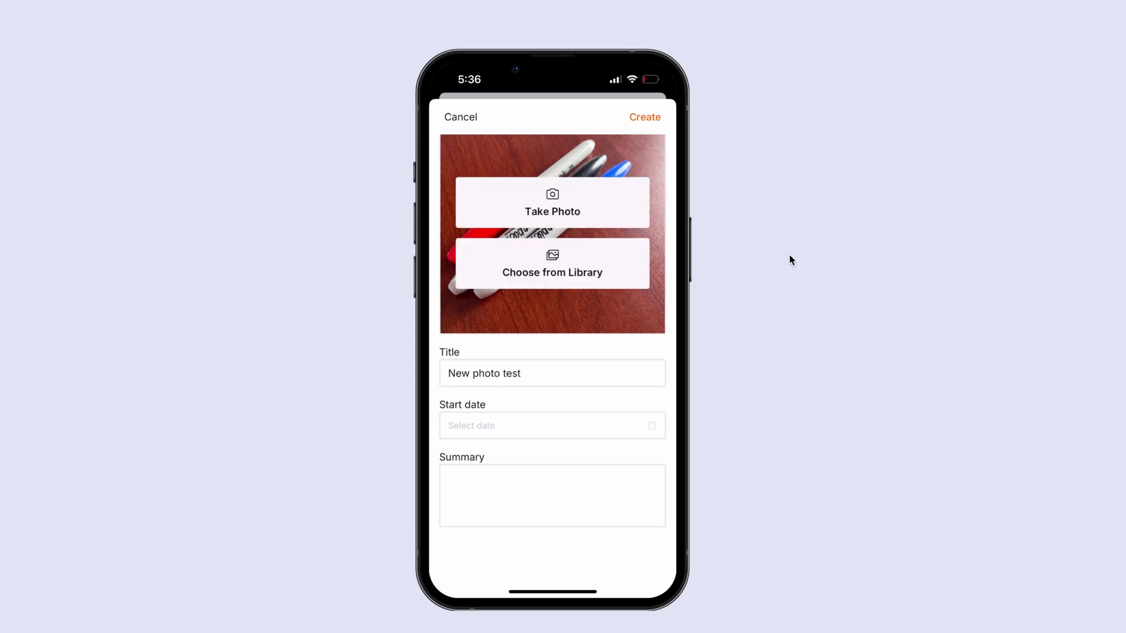
{"action": "mouse_move", "coordinate": [521, 187]}
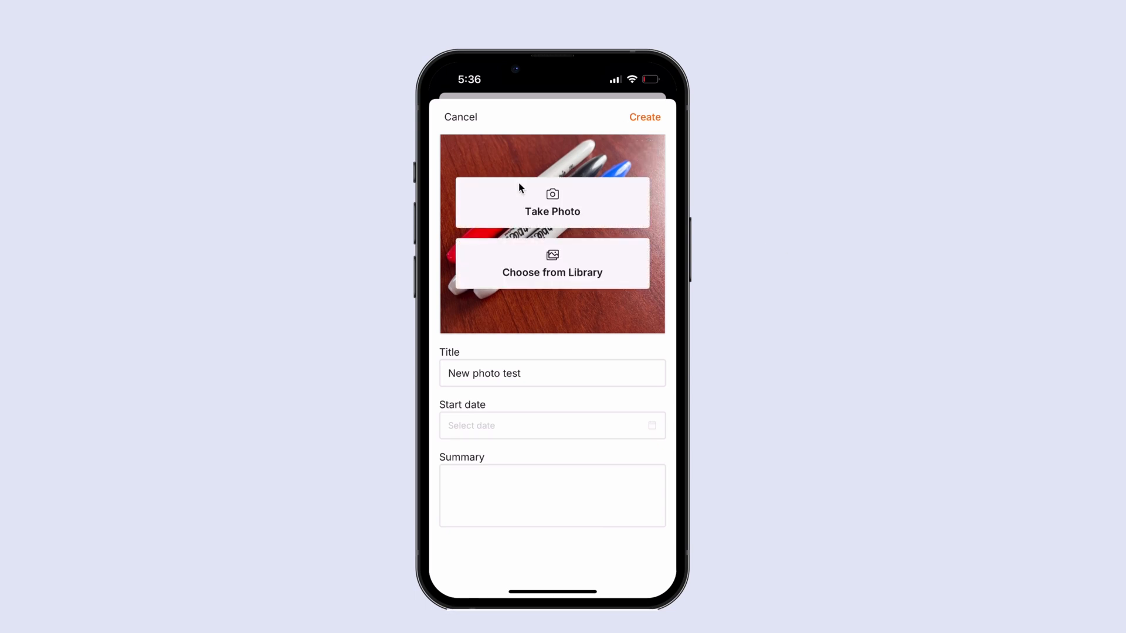
{"action": "mouse_move", "coordinate": [514, 239]}
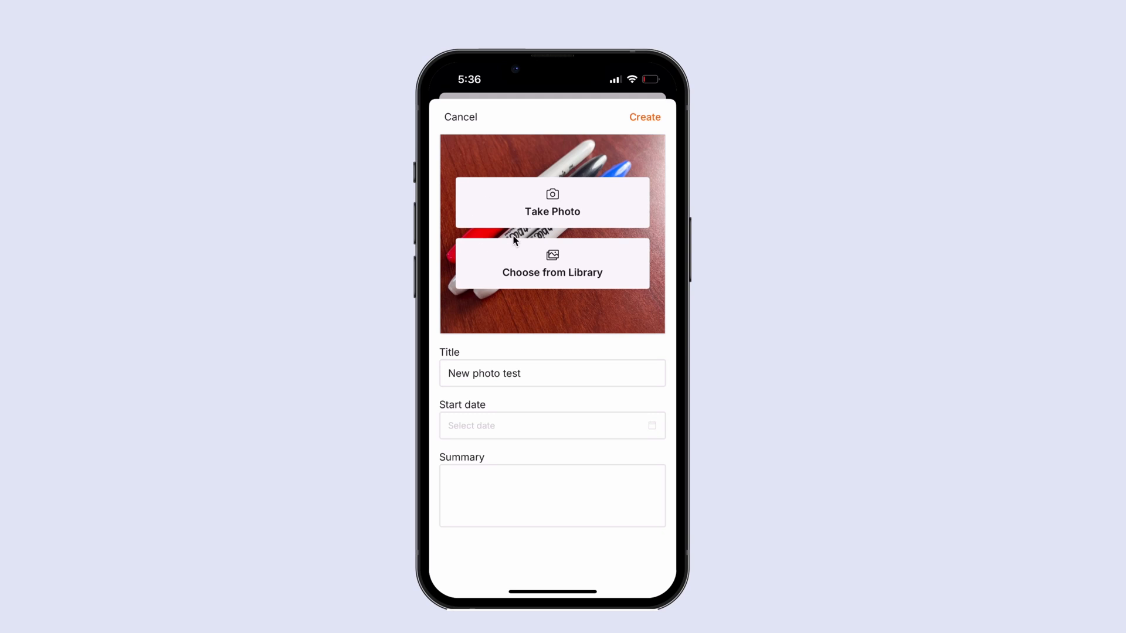
{"action": "mouse_move", "coordinate": [535, 204]}
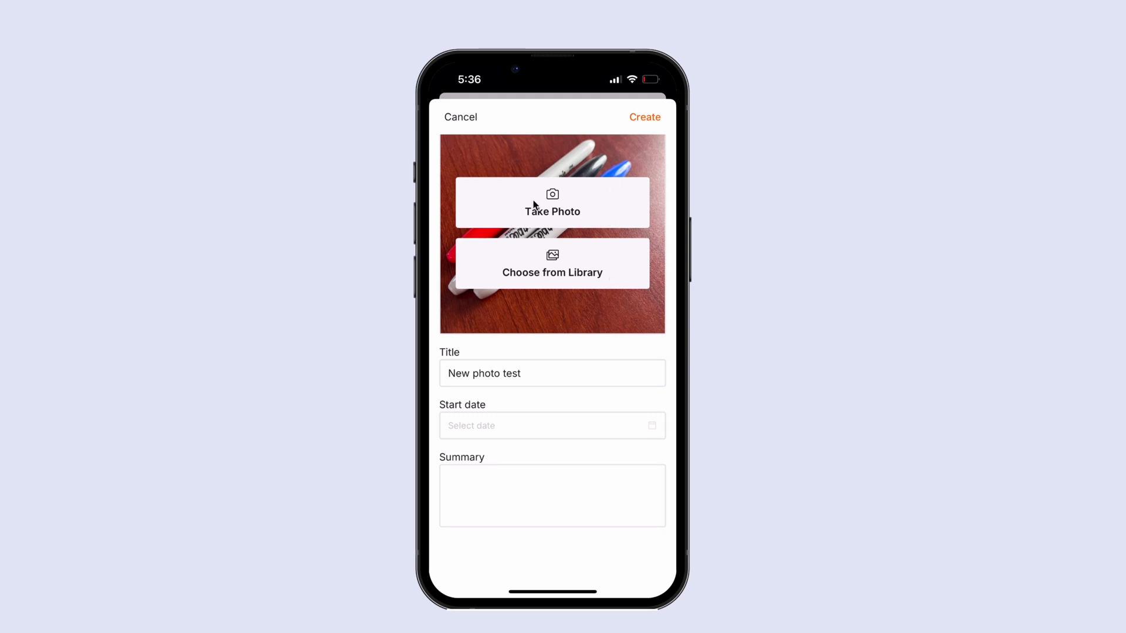
{"action": "mouse_move", "coordinate": [490, 301]}
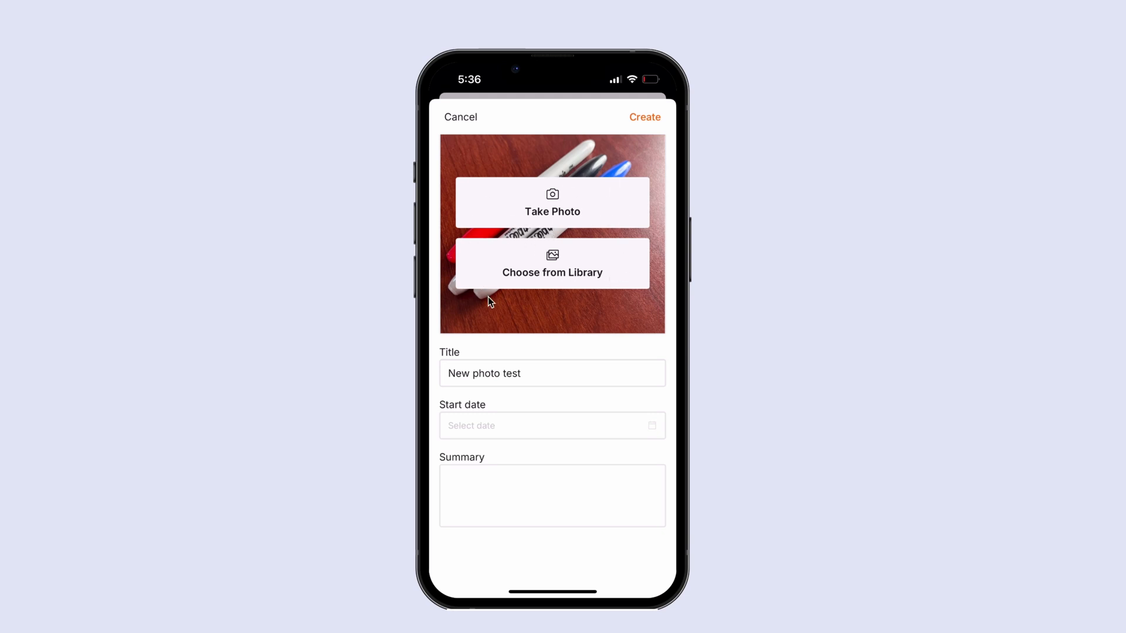
{"action": "mouse_move", "coordinate": [524, 302]}
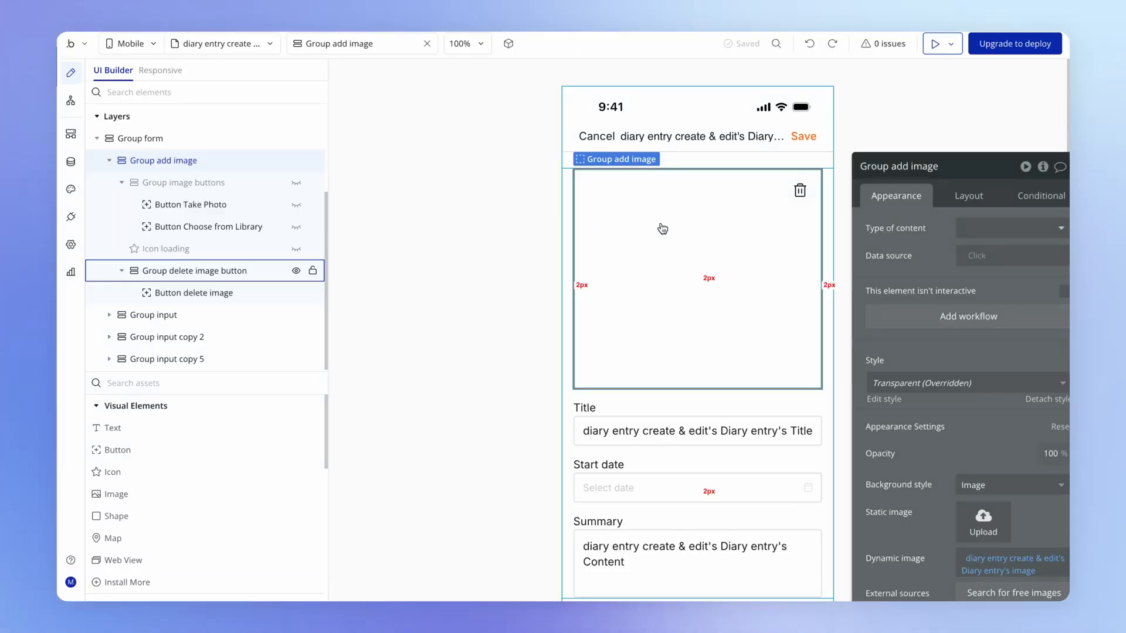
Copy Group add image and paste a duplicate into the form.
{"action": "left_click", "coordinate": [165, 160]}
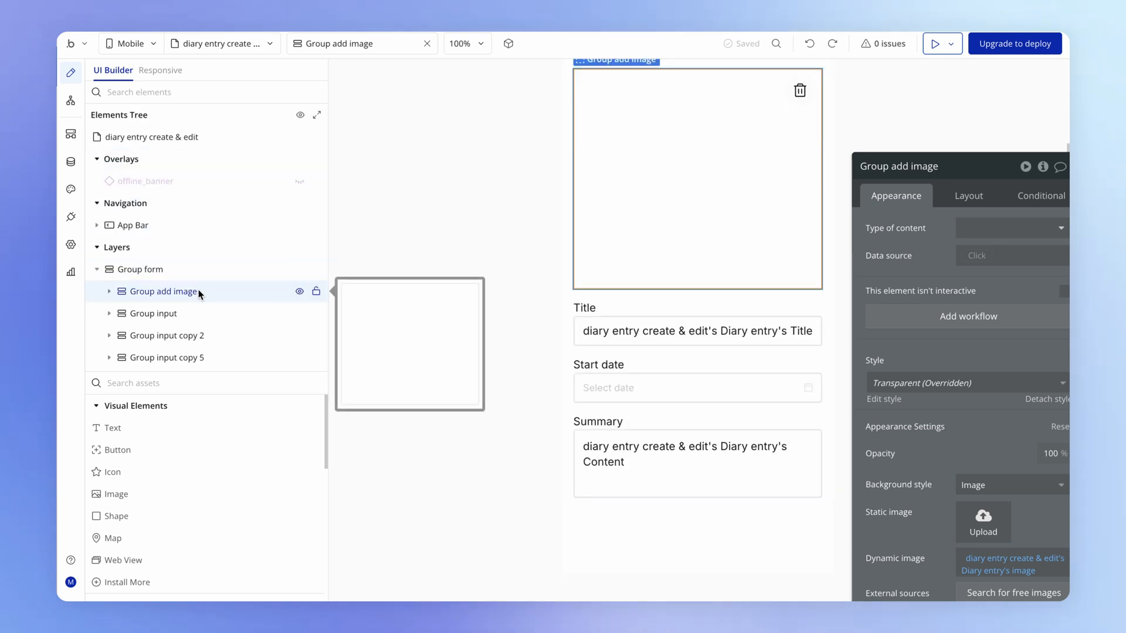
{"action": "right_click", "coordinate": [159, 291]}
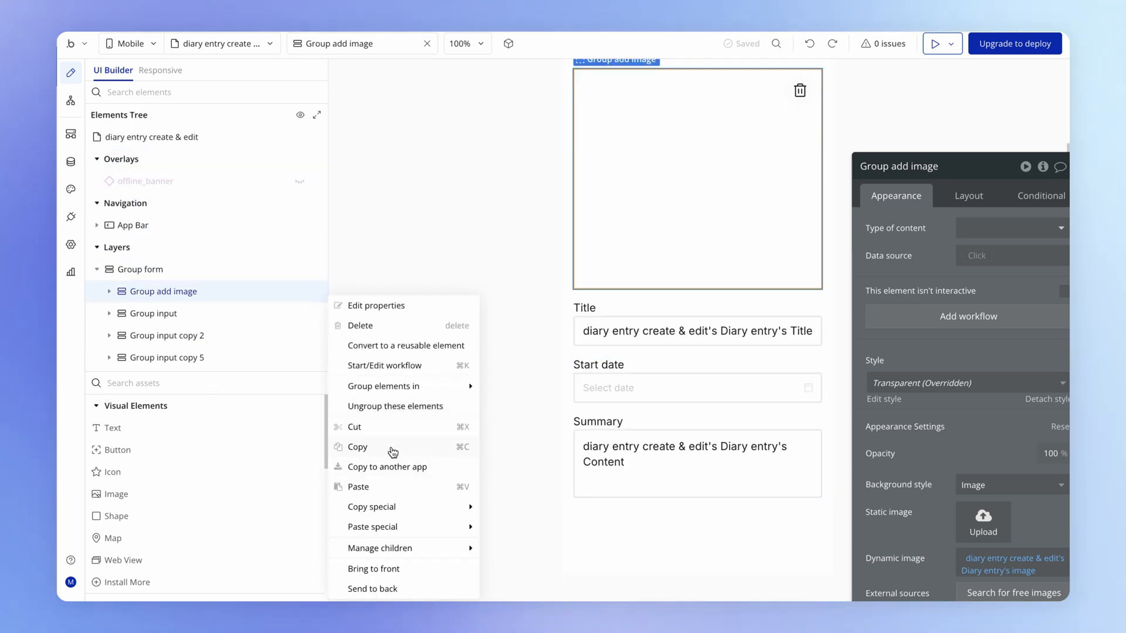
{"action": "left_click", "coordinate": [140, 270]}
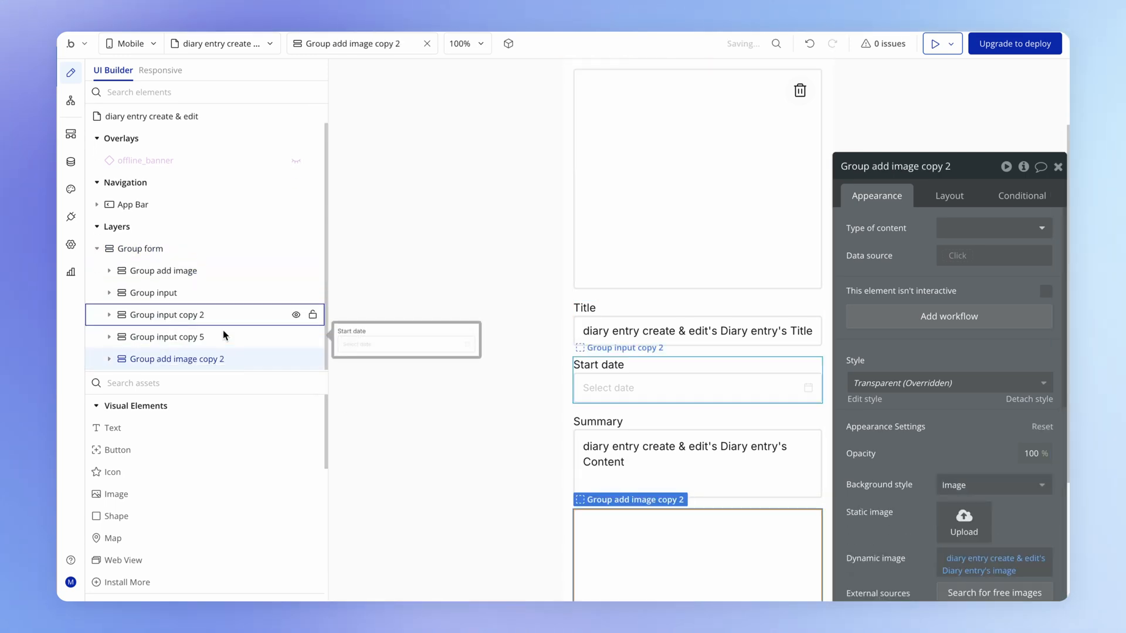
{"action": "right_click", "coordinate": [212, 280]}
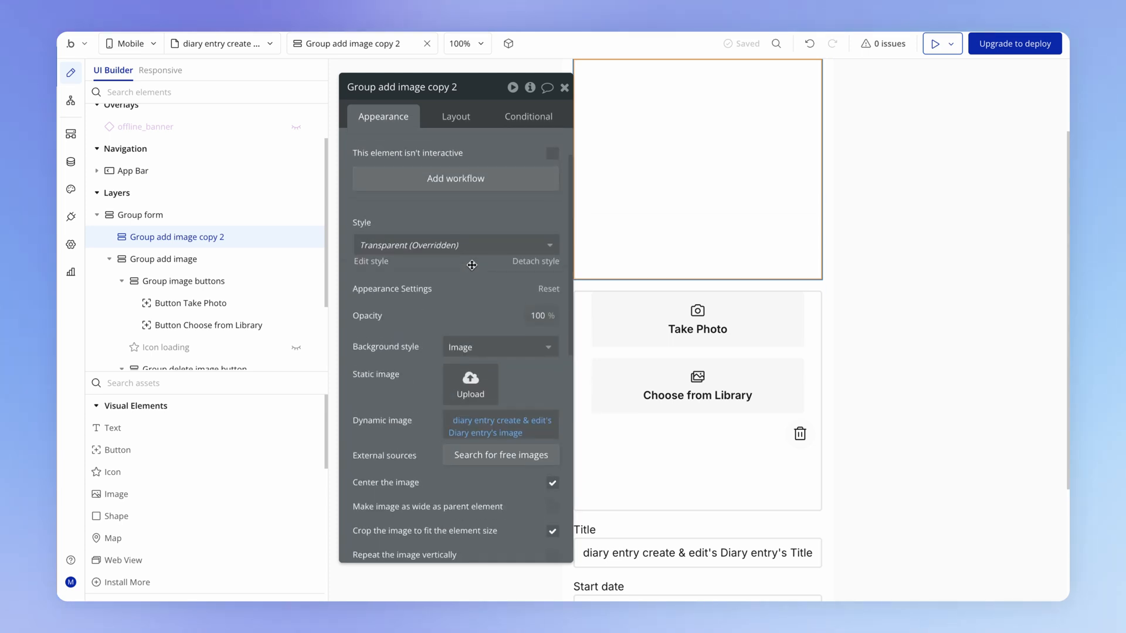
Move the copy to the top of Group form as the new Group image.
{"action": "scroll", "scroll_direction": "up", "scroll_amount": 3}
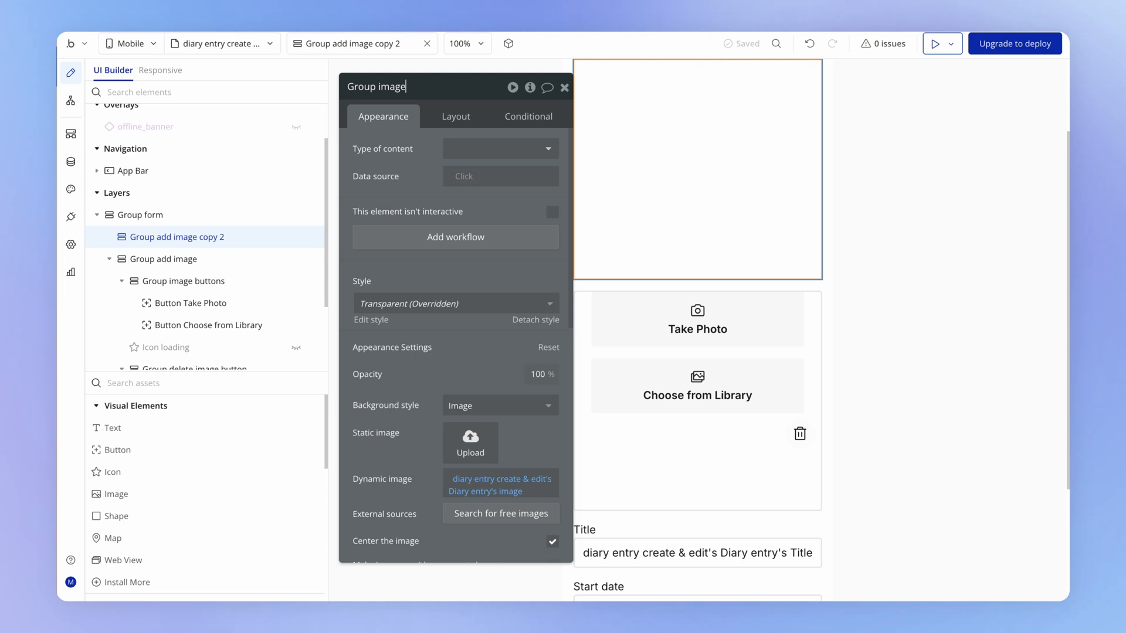
{"action": "left_click", "coordinate": [165, 259]}
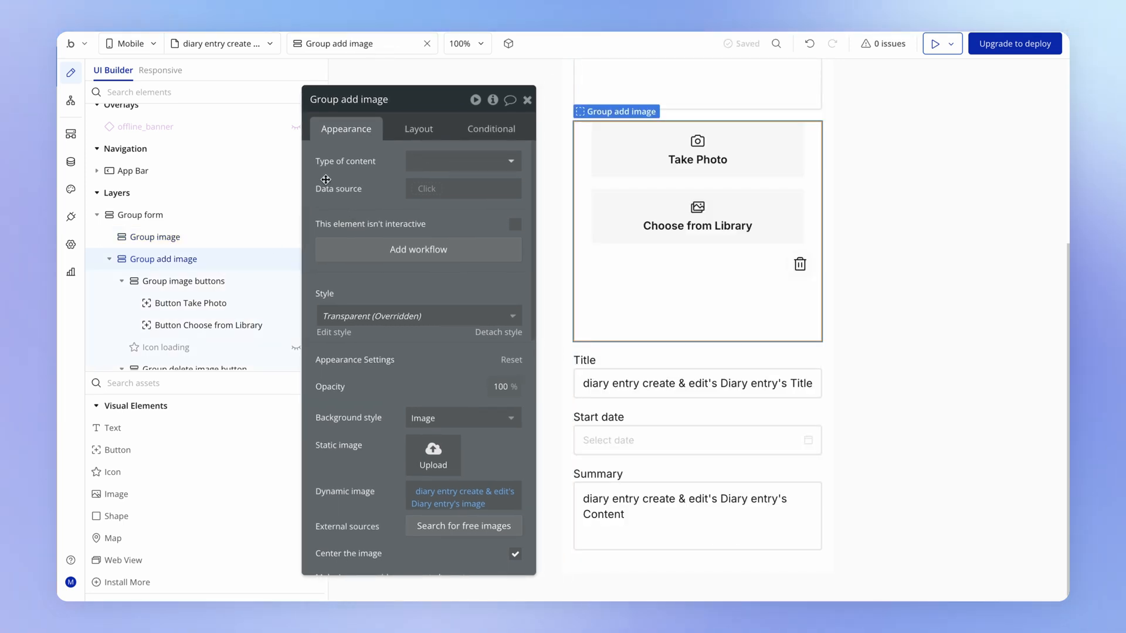
{"action": "left_click", "coordinate": [156, 236]}
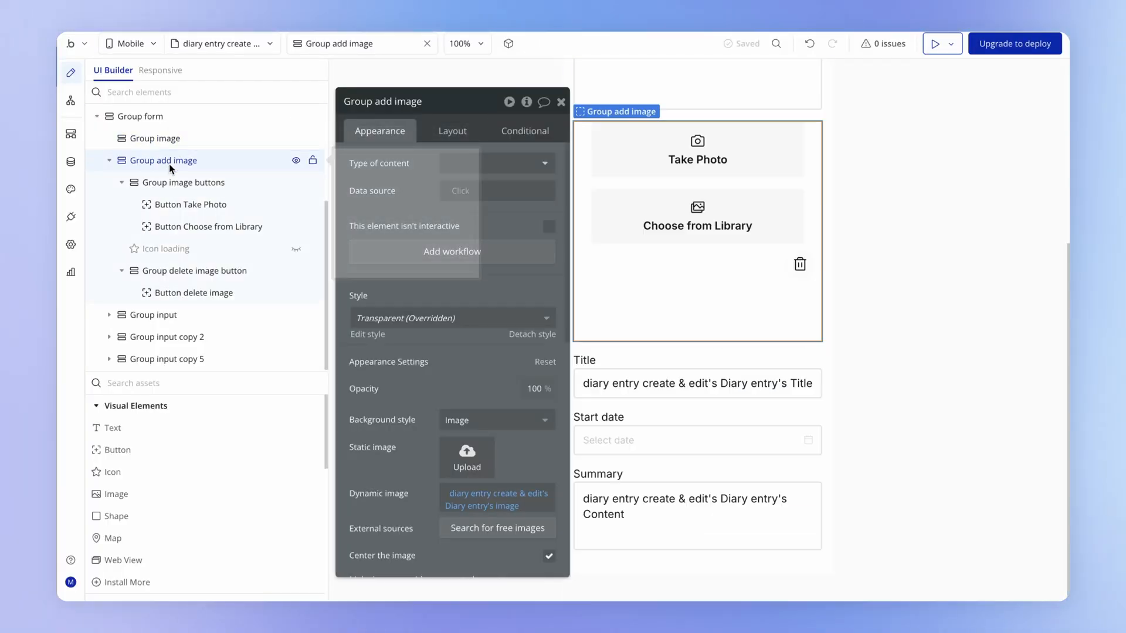
Make the image display group not visible on view load in its Layout settings.
{"action": "left_click", "coordinate": [452, 130]}
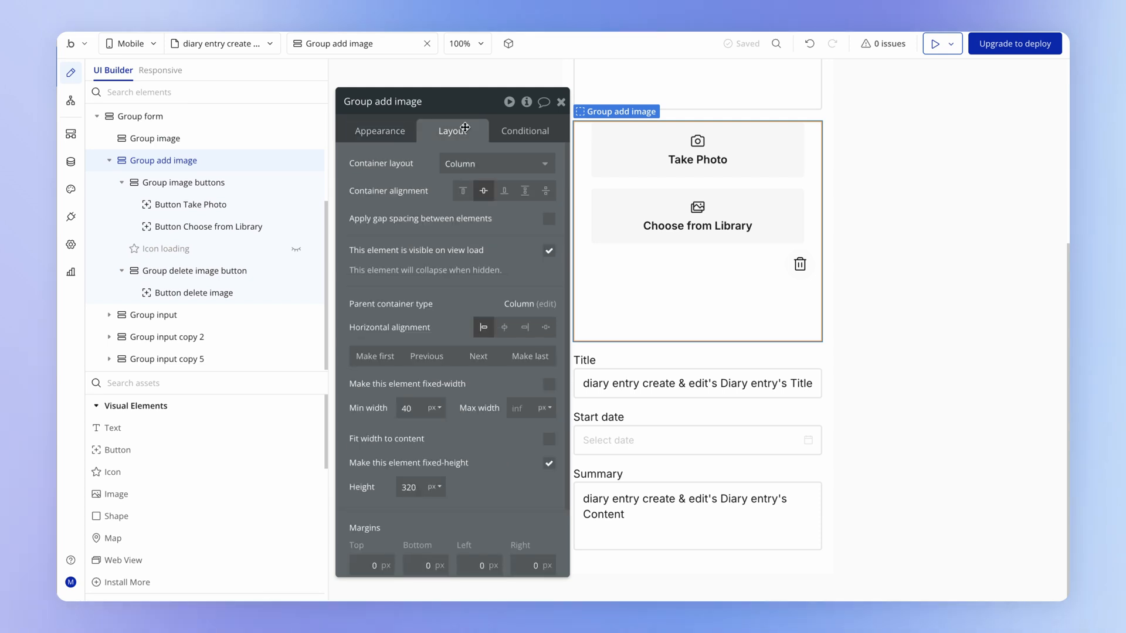
{"action": "left_click", "coordinate": [549, 249]}
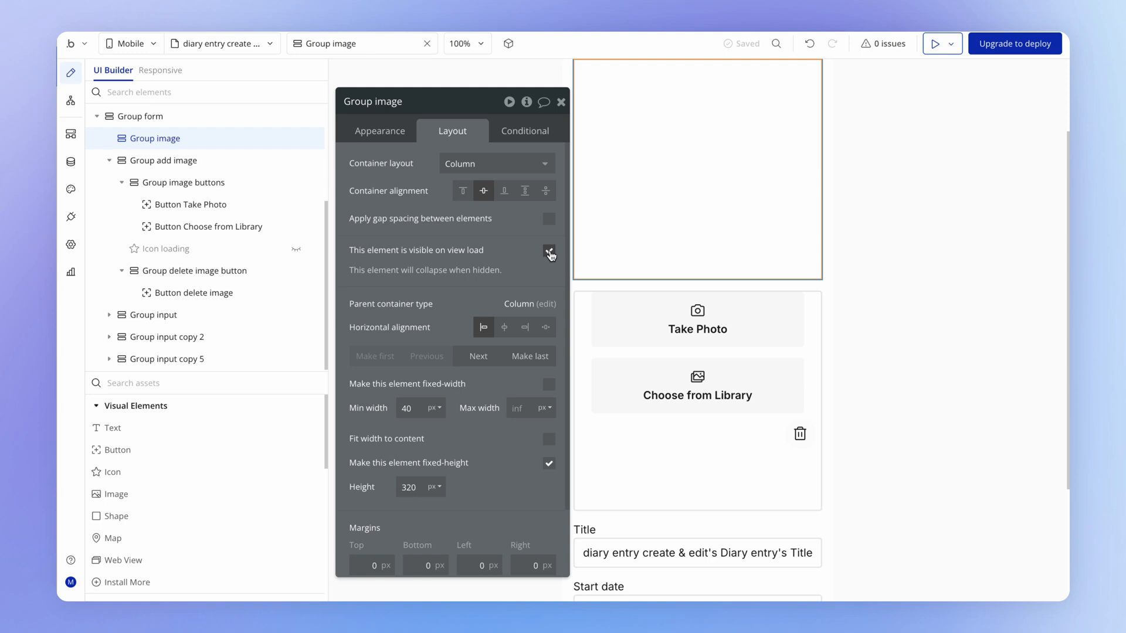
{"action": "left_click", "coordinate": [549, 254]}
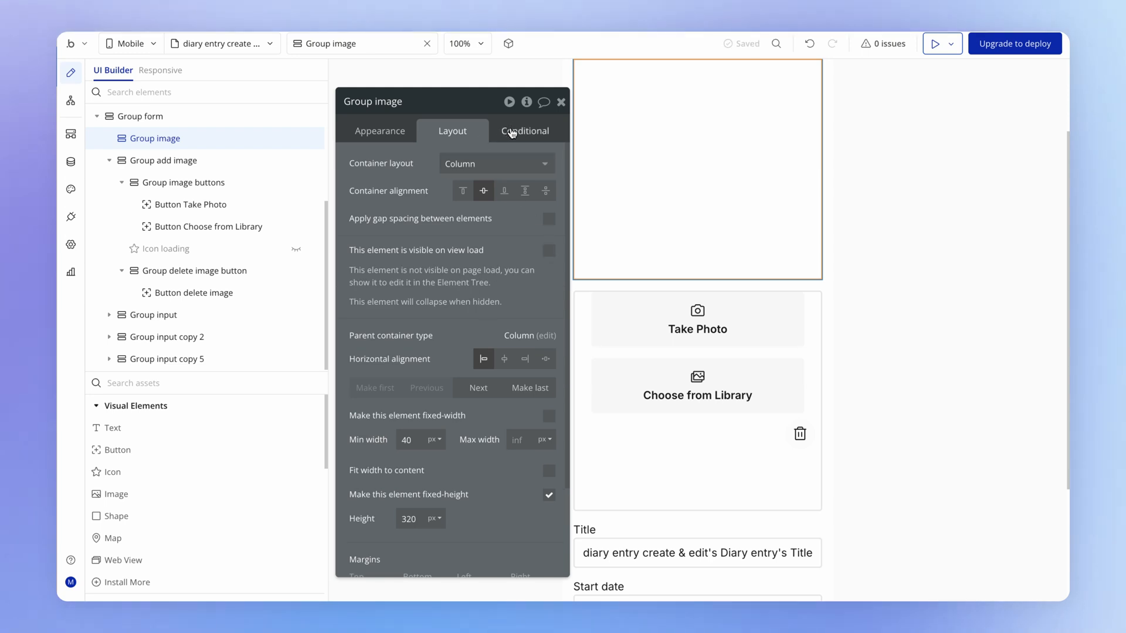
Add a condition: when diary entry create & edit's Diary entry's image is not empty.
{"action": "left_click", "coordinate": [526, 130]}
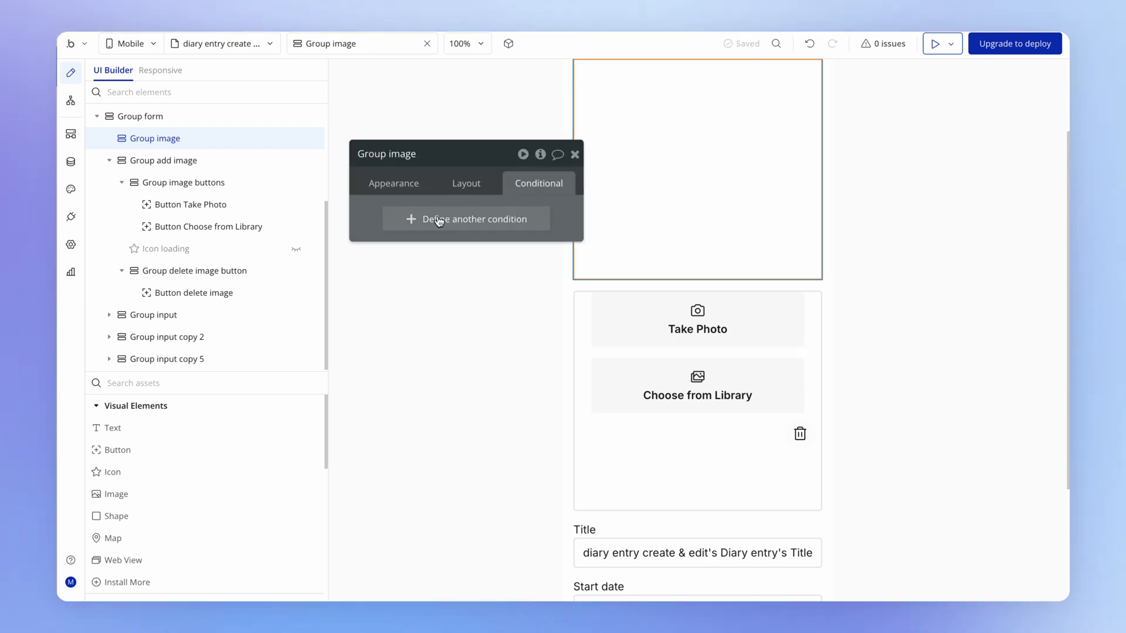
{"action": "left_click", "coordinate": [465, 220]}
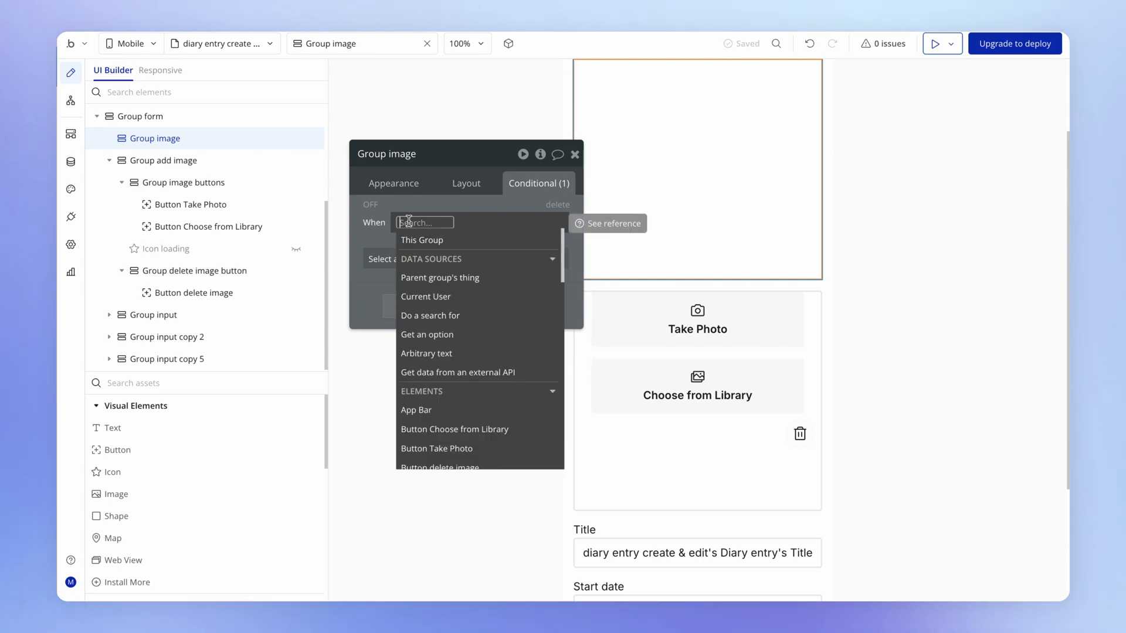
{"action": "type", "text": "dia"}
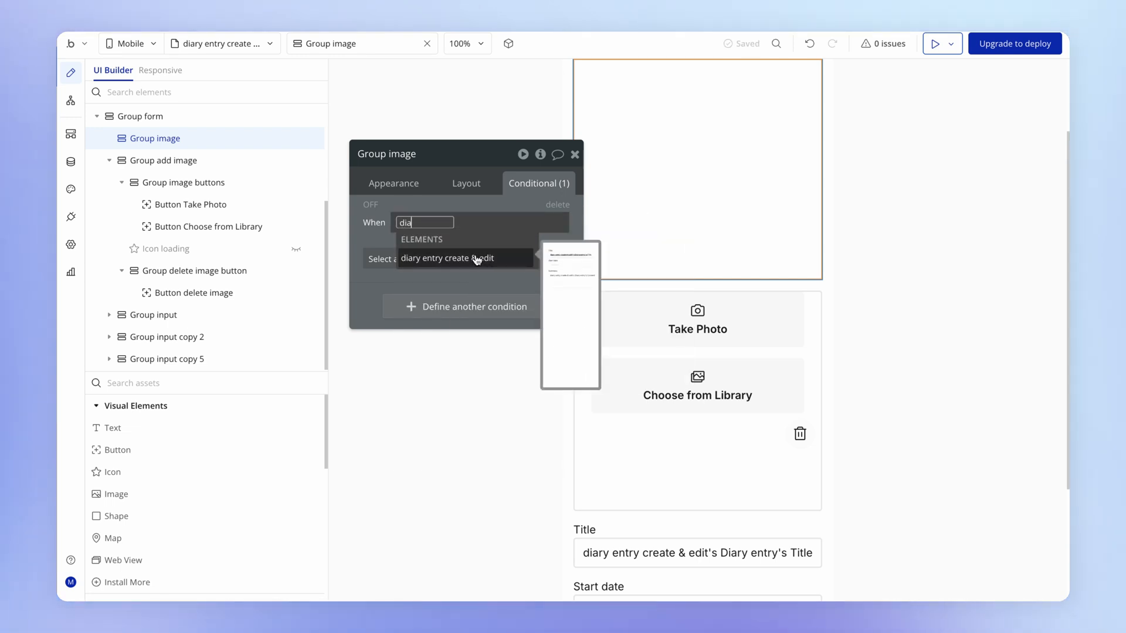
{"action": "left_click", "coordinate": [445, 258]}
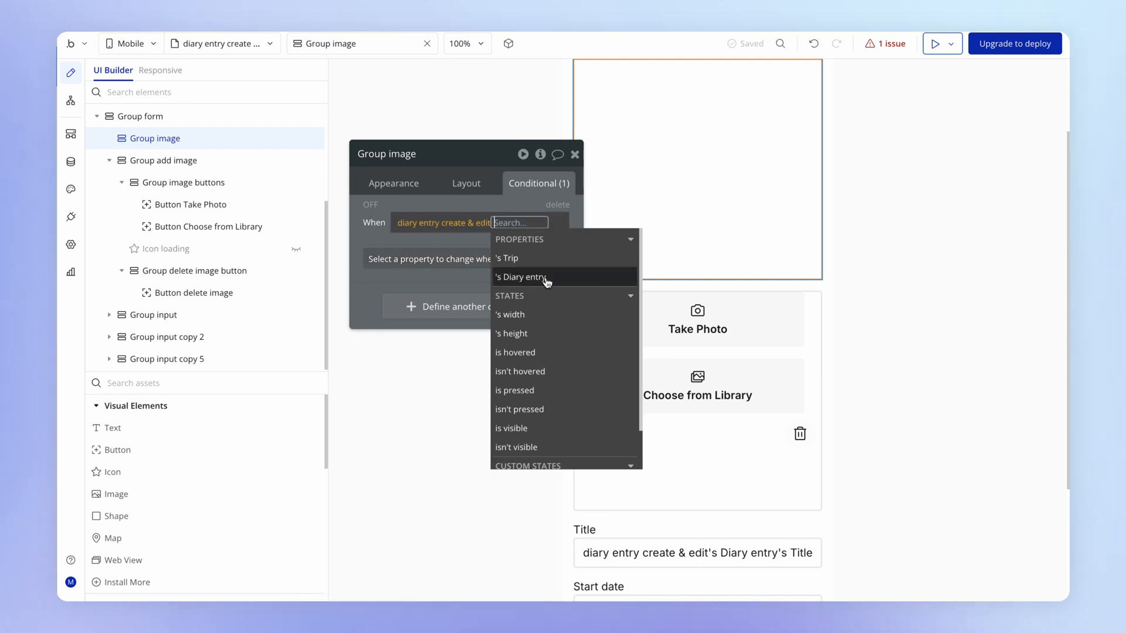
{"action": "left_click", "coordinate": [520, 277]}
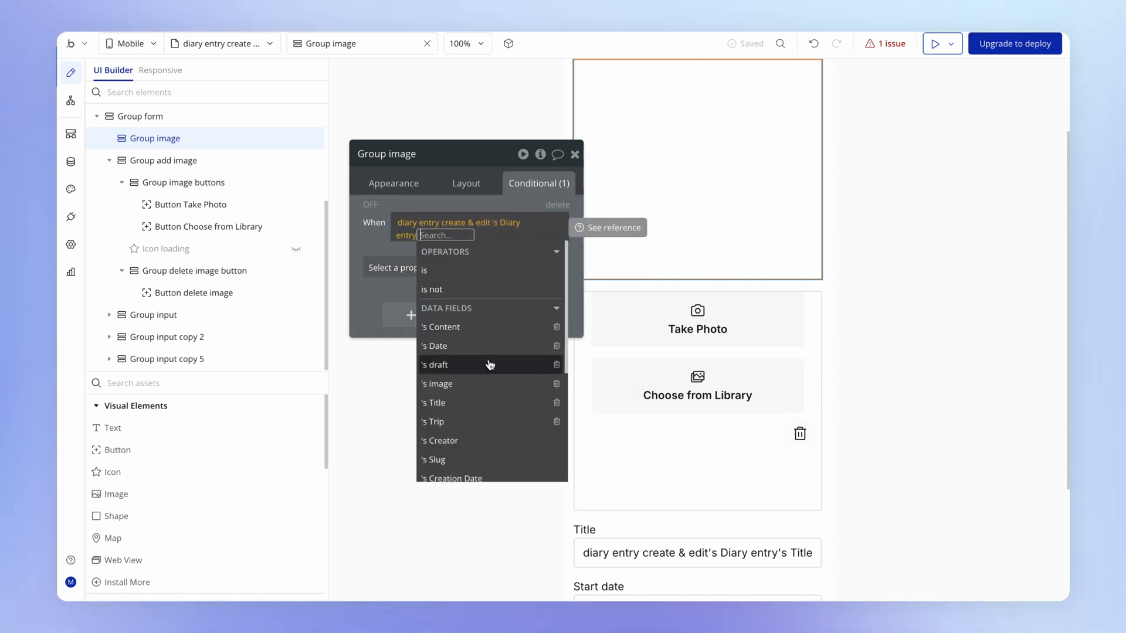
{"action": "left_click", "coordinate": [436, 384]}
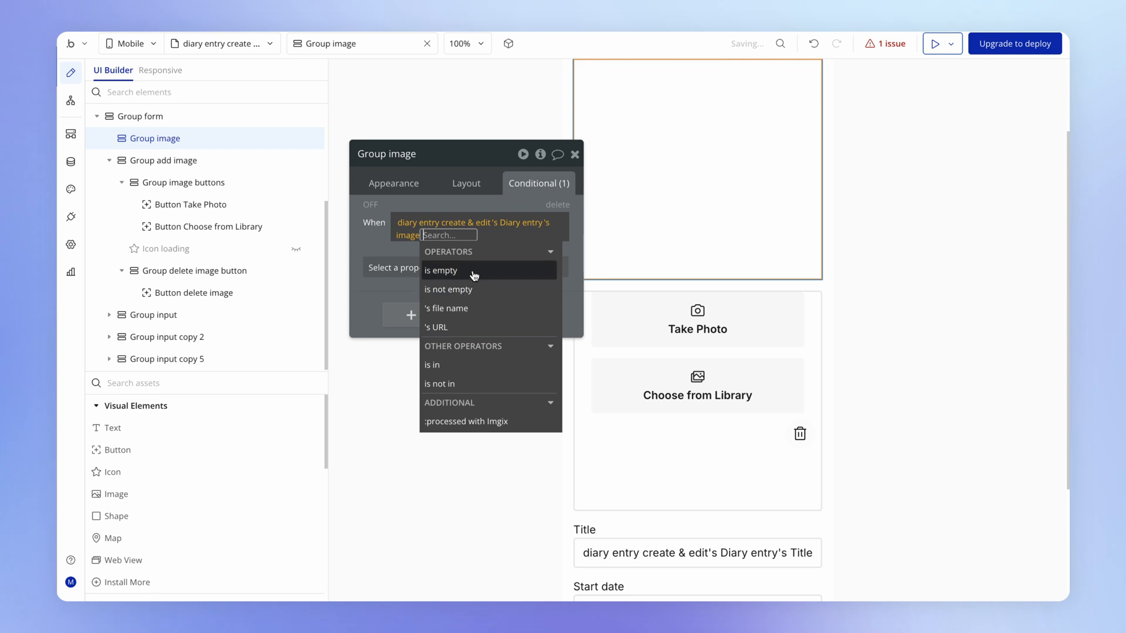
{"action": "mouse_move", "coordinate": [477, 289]}
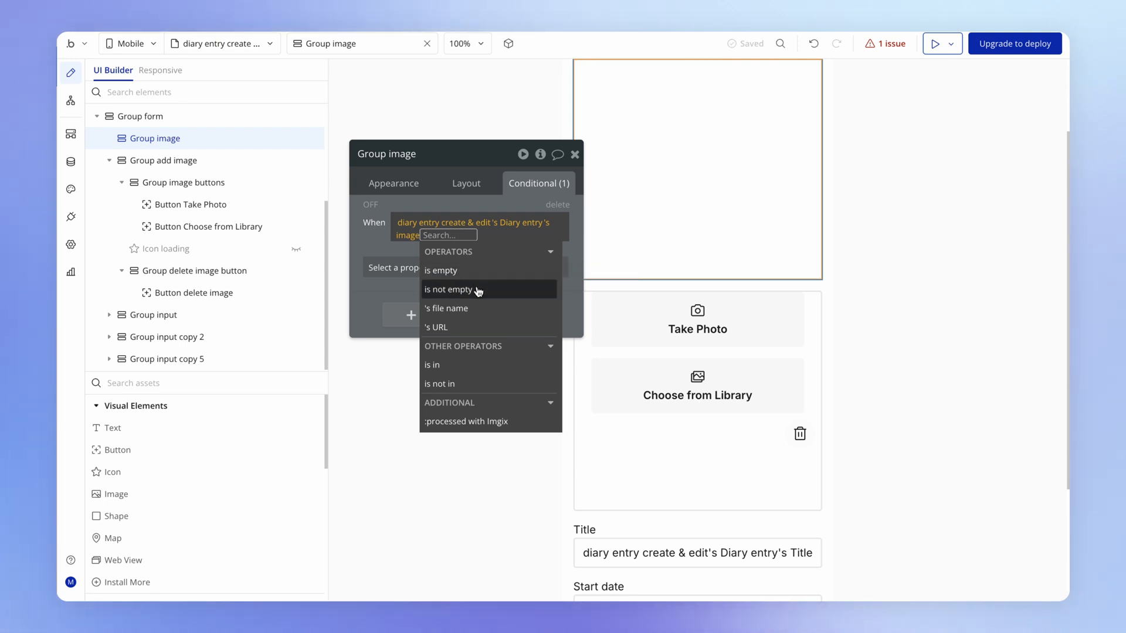
{"action": "left_click", "coordinate": [449, 289]}
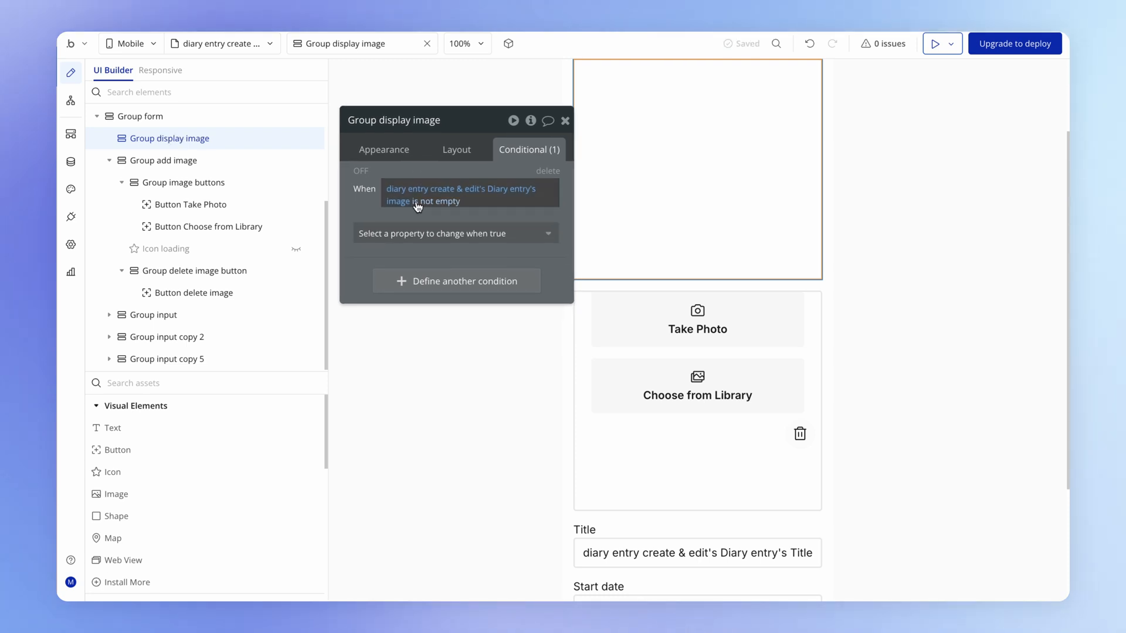
Have that condition make the element visible.
{"action": "left_click", "coordinate": [455, 232]}
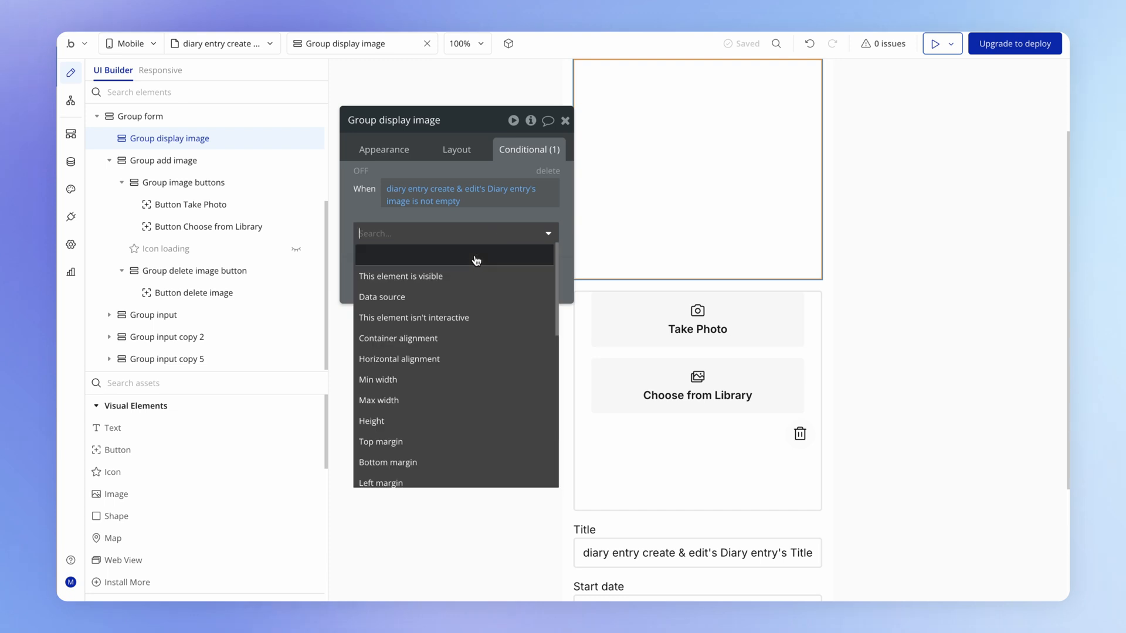
{"action": "left_click", "coordinate": [401, 276]}
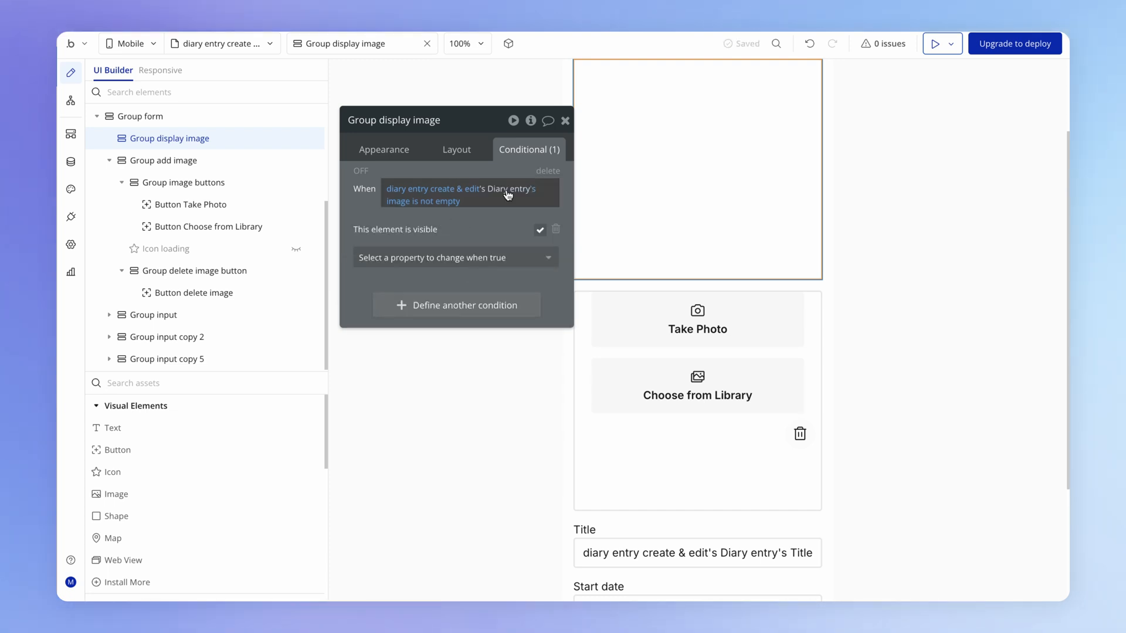
{"action": "left_click", "coordinate": [163, 160]}
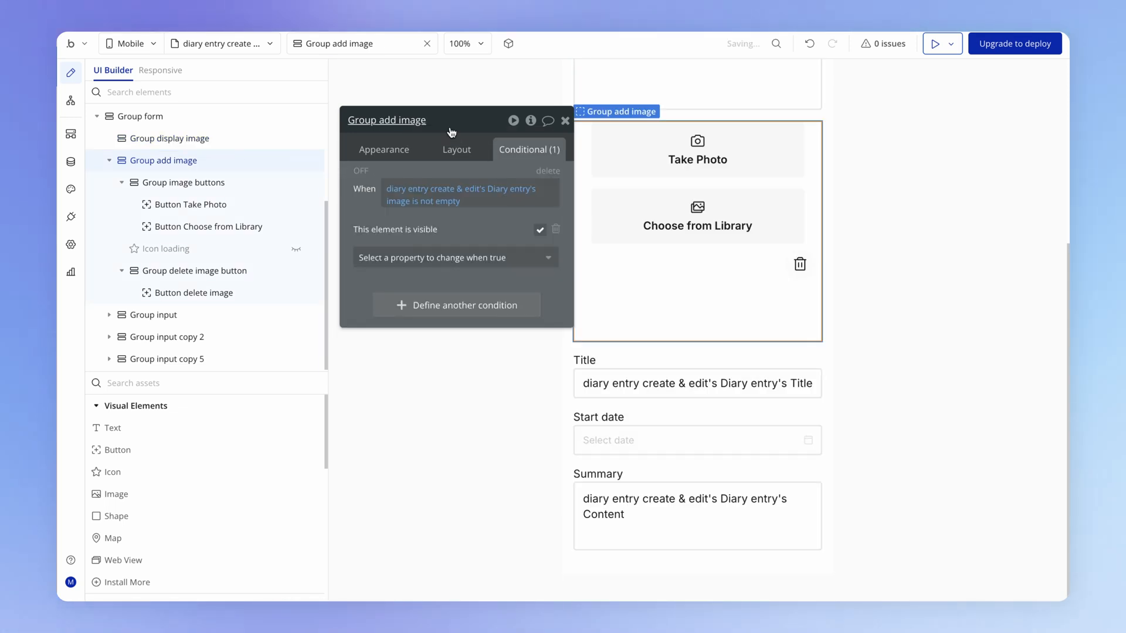
{"action": "mouse_move", "coordinate": [459, 222]}
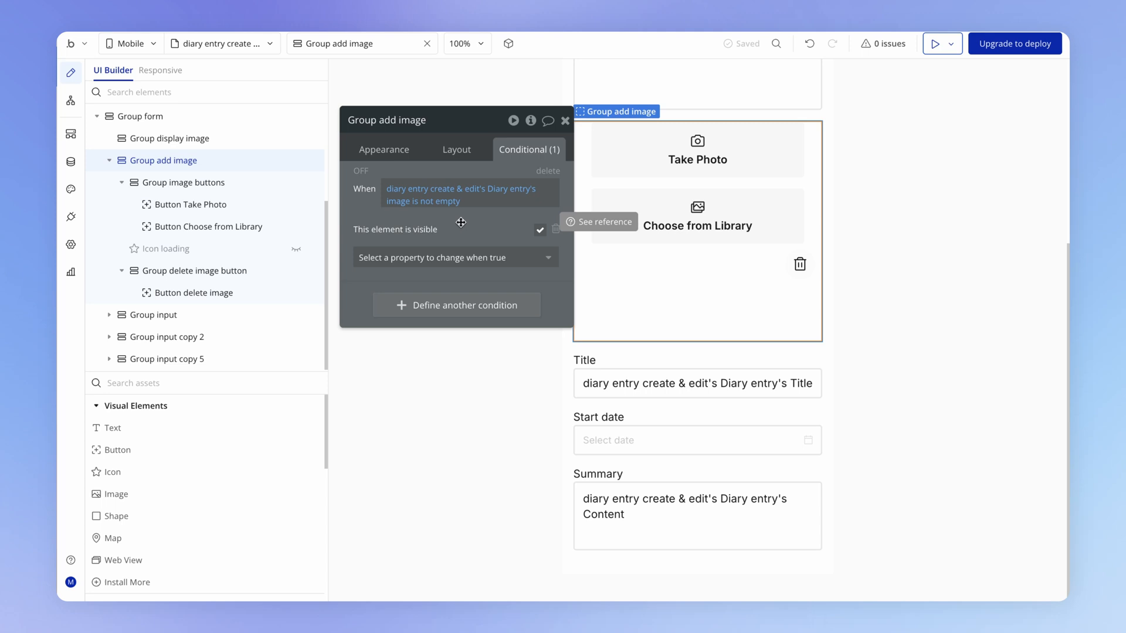
{"action": "mouse_move", "coordinate": [434, 208]}
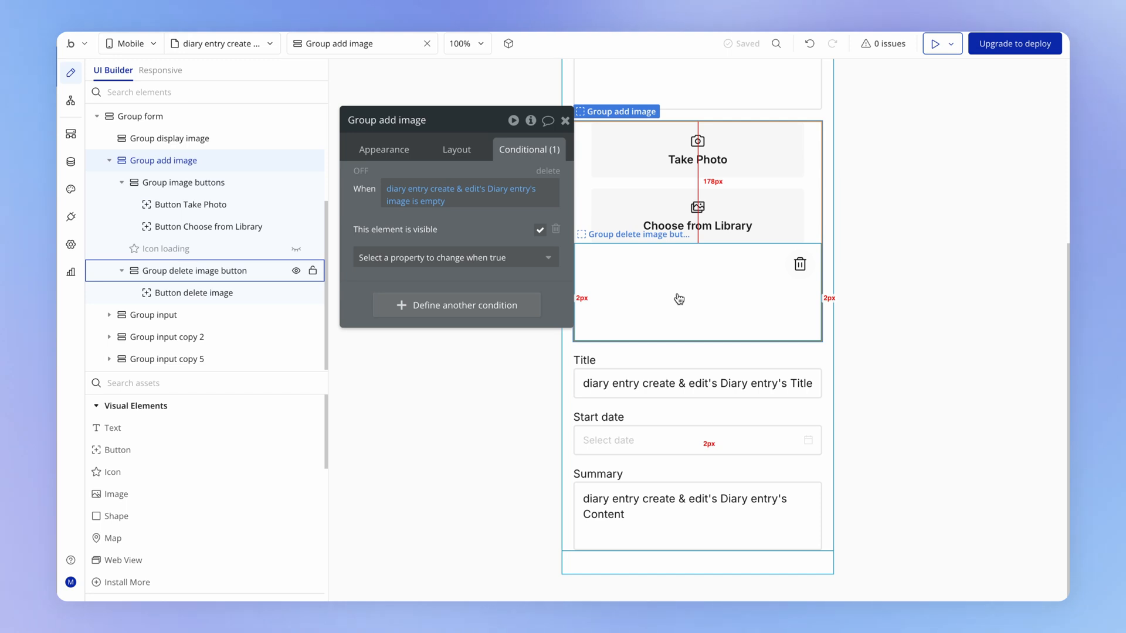
Select the Group delete image button to give it the 'image is not empty → visible' condition.
{"action": "left_click", "coordinate": [203, 271]}
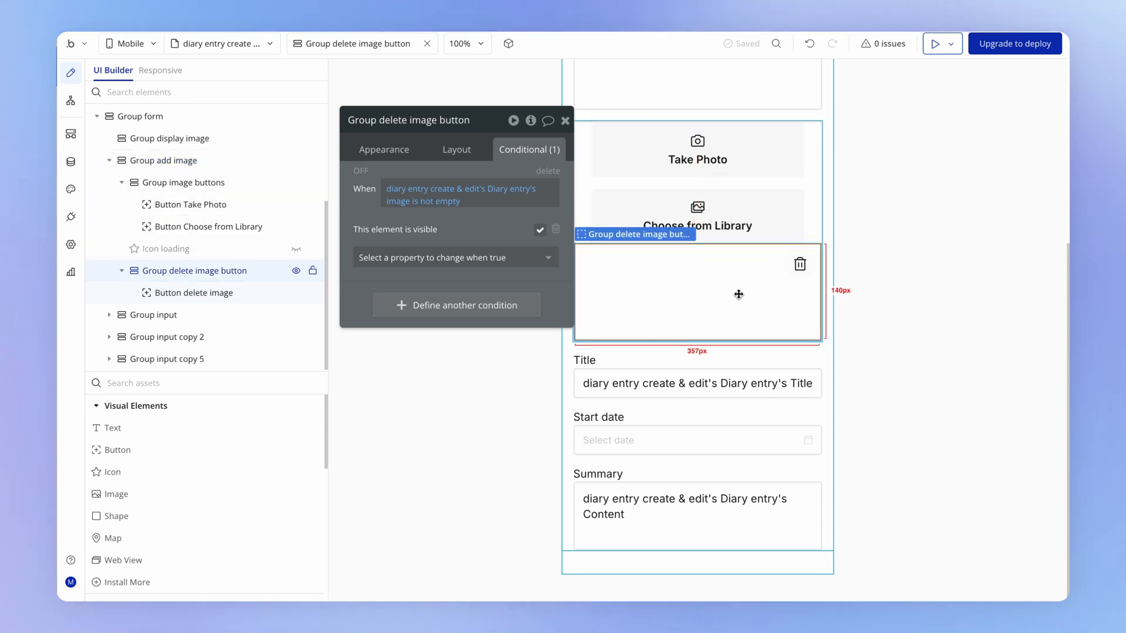
{"action": "left_click", "coordinate": [195, 292]}
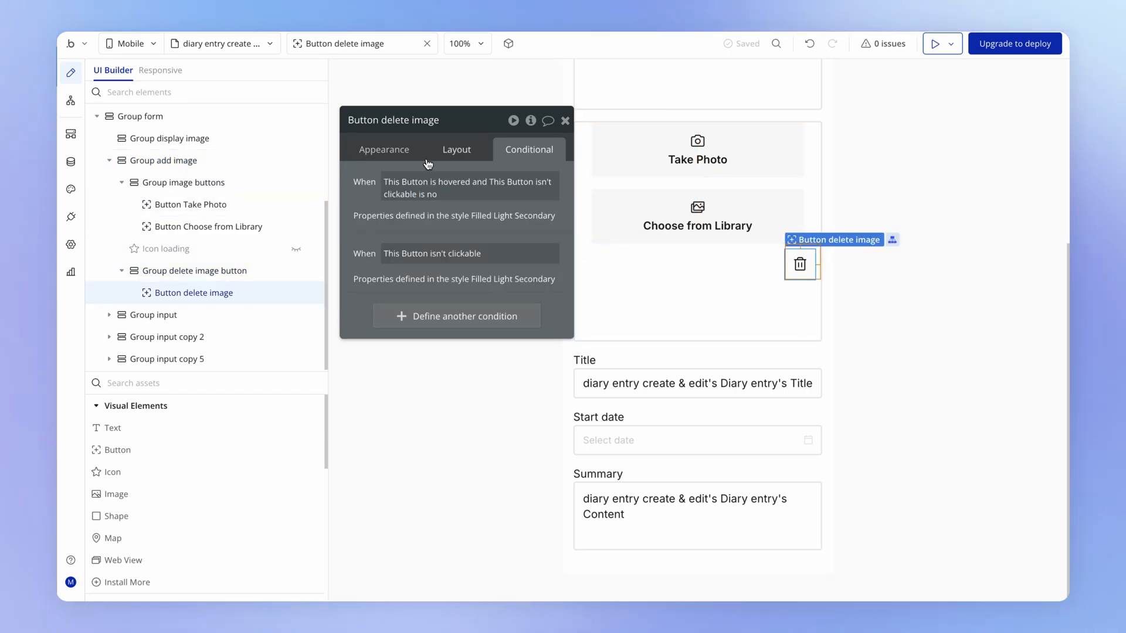
{"action": "left_click", "coordinate": [194, 271]}
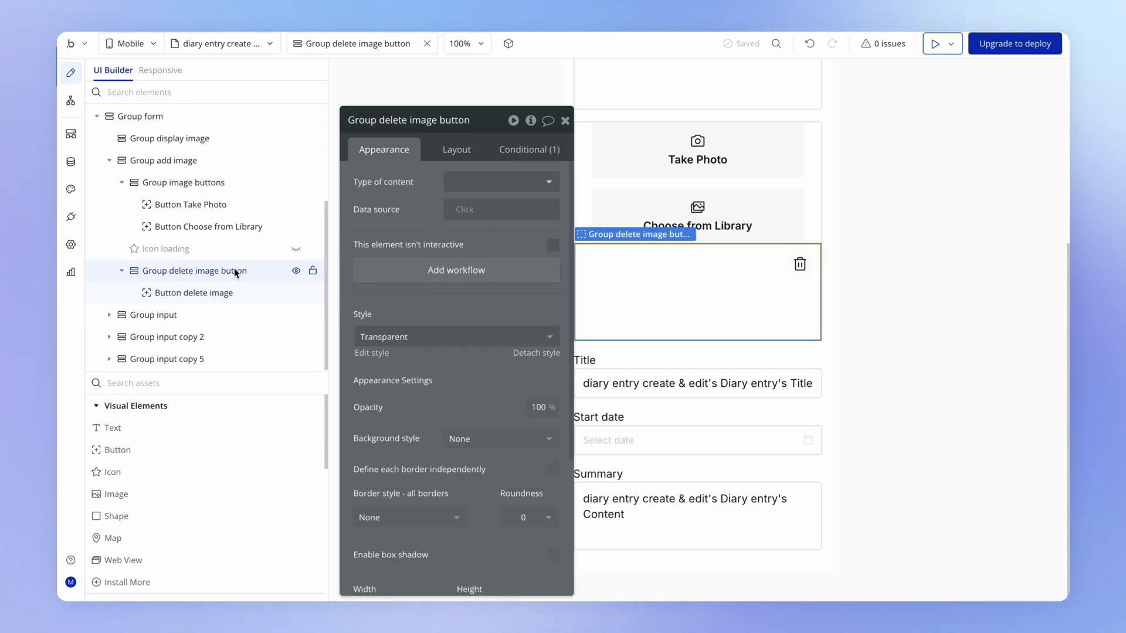
{"action": "mouse_move", "coordinate": [206, 161]}
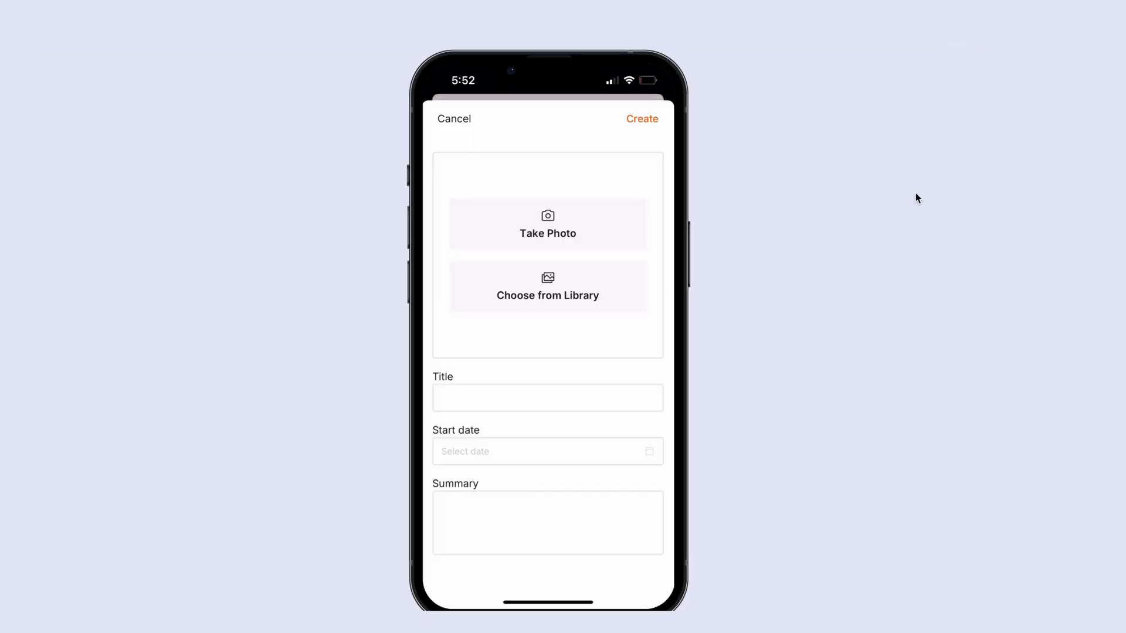
Take a camera photo for the entry with Use Photo, then return to the Trips list.
{"action": "left_click", "coordinate": [548, 224]}
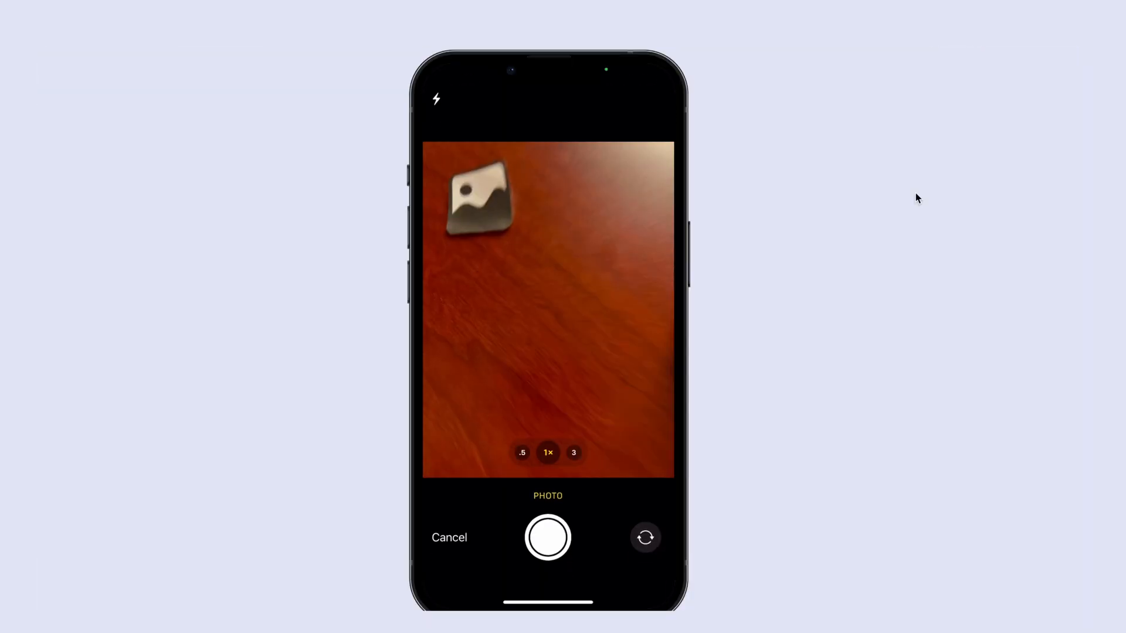
{"action": "left_click", "coordinate": [548, 538]}
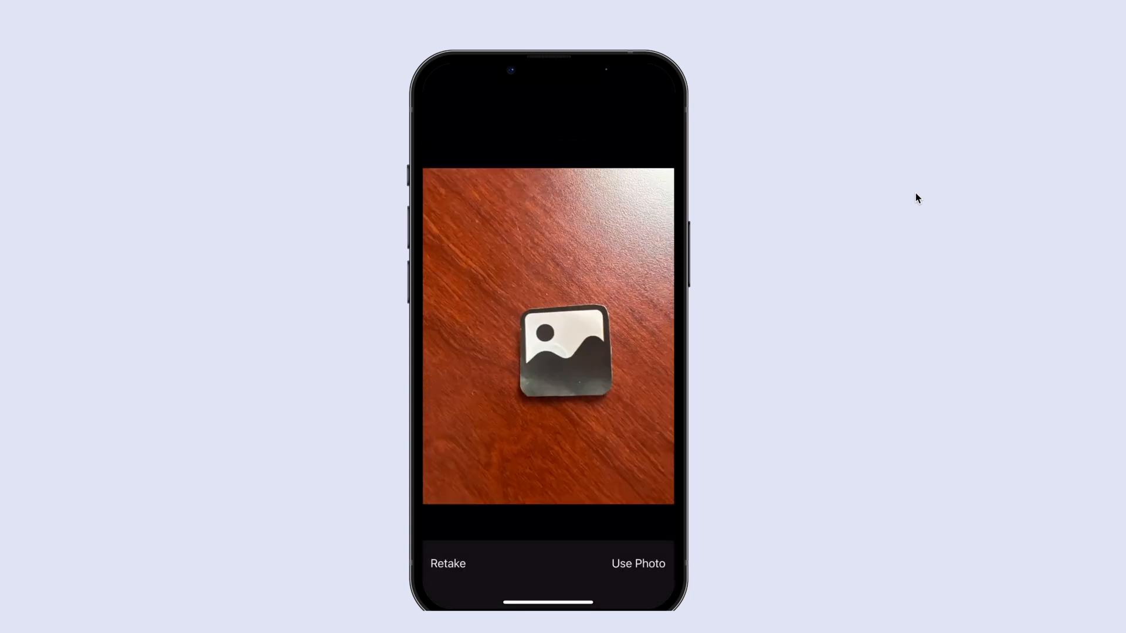
{"action": "left_click", "coordinate": [638, 565]}
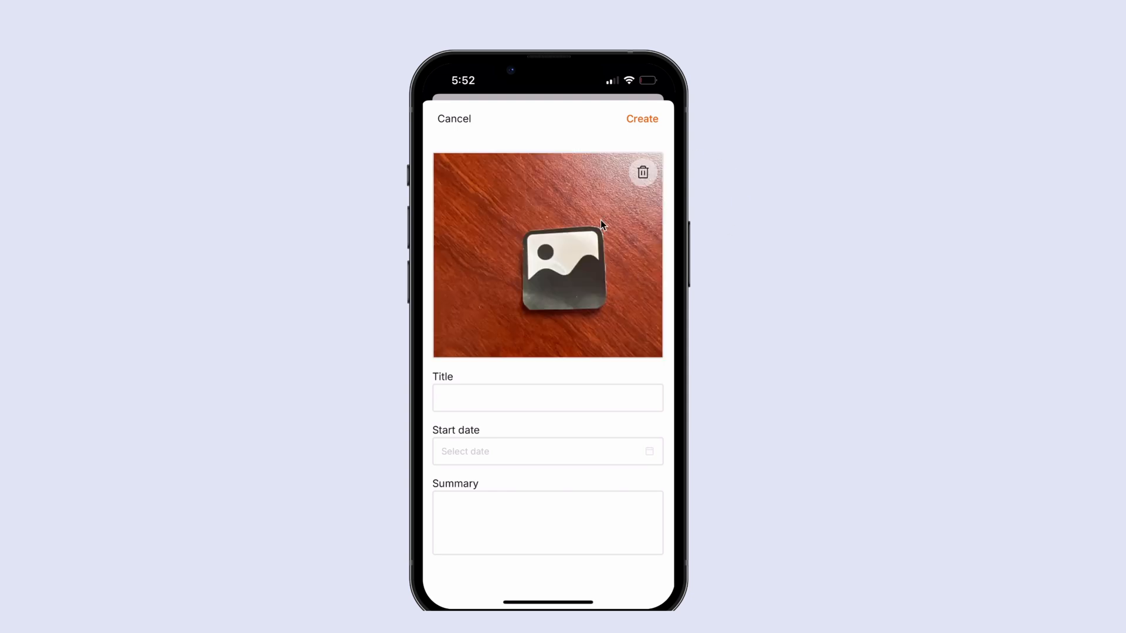
{"action": "mouse_move", "coordinate": [908, 315]}
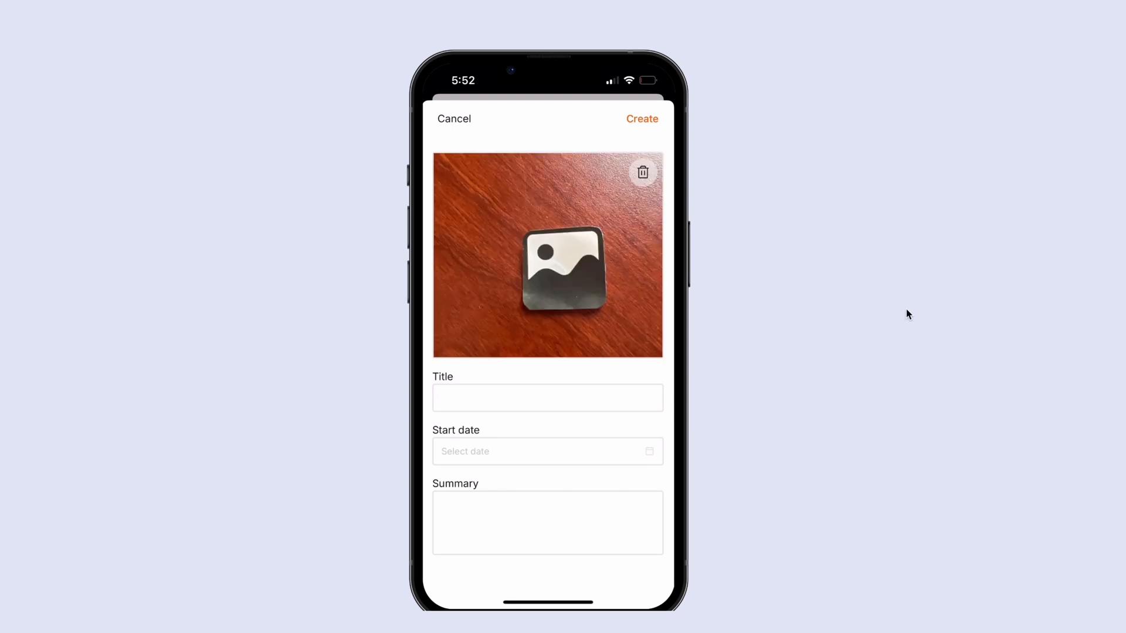
{"action": "mouse_move", "coordinate": [684, 175]}
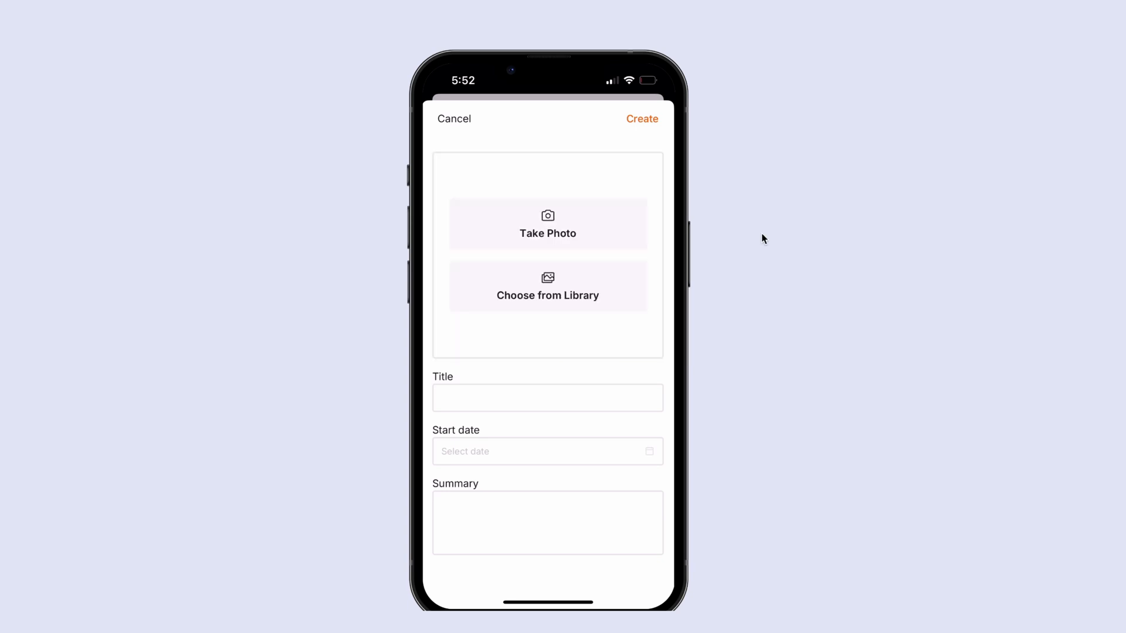
{"action": "mouse_move", "coordinate": [501, 214]}
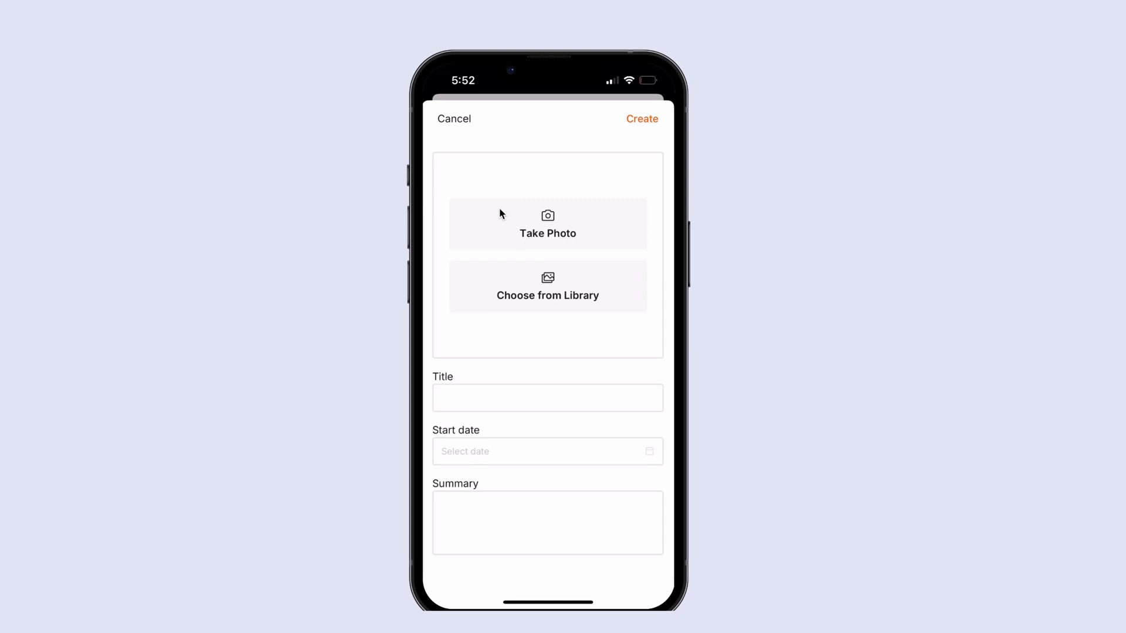
{"action": "mouse_move", "coordinate": [606, 357]}
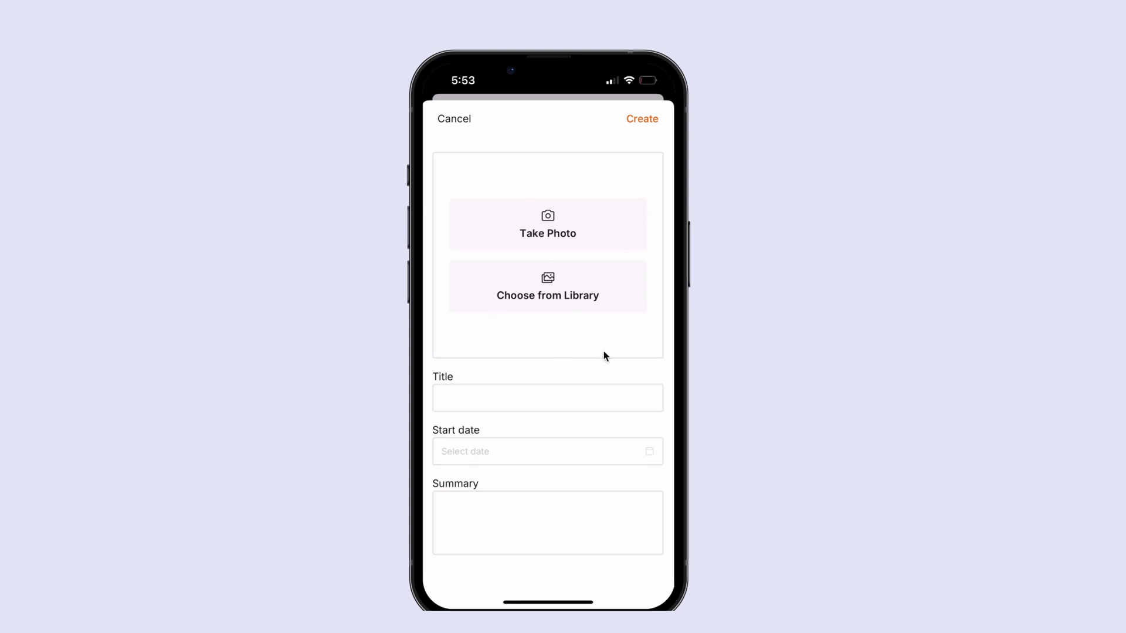
{"action": "mouse_move", "coordinate": [784, 381]}
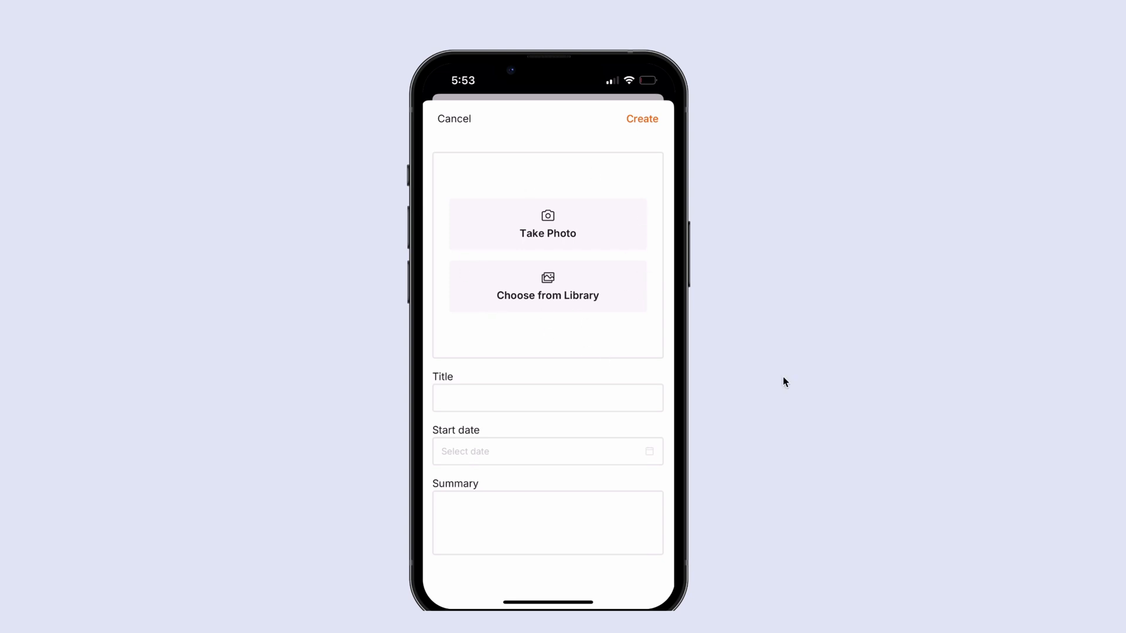
{"action": "left_click", "coordinate": [453, 119]}
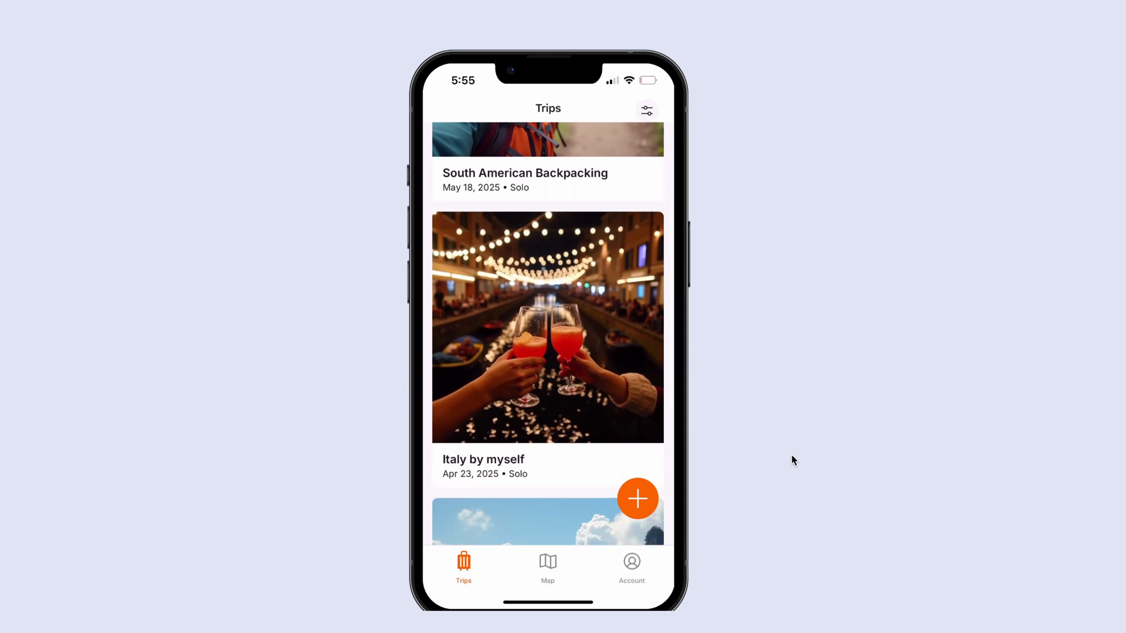
Open the Italy by myself trip and its Duomo Sunrise & Gelato diary entry.
{"action": "left_click", "coordinate": [548, 327]}
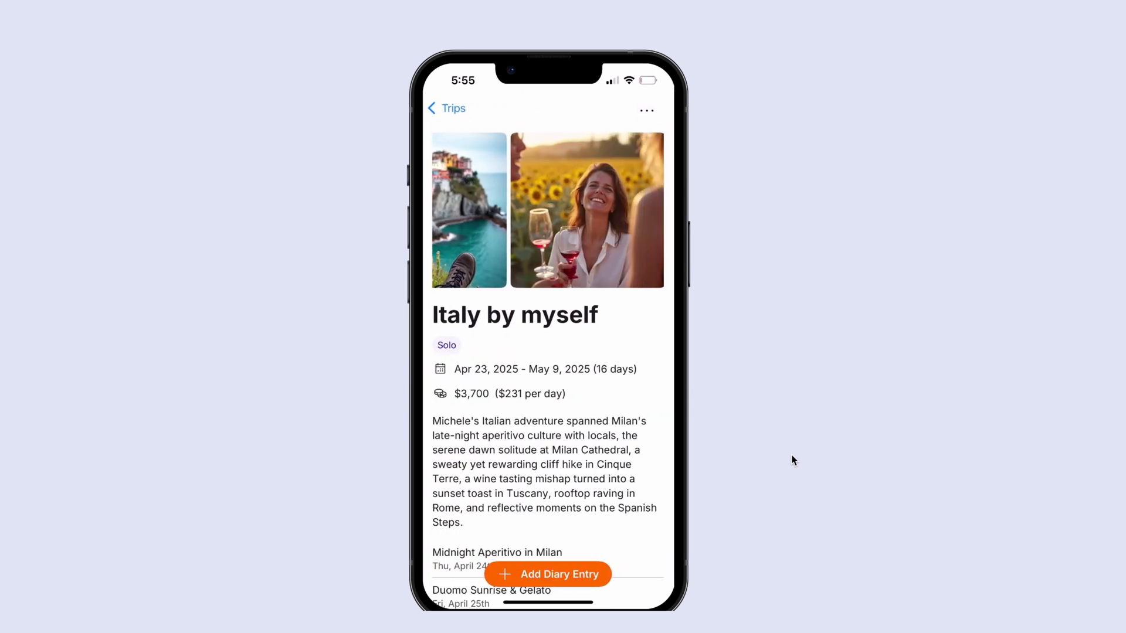
{"action": "left_click", "coordinate": [492, 590]}
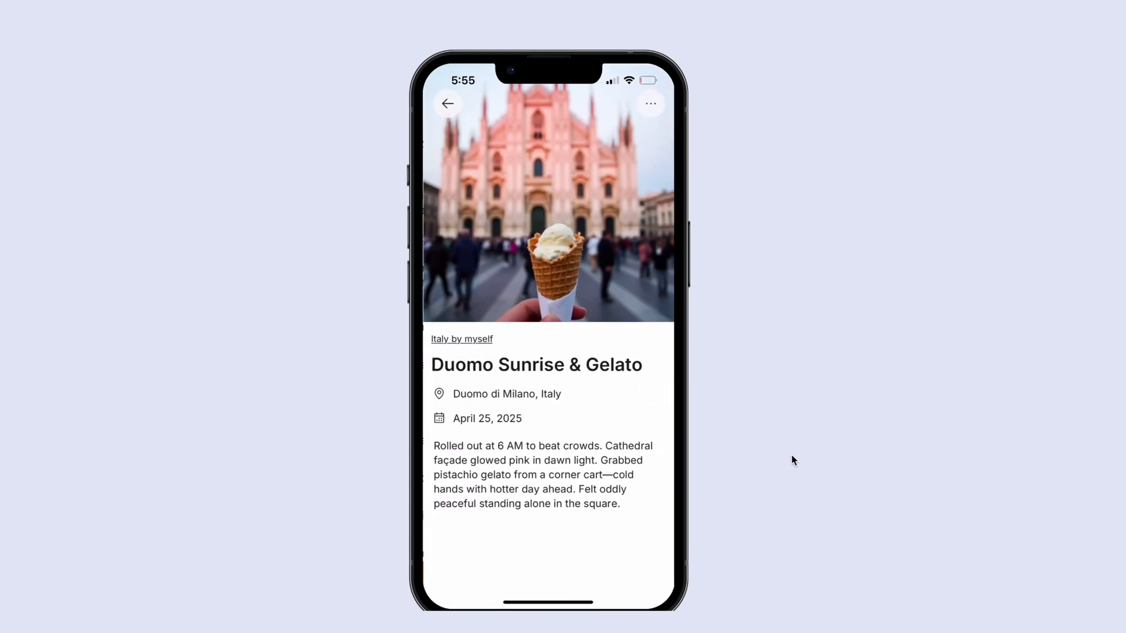